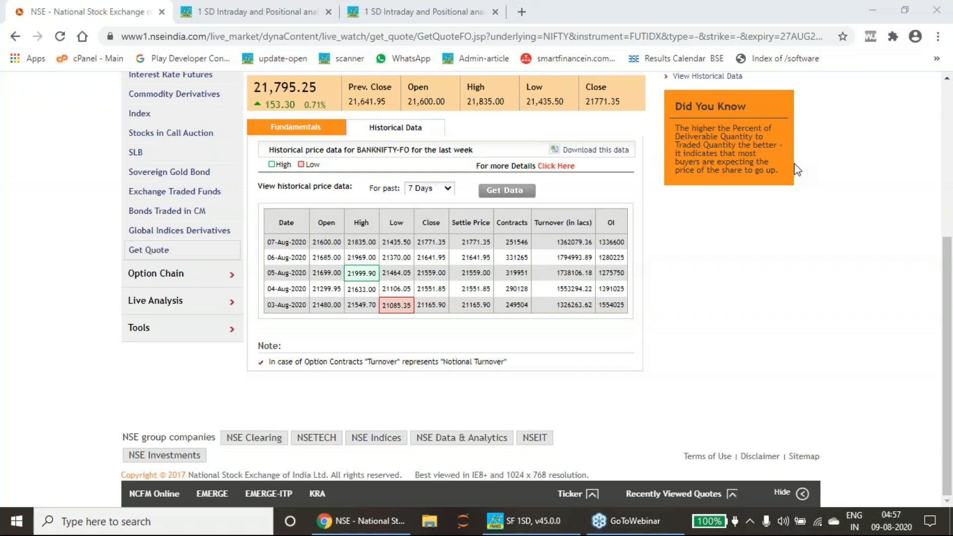
# Bring up SF 1SD's NIFTY positional trend levels and label them '10–14 AUG' with the pen
pyautogui.click(529, 521)
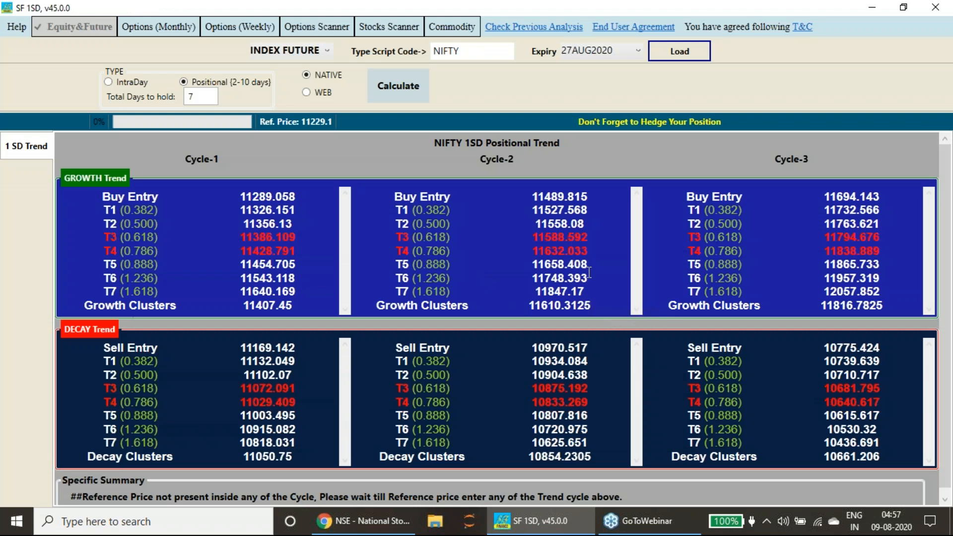
pyautogui.moveTo(891, 526)
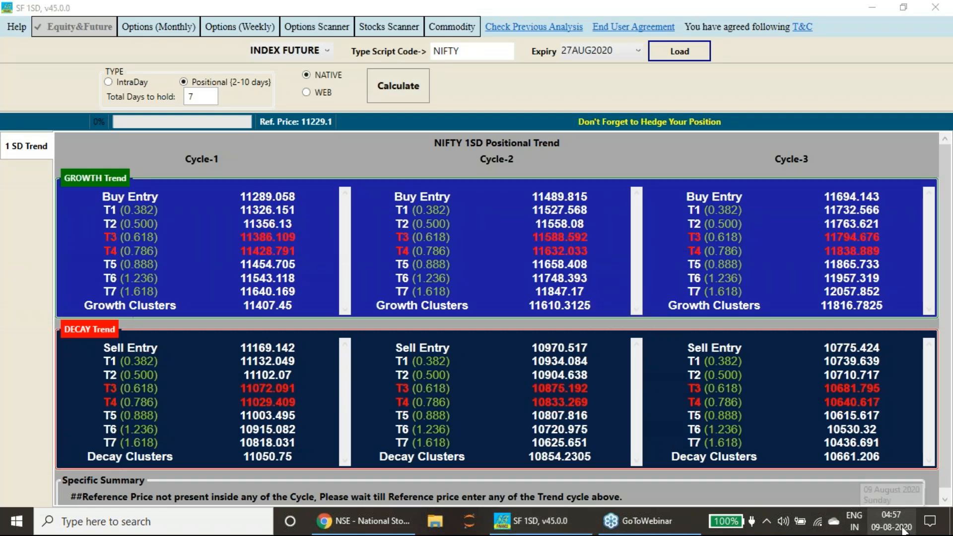
pyautogui.click(891, 516)
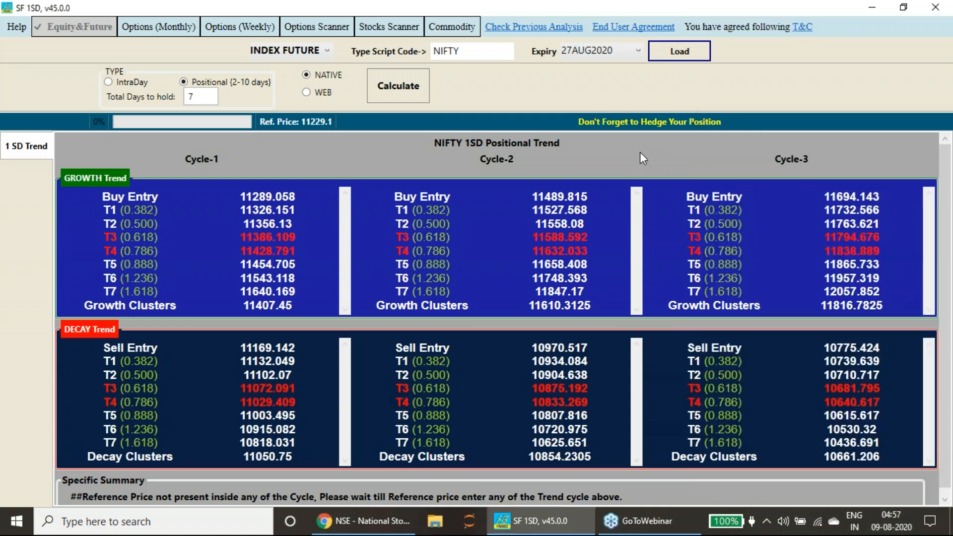
pyautogui.moveTo(780, 251)
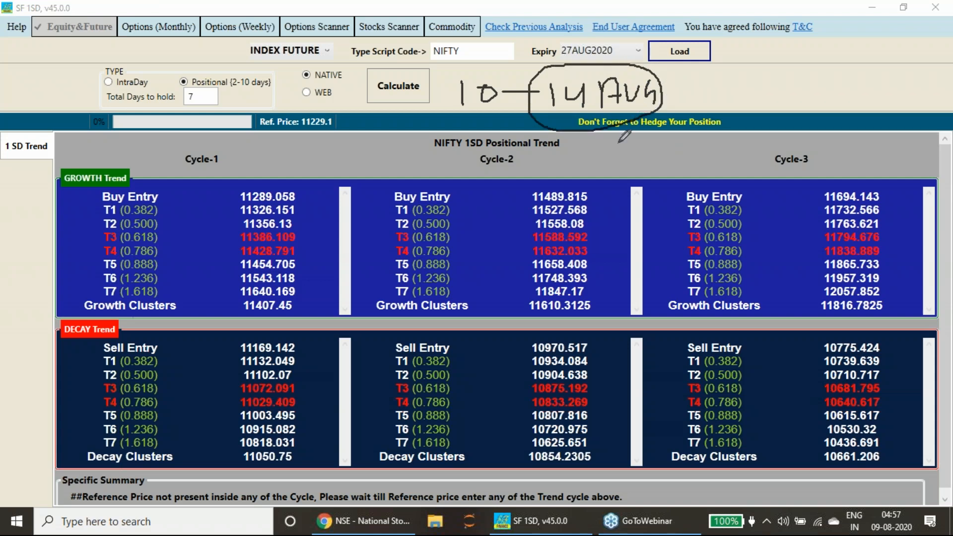
pyautogui.moveTo(620, 146)
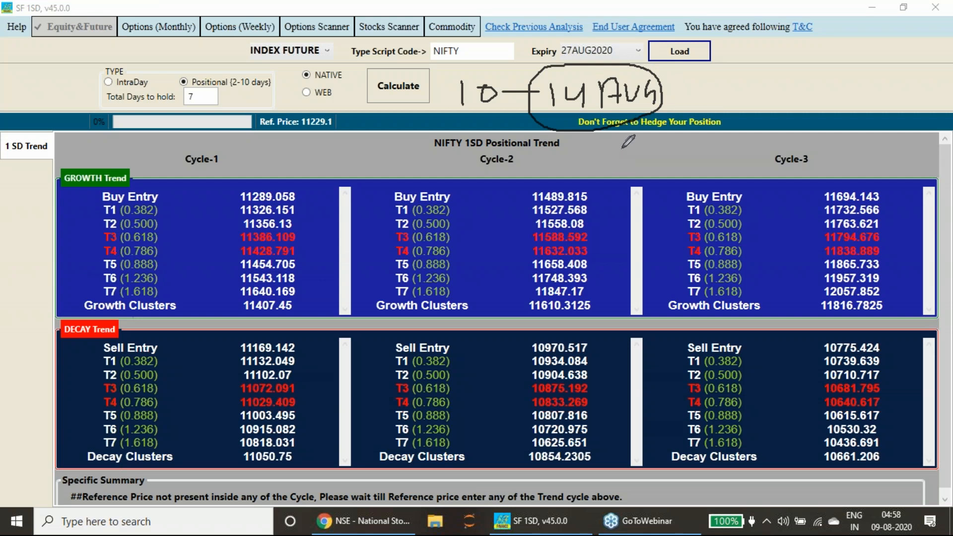
pyautogui.moveTo(648, 122)
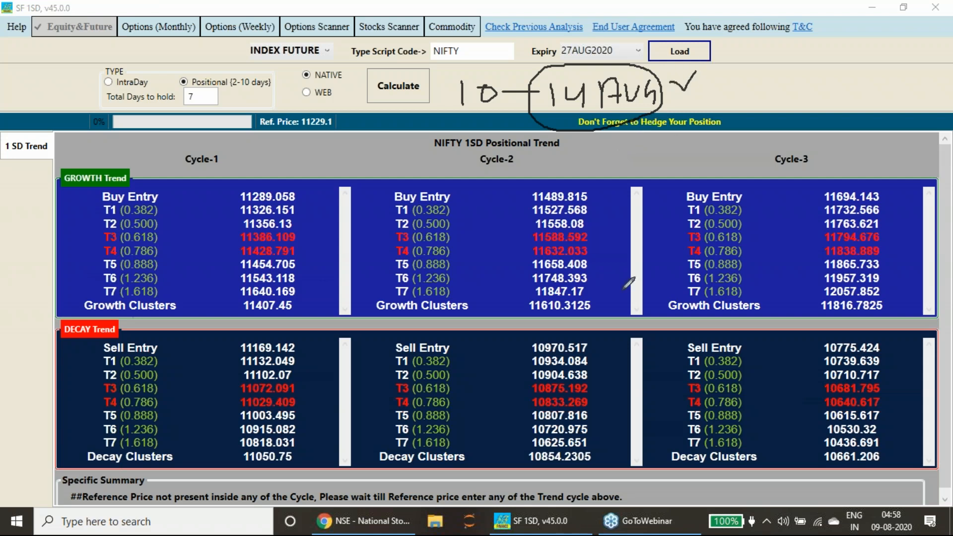
pyautogui.moveTo(771, 362)
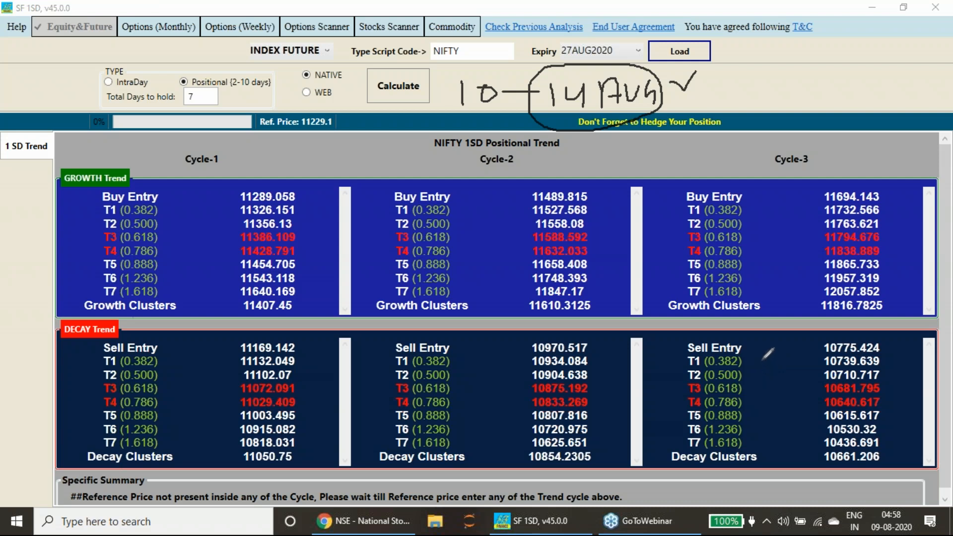
pyautogui.moveTo(747, 211)
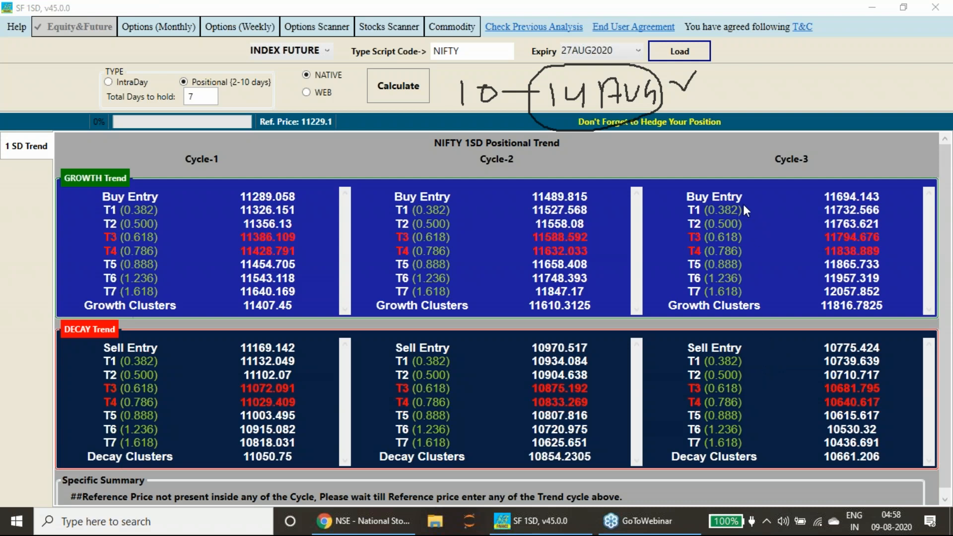
pyautogui.moveTo(780, 236)
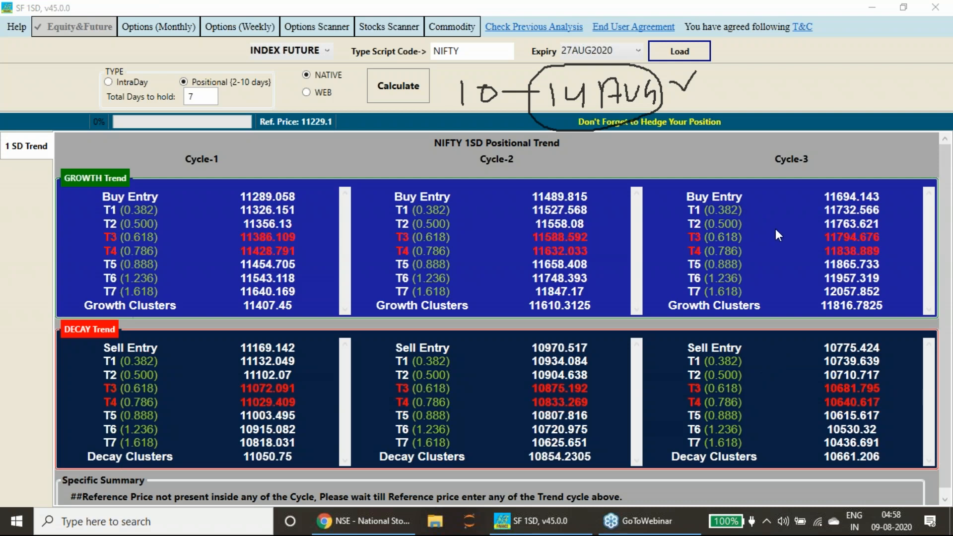
pyautogui.moveTo(787, 238)
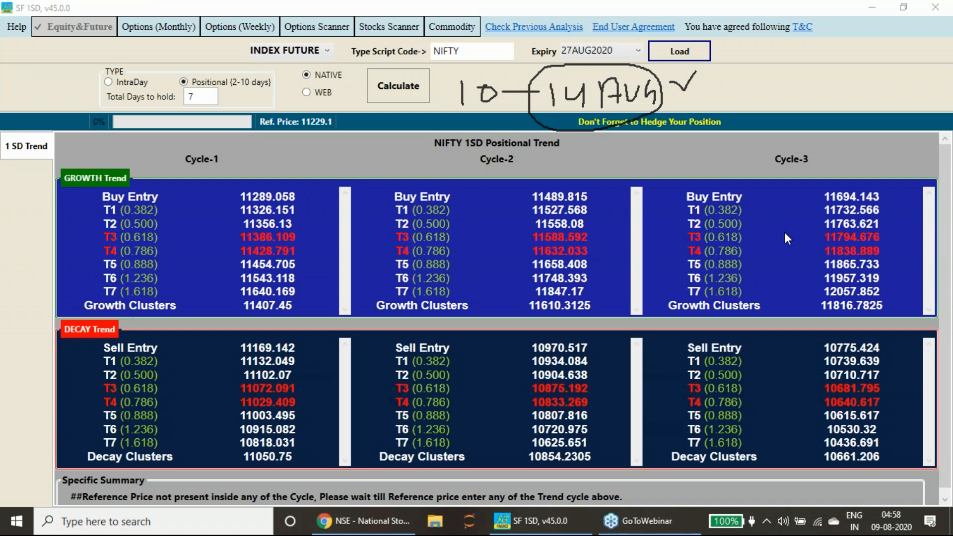
pyautogui.click(340, 520)
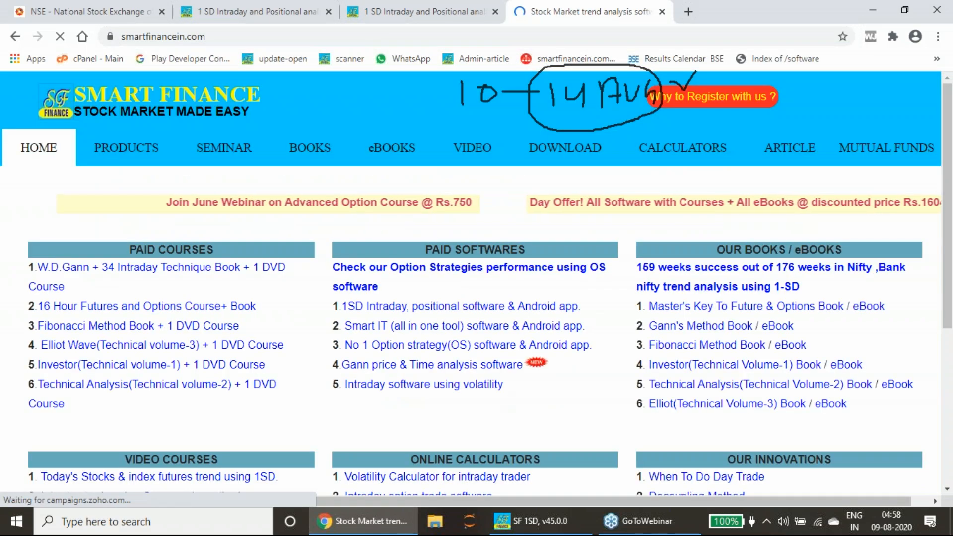
pyautogui.scroll(-3)
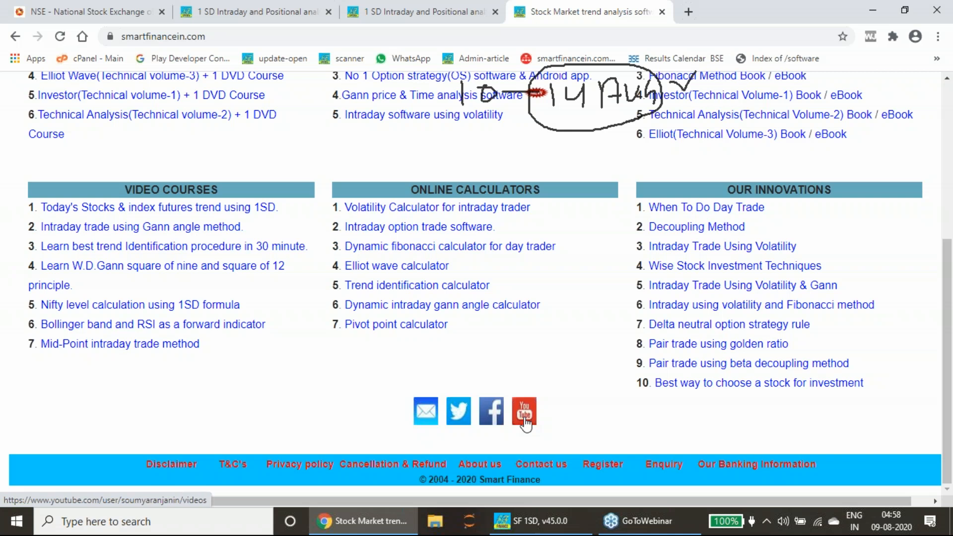
pyautogui.click(523, 410)
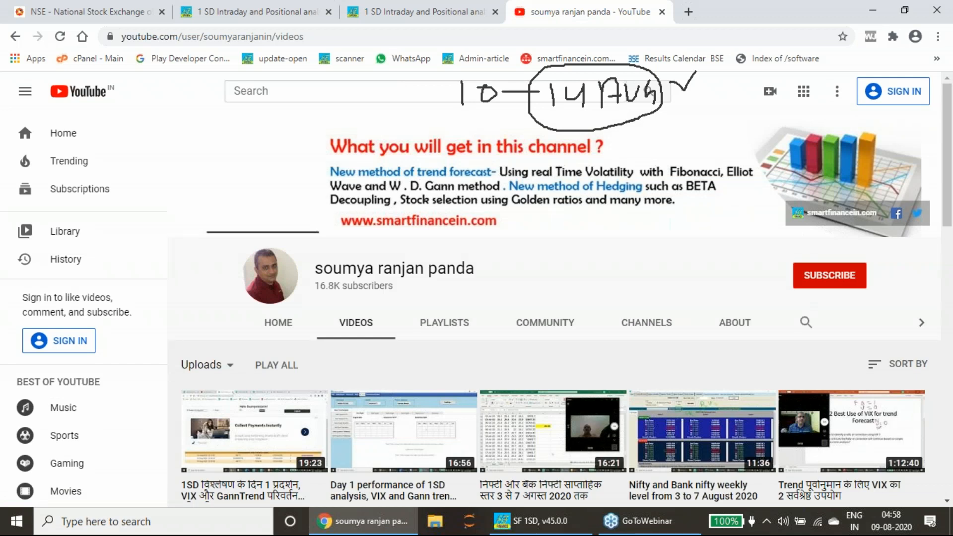
pyautogui.moveTo(389, 470)
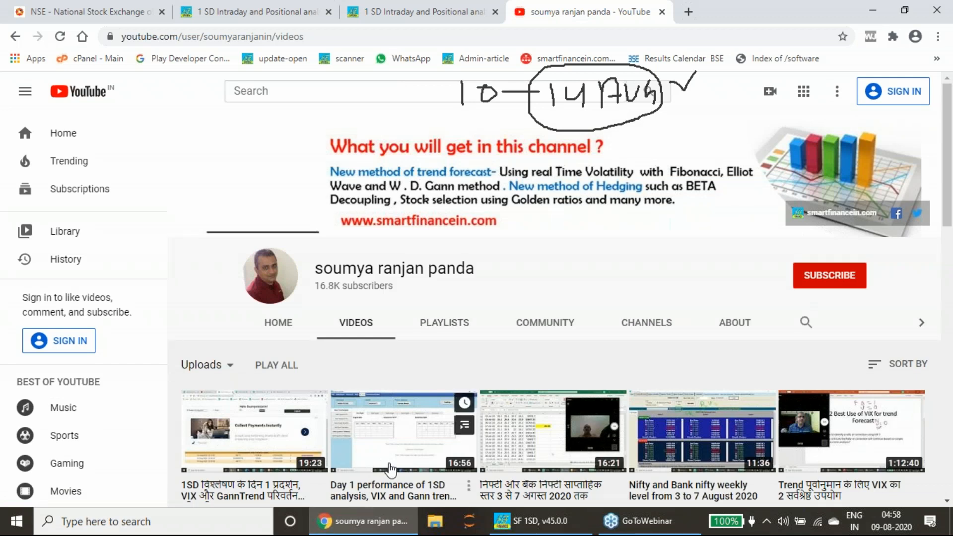
pyautogui.scroll(-3)
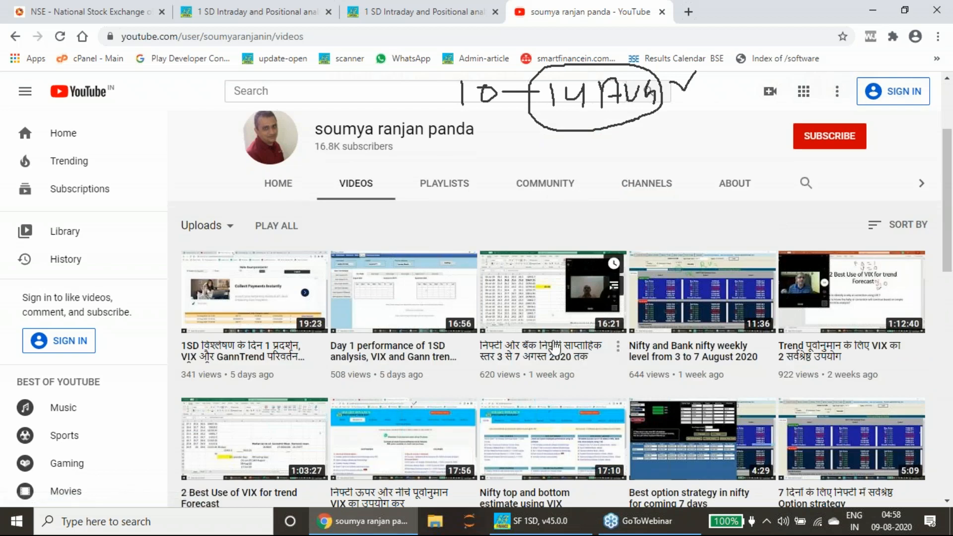
pyautogui.moveTo(362, 362)
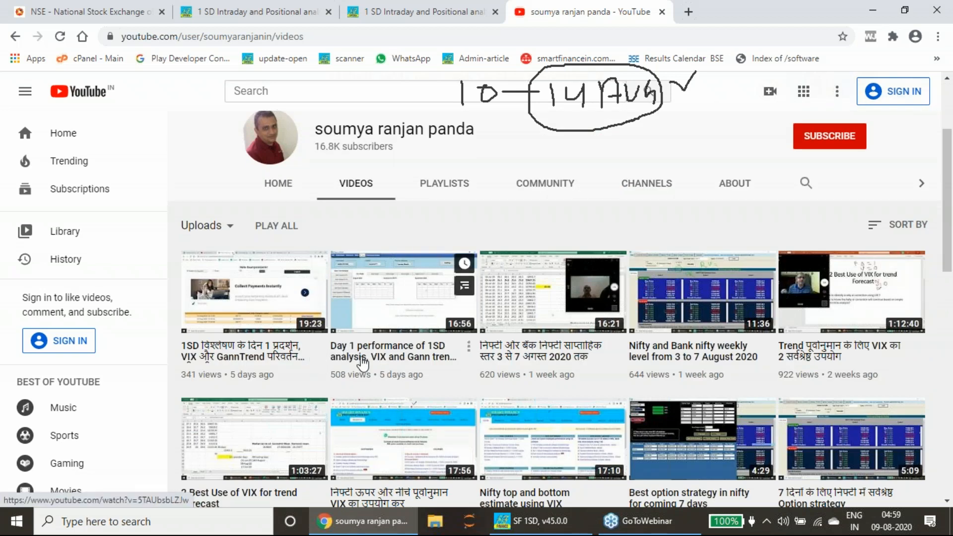
pyautogui.moveTo(254, 352)
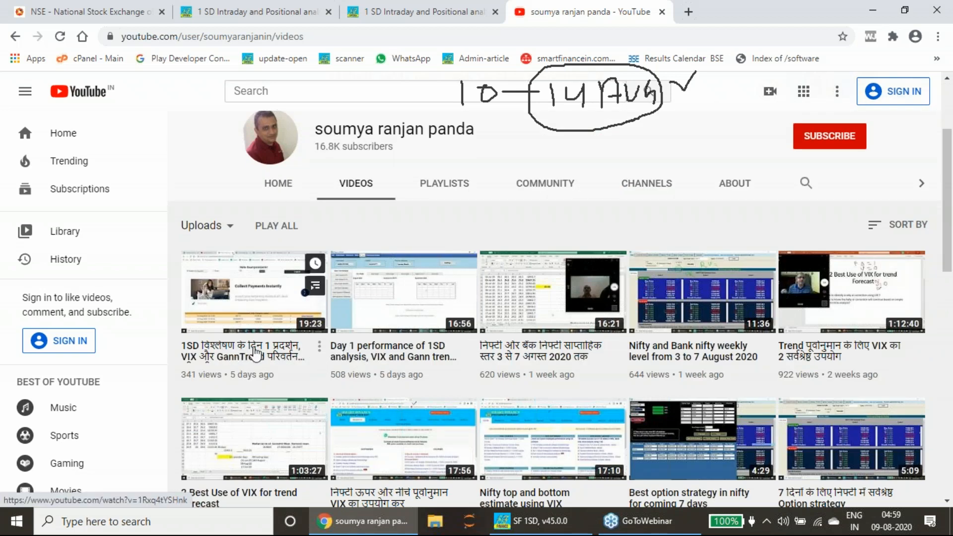
pyautogui.moveTo(281, 311)
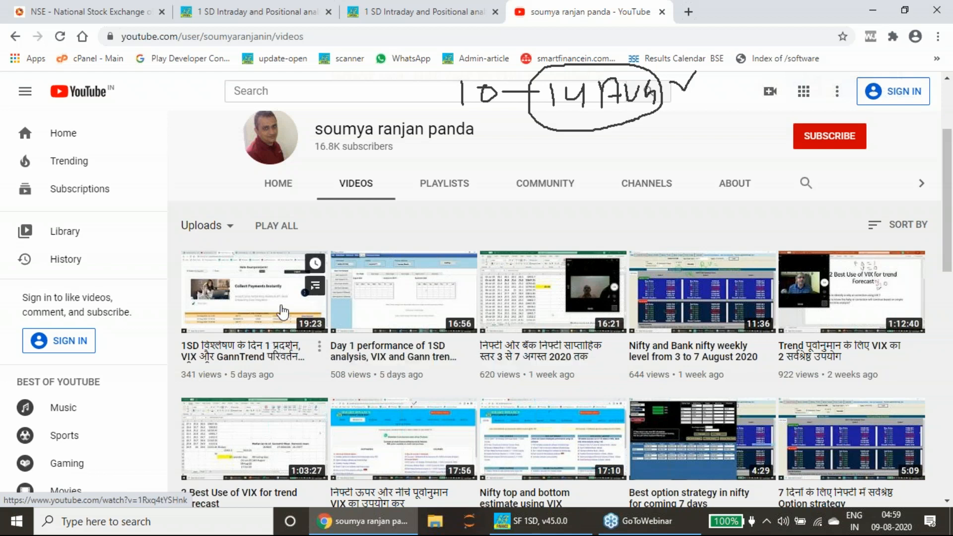
pyautogui.moveTo(271, 354)
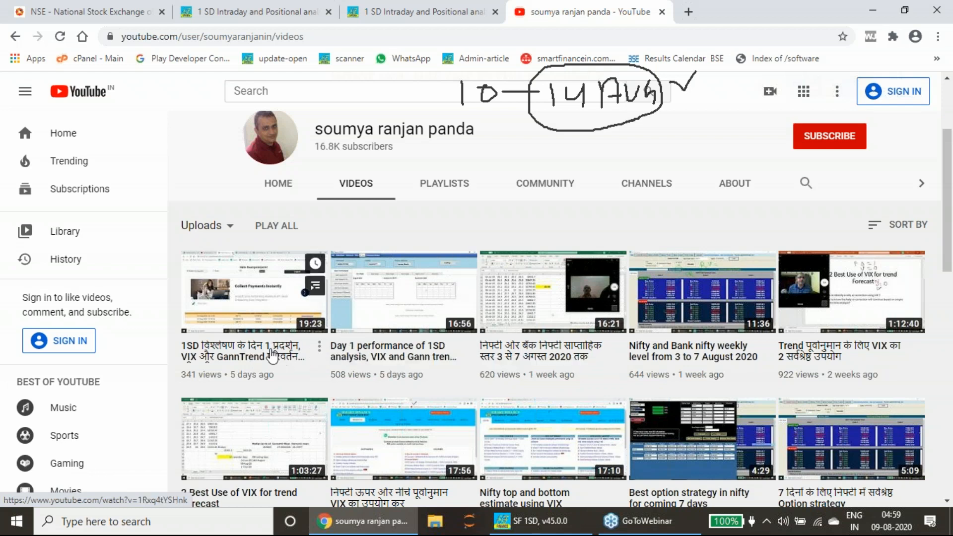
pyautogui.moveTo(336, 362)
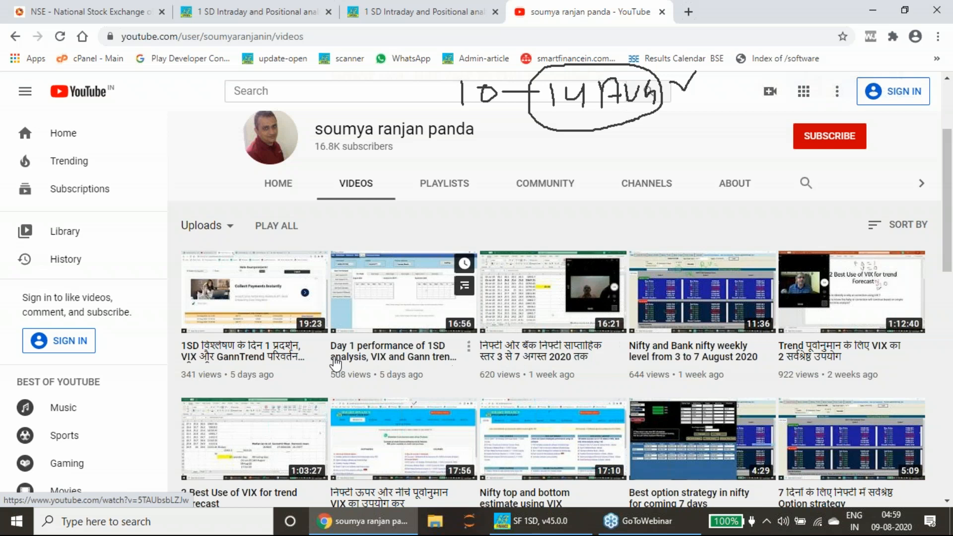
pyautogui.scroll(-3)
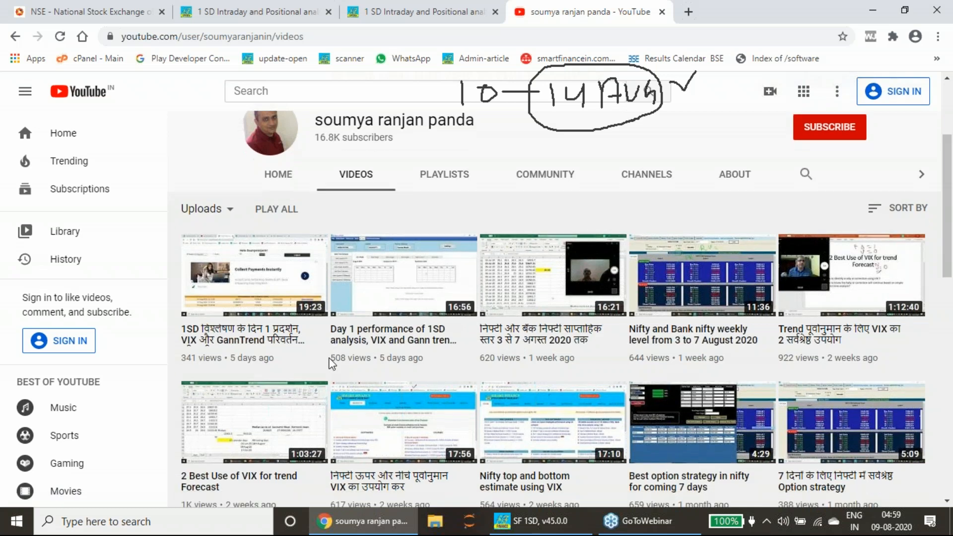
pyautogui.scroll(-3)
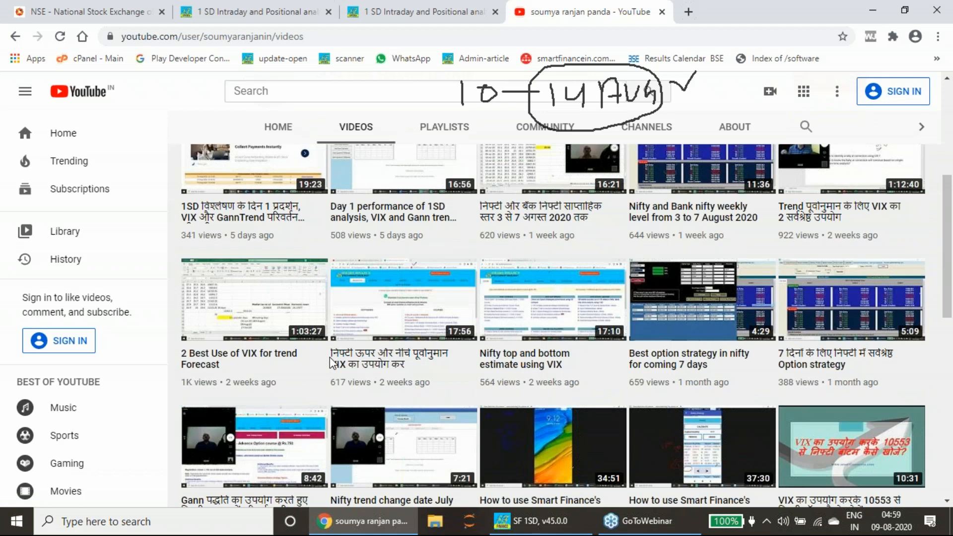
pyautogui.moveTo(684, 231)
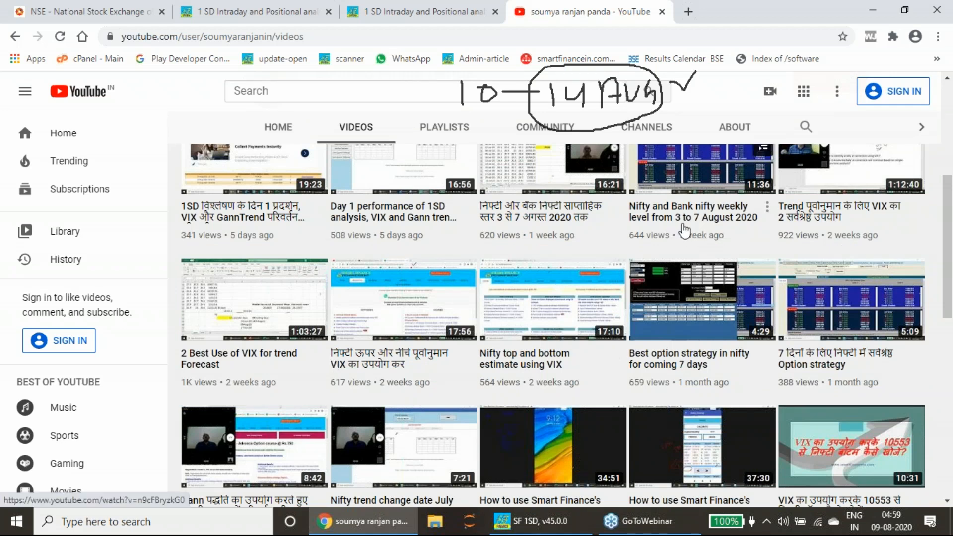
pyautogui.moveTo(744, 76)
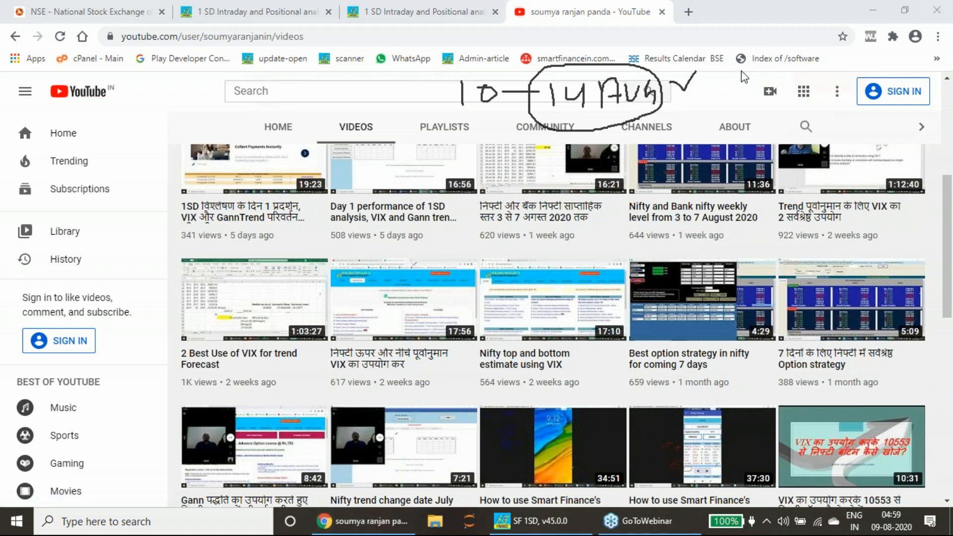
pyautogui.moveTo(694, 178)
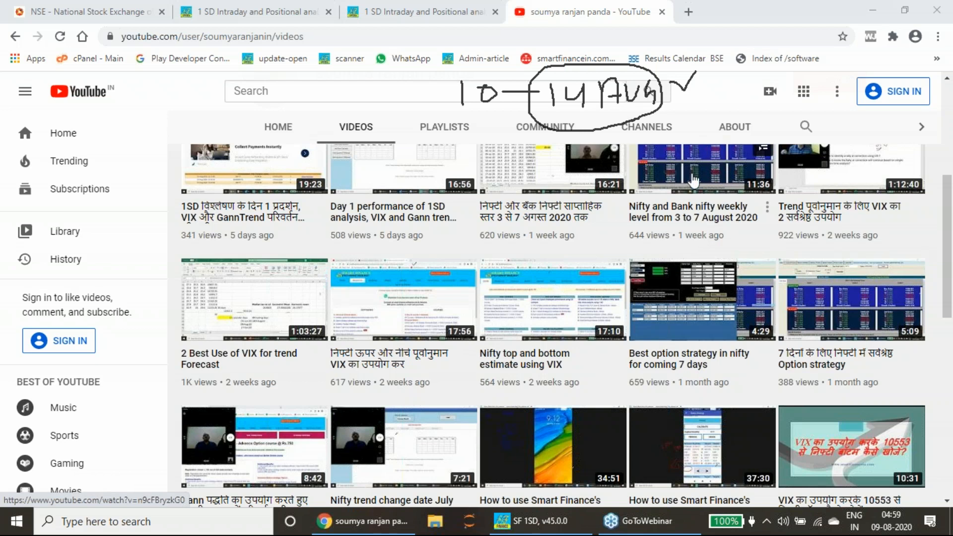
pyautogui.moveTo(932, 200)
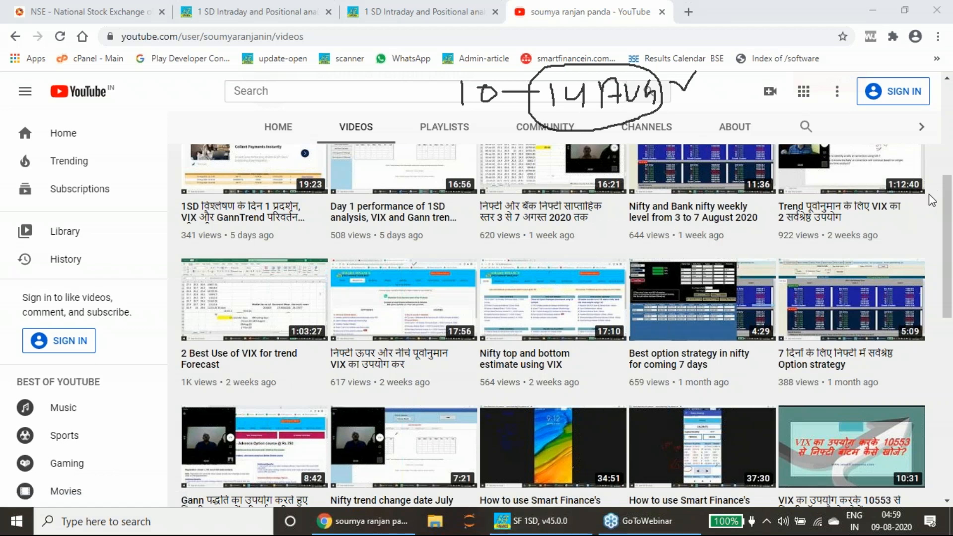
pyautogui.moveTo(871, 308)
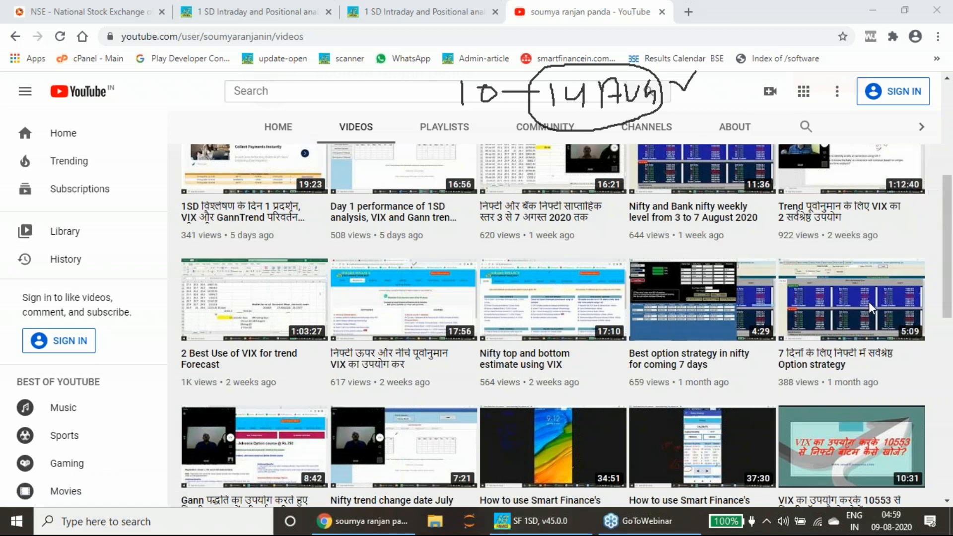
pyautogui.scroll(3)
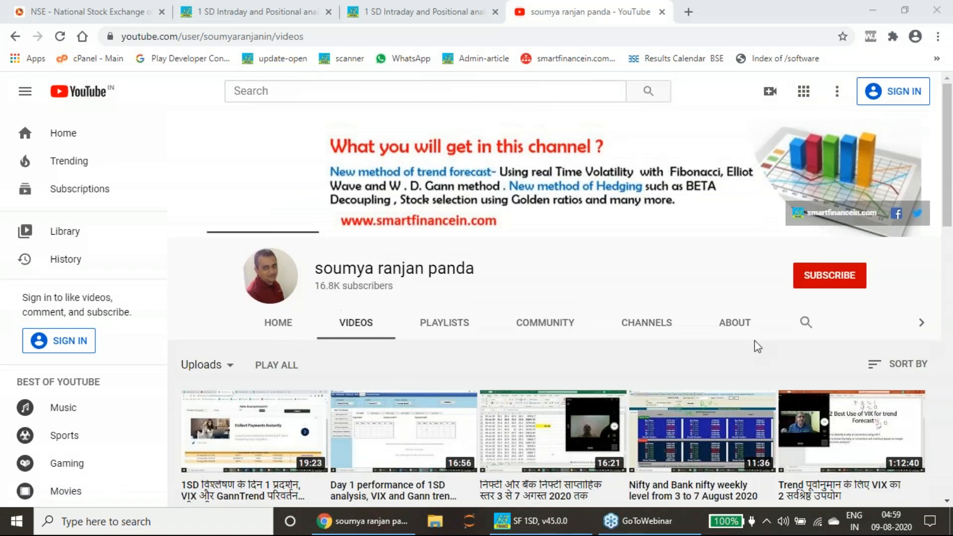
pyautogui.moveTo(949, 222)
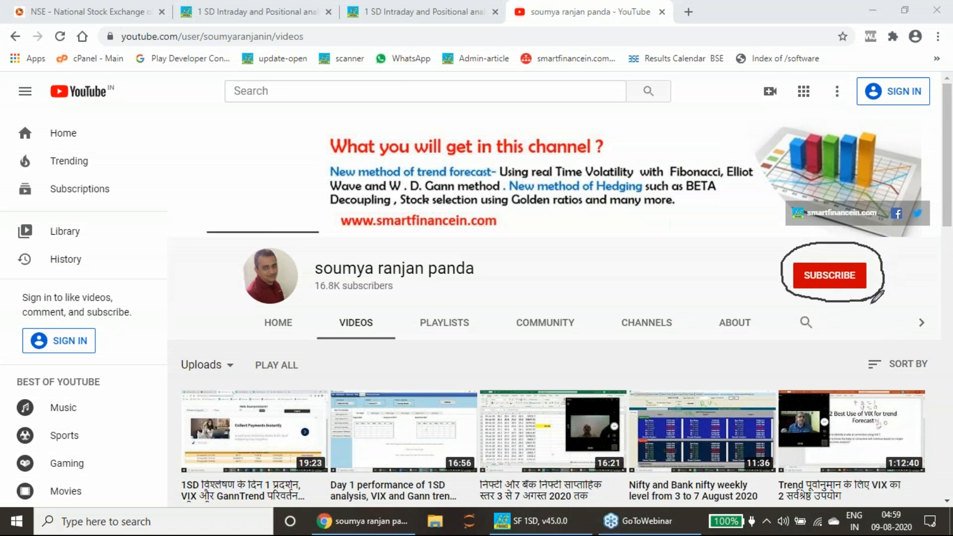
pyautogui.moveTo(946, 214)
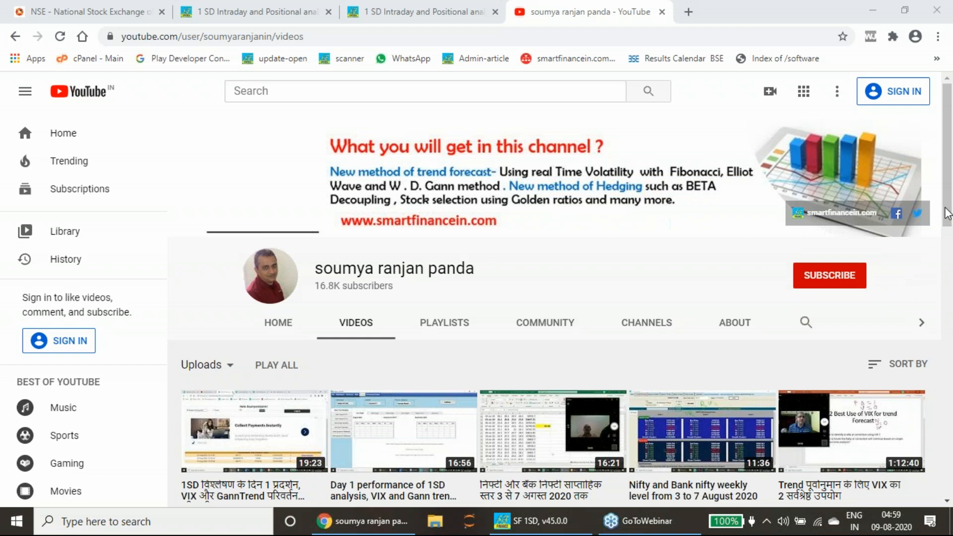
pyautogui.moveTo(612, 520)
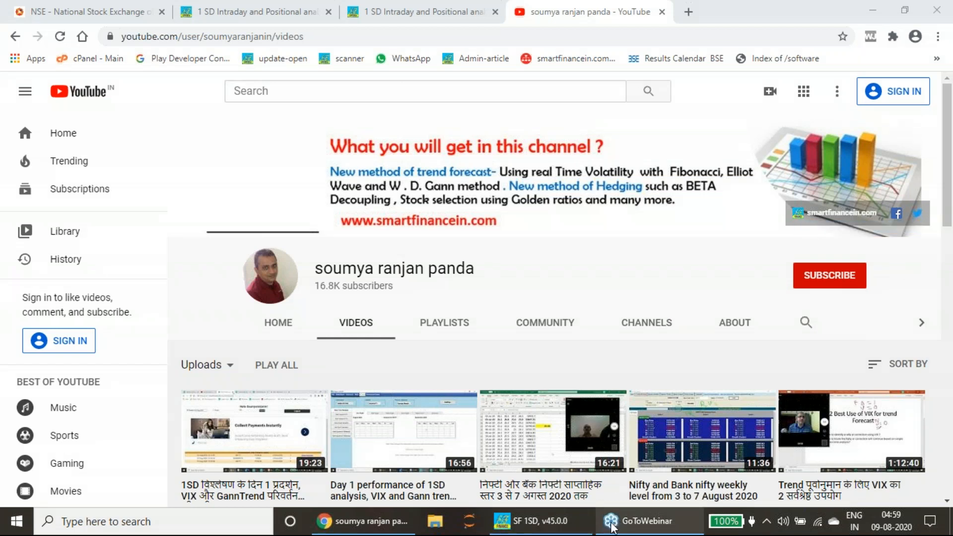
pyautogui.moveTo(255, 11)
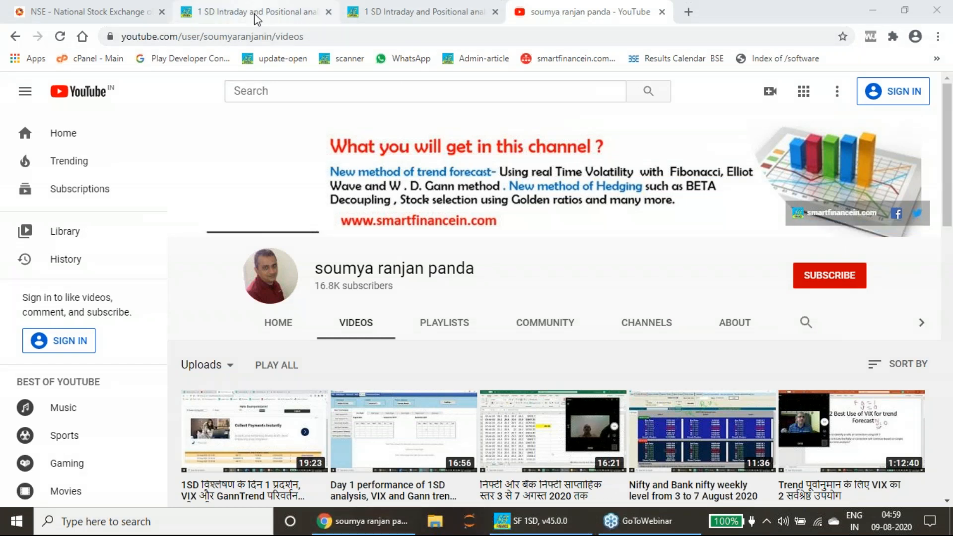
# Show the BANKNIFTY 27AUG2020 1SD tables and select the Down Cycle 1 T1 level
pyautogui.click(255, 12)
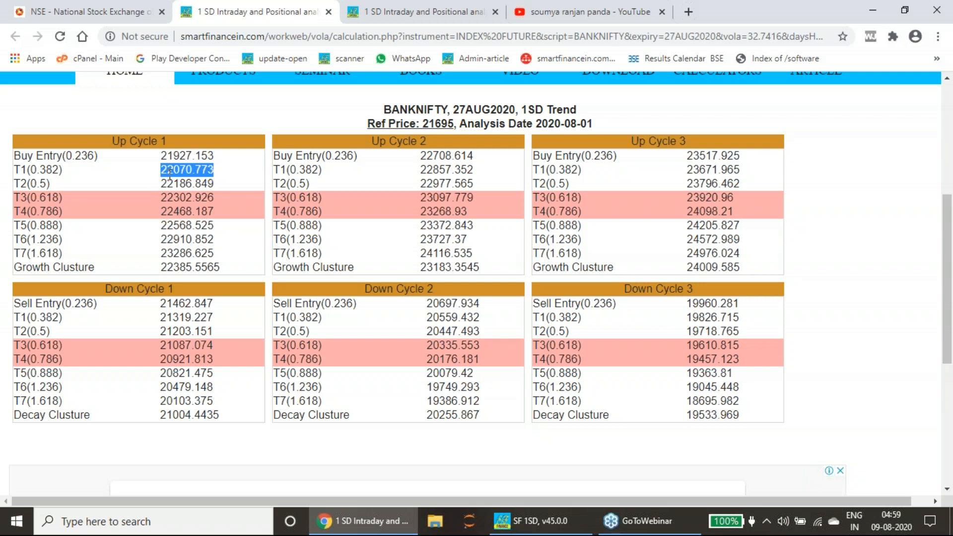
pyautogui.moveTo(209, 173)
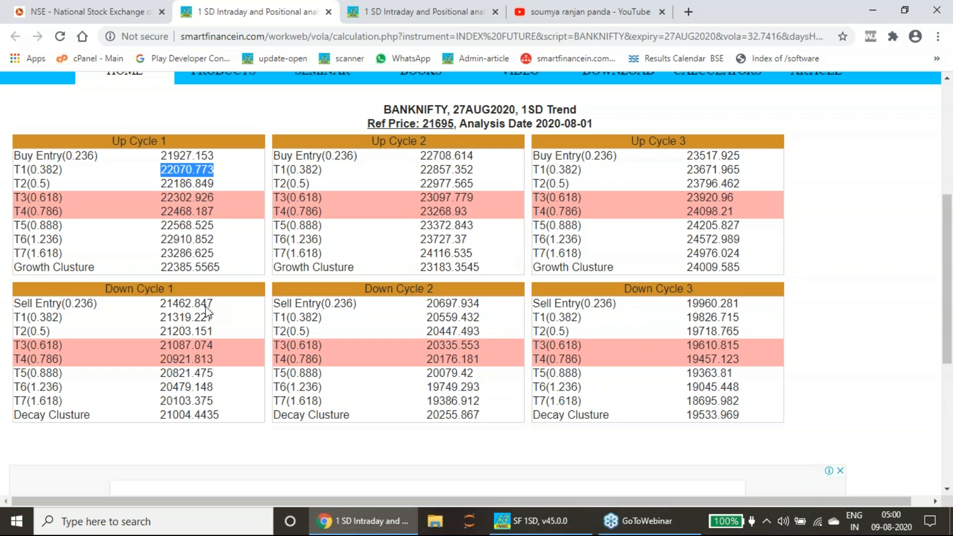
pyautogui.doubleClick(175, 304)
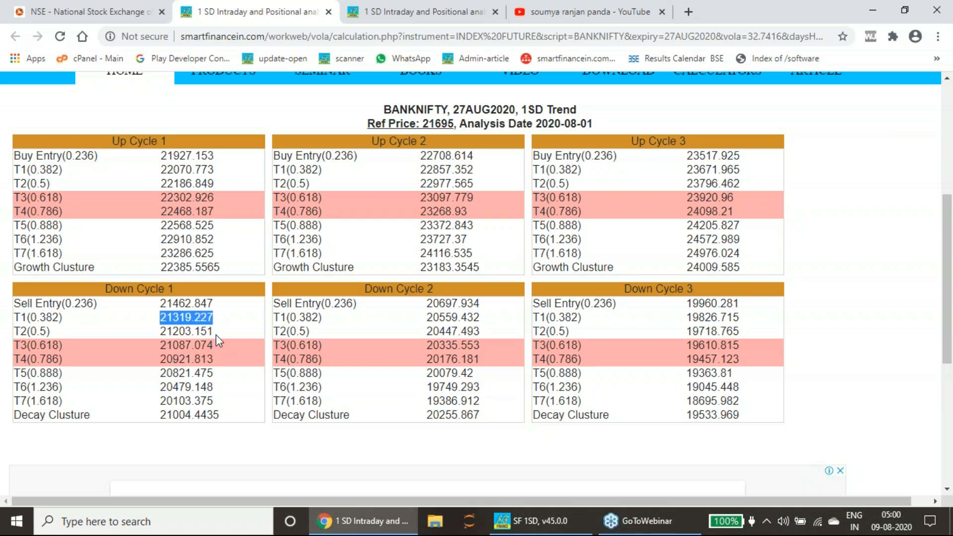
pyautogui.moveTo(362, 521)
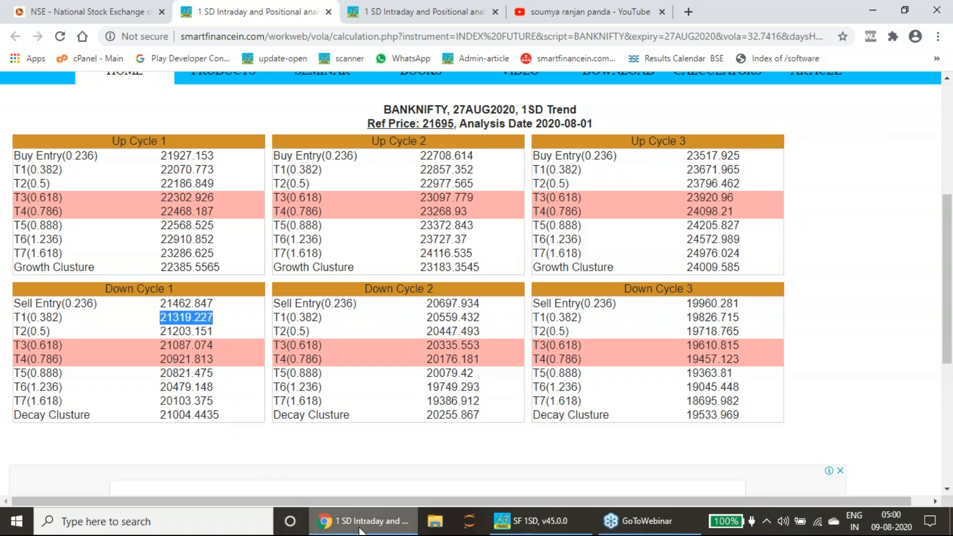
# Open the NSE page with last week's BANKNIFTY-FO daily highs and lows
pyautogui.click(540, 521)
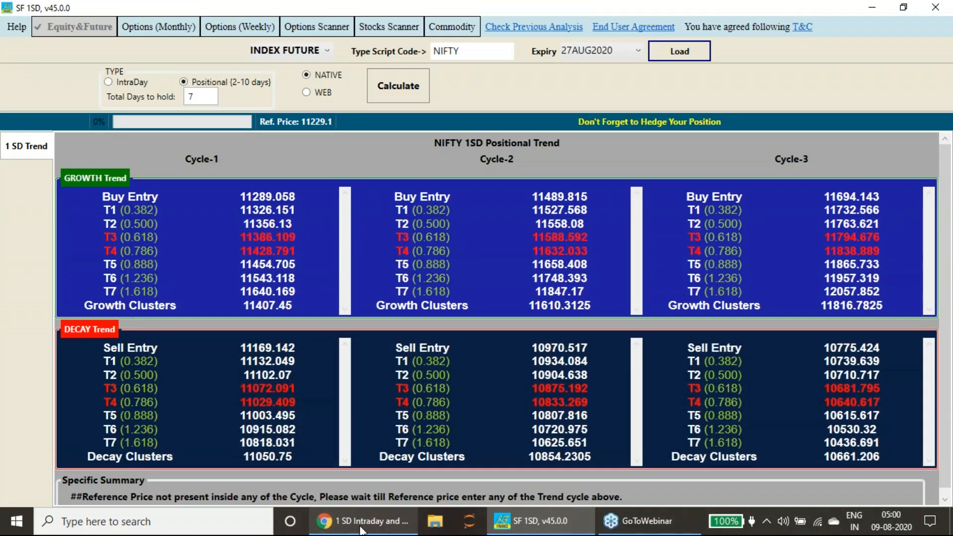
pyautogui.click(362, 521)
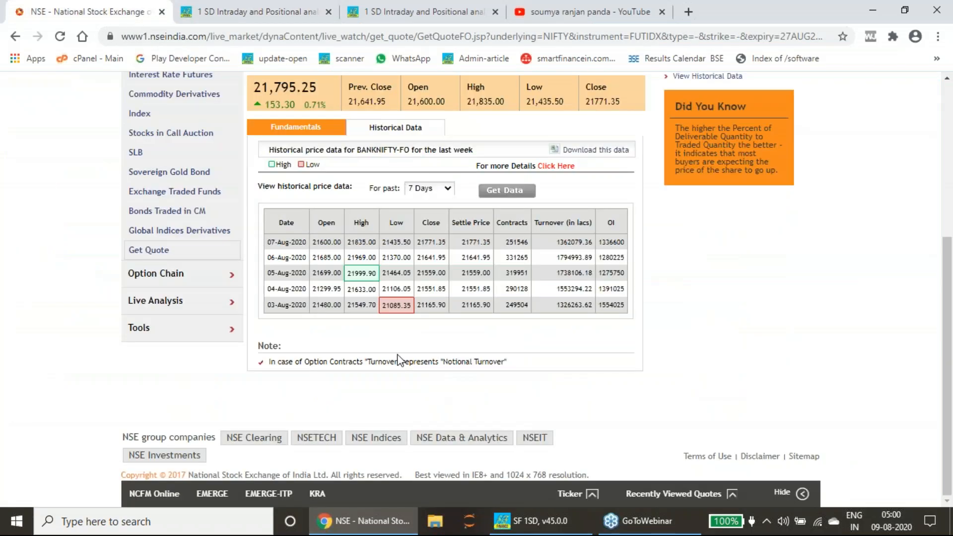
pyautogui.moveTo(380, 310)
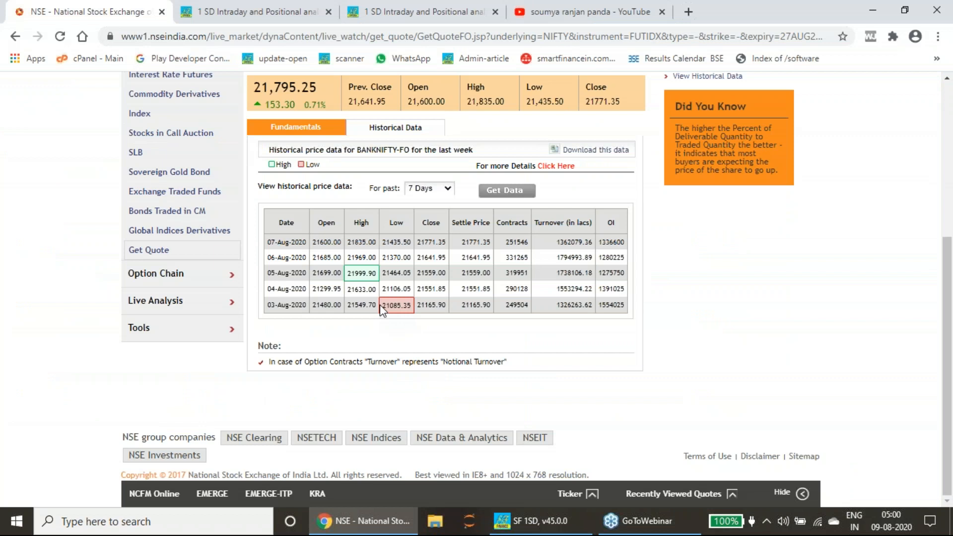
pyautogui.moveTo(320, 319)
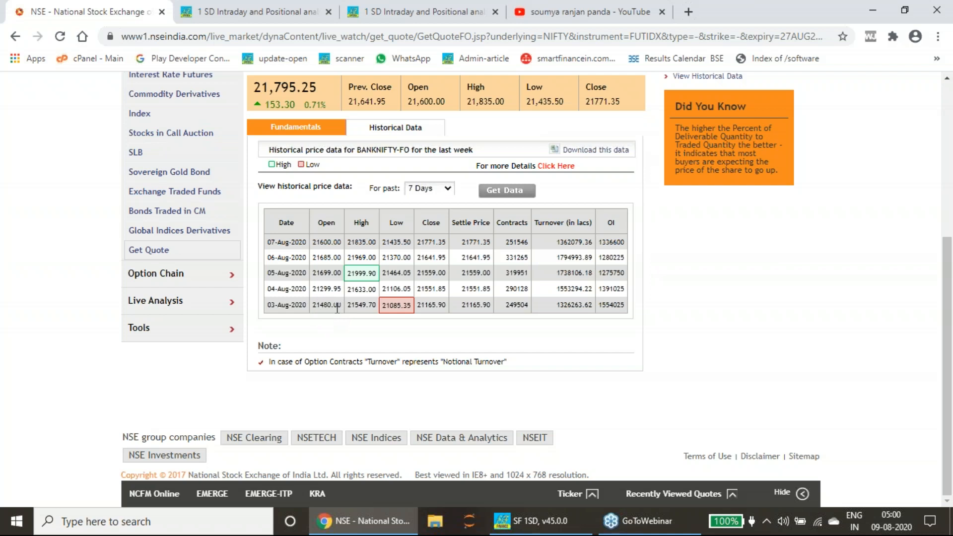
pyautogui.moveTo(403, 315)
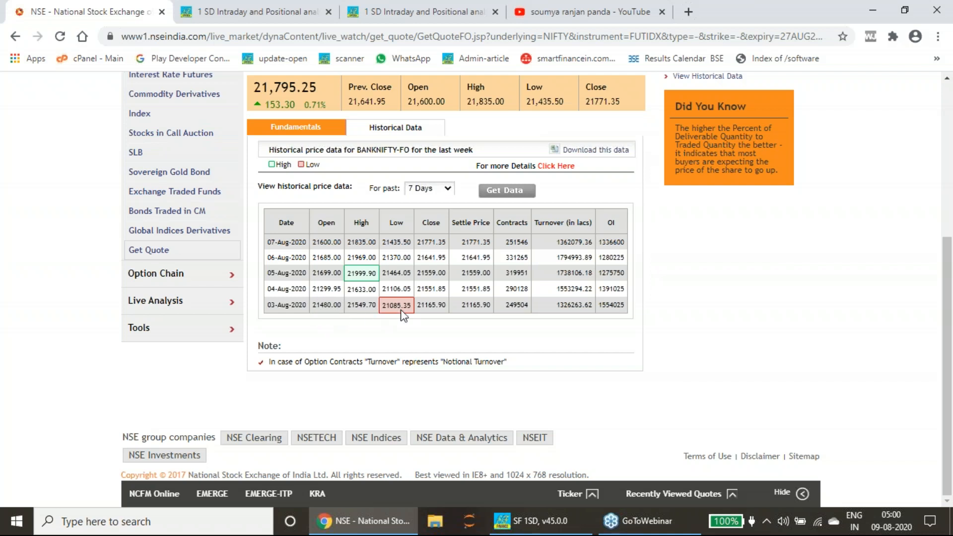
pyautogui.moveTo(452, 27)
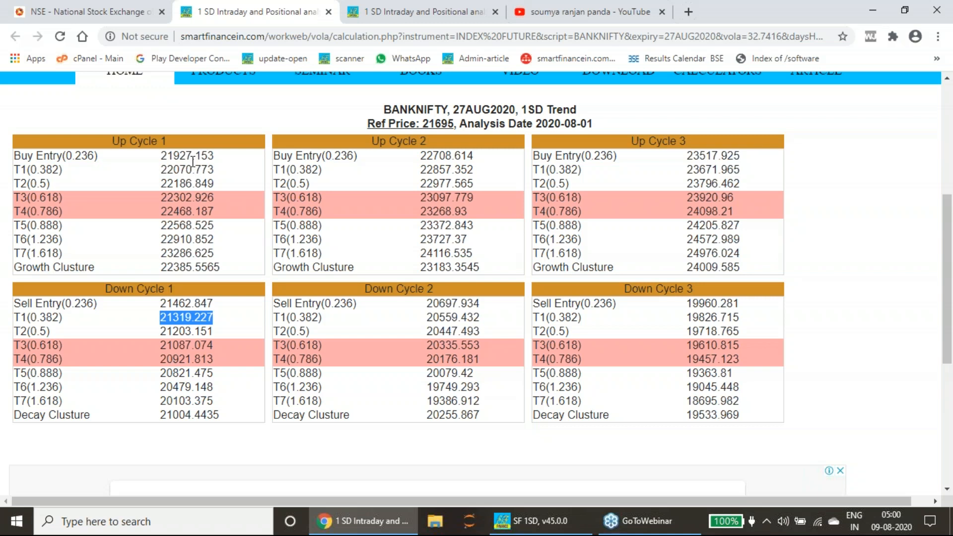
pyautogui.moveTo(237, 333)
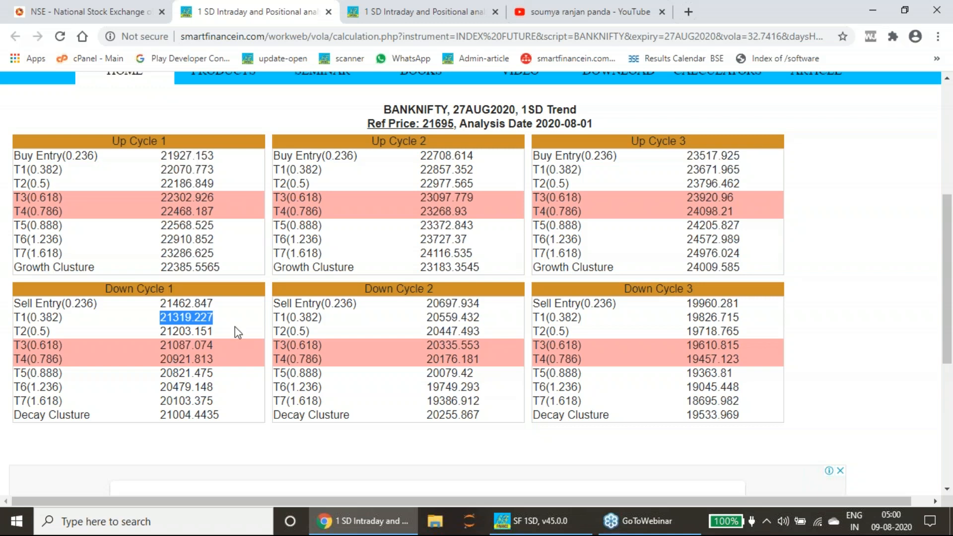
pyautogui.moveTo(220, 356)
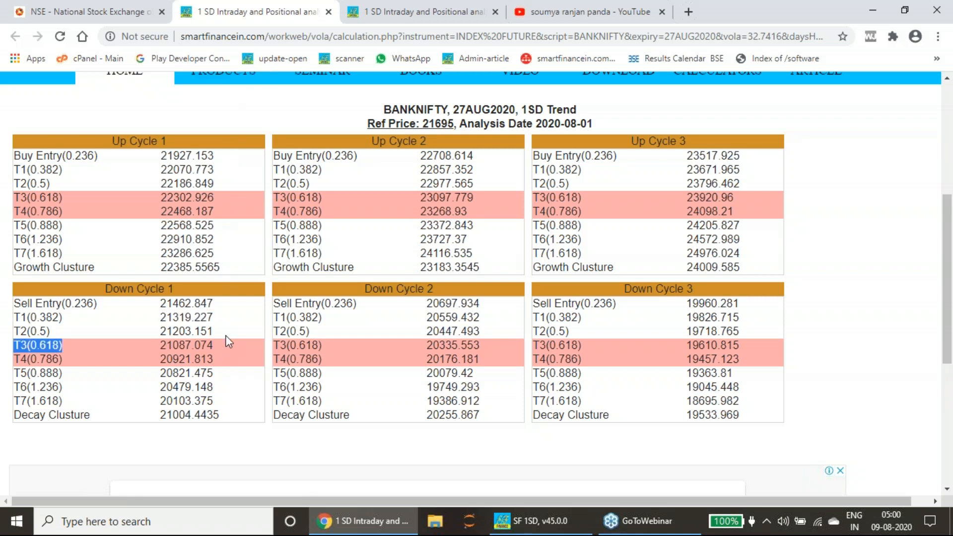
pyautogui.moveTo(271, 328)
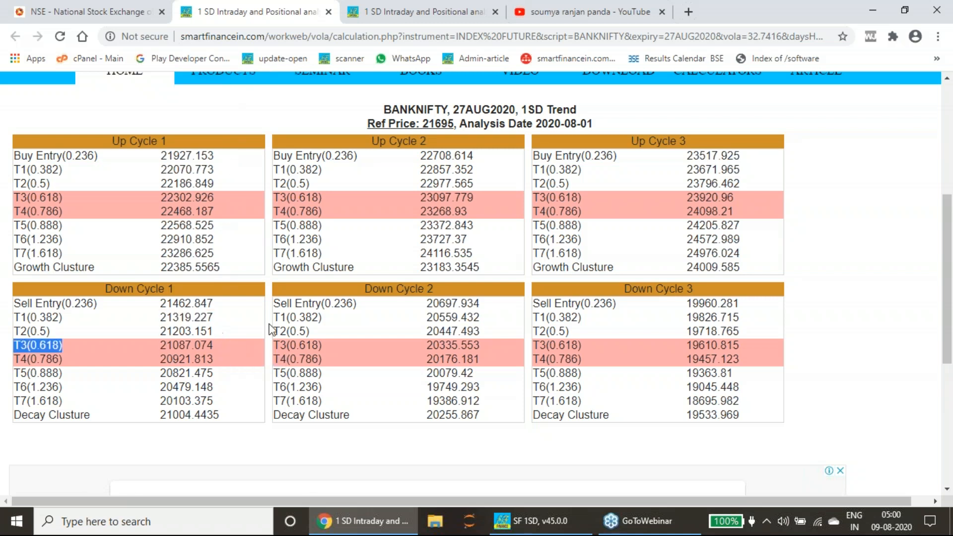
pyautogui.moveTo(185, 156)
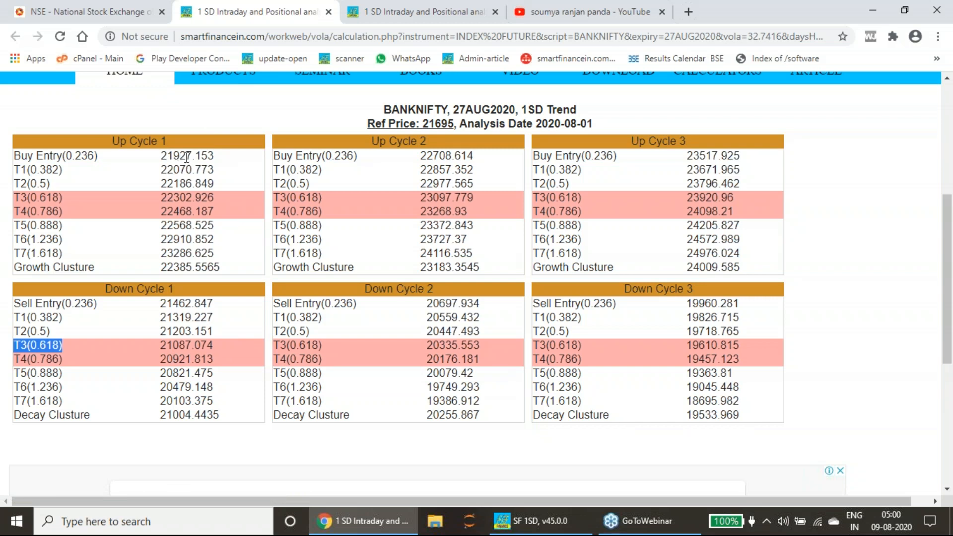
pyautogui.moveTo(203, 176)
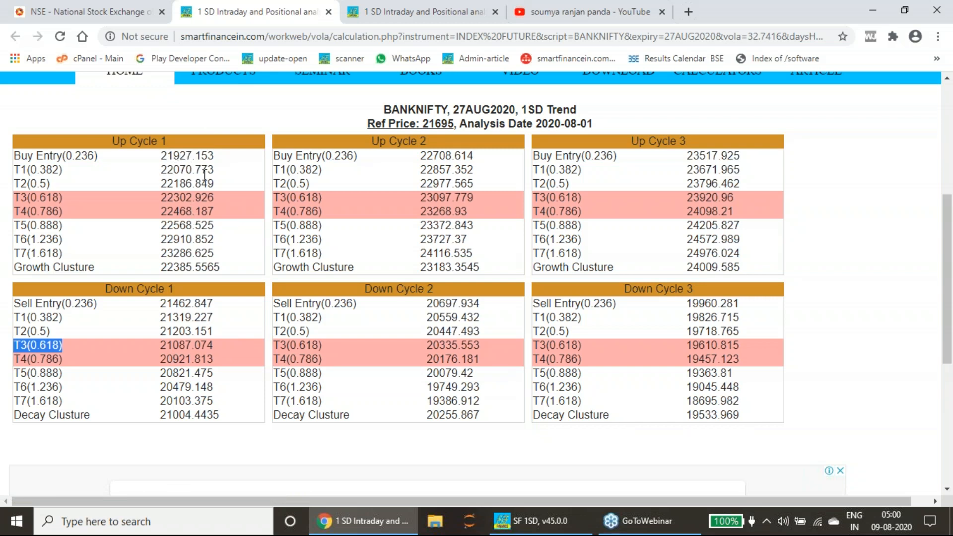
pyautogui.moveTo(340, 109)
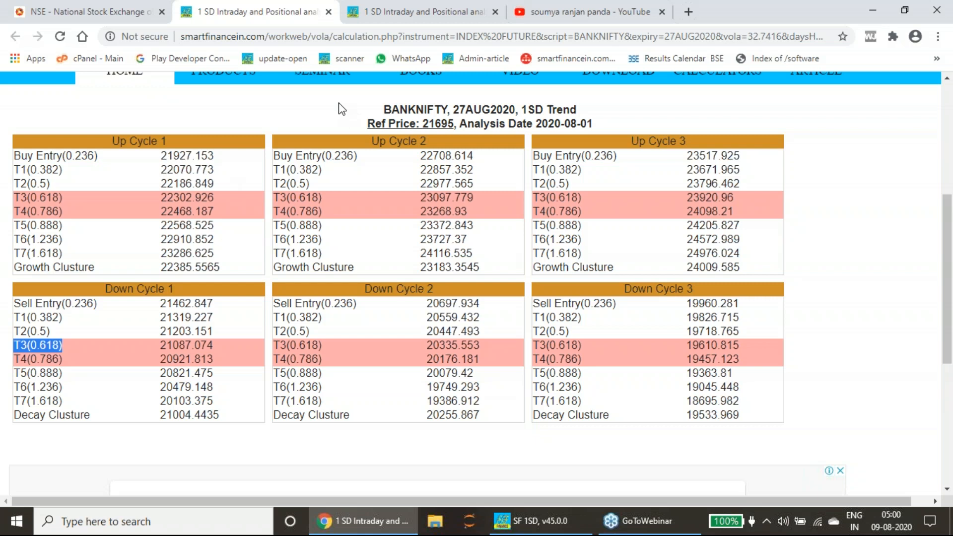
# Return to NSE BANKNIFTY data: weekly low 21,085.35 nearly matches Down Cycle 1 T3 (21,087.07)
pyautogui.click(85, 12)
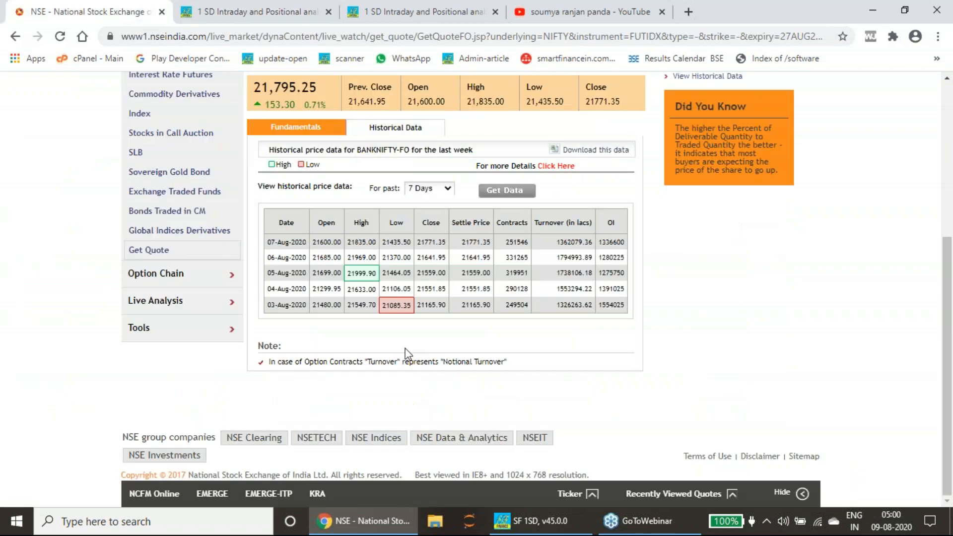
pyautogui.moveTo(362, 284)
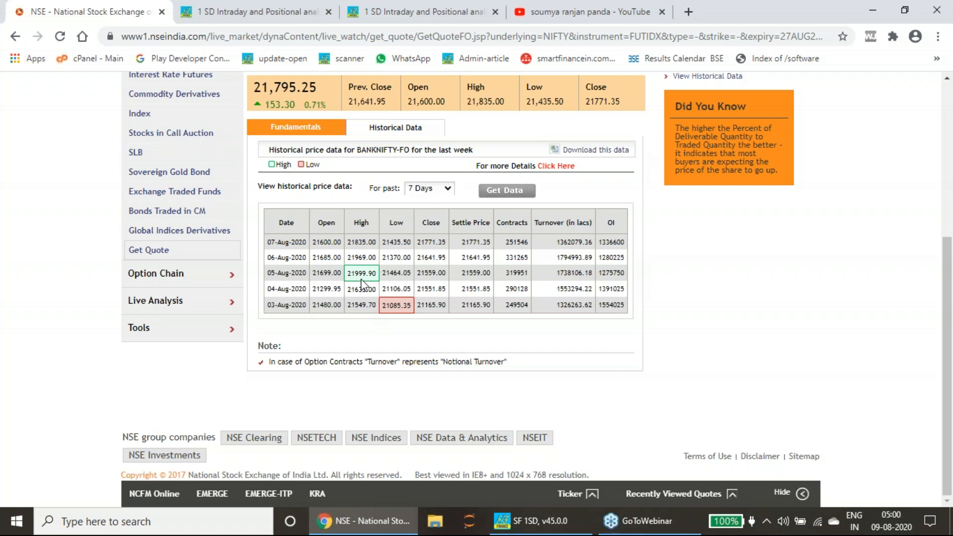
pyautogui.moveTo(430, 255)
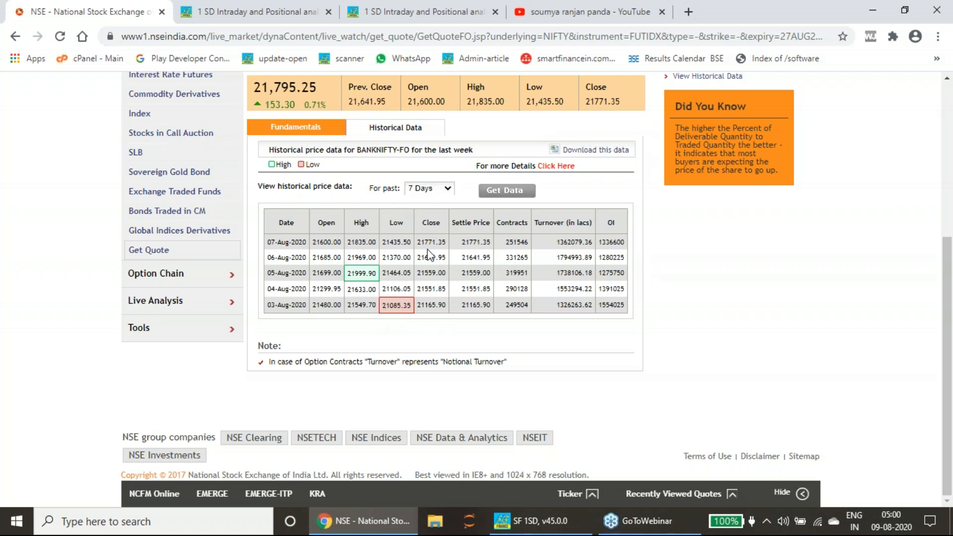
pyautogui.moveTo(255, 11)
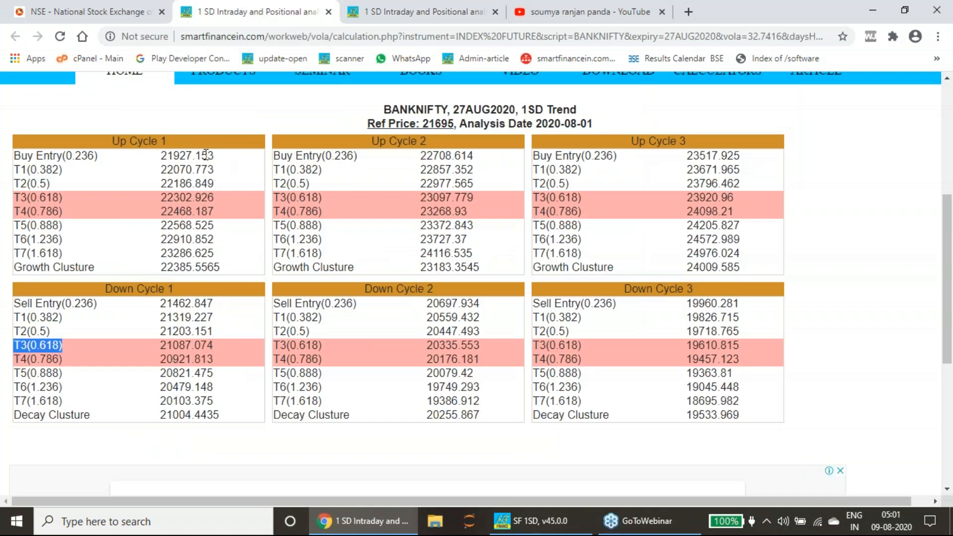
pyautogui.moveTo(207, 303)
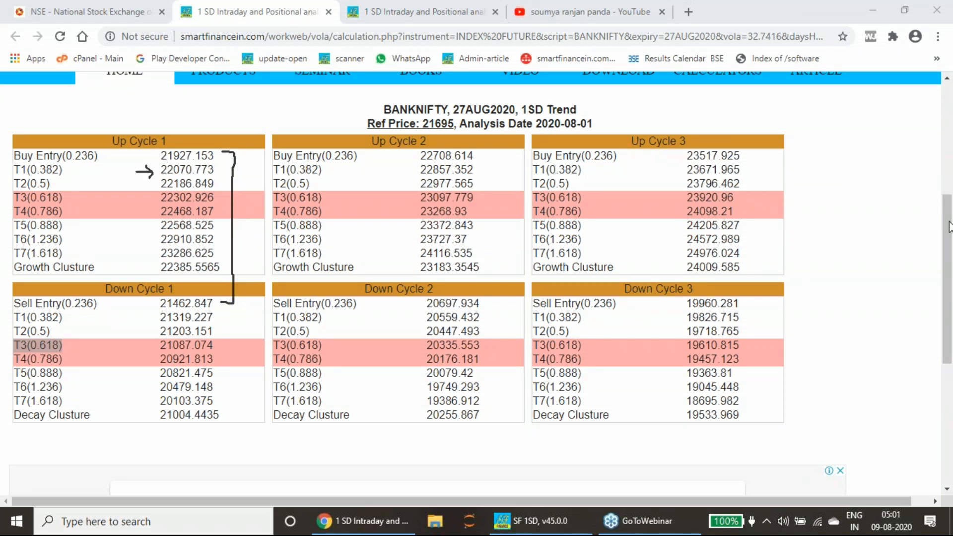
pyautogui.moveTo(883, 309)
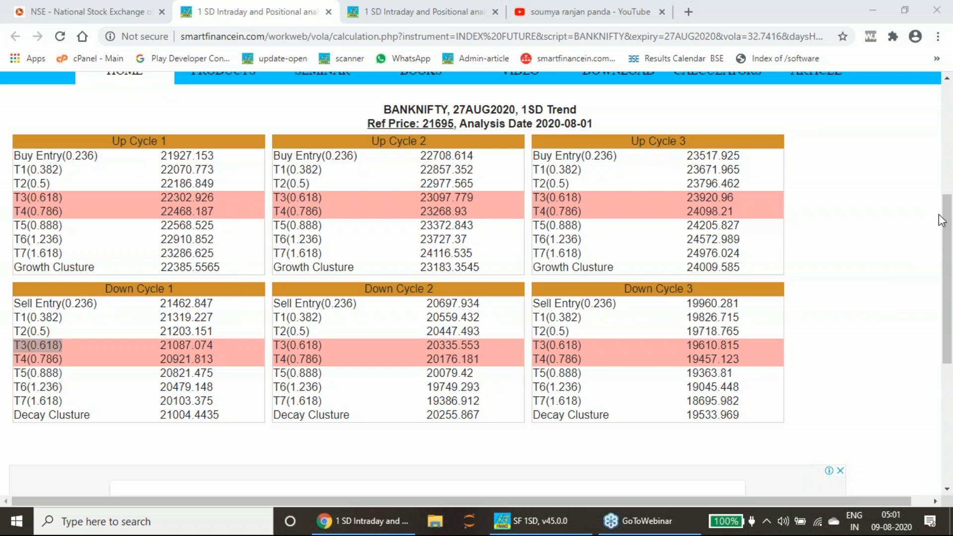
# Fetch the NIFTY futures quote for the 27AUG2020 expiry on NSE
pyautogui.click(85, 12)
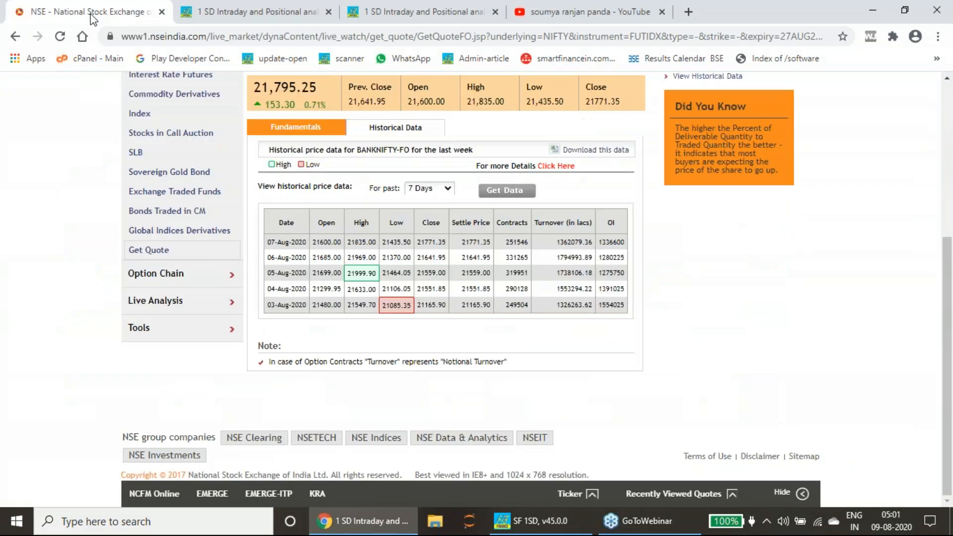
pyautogui.scroll(3)
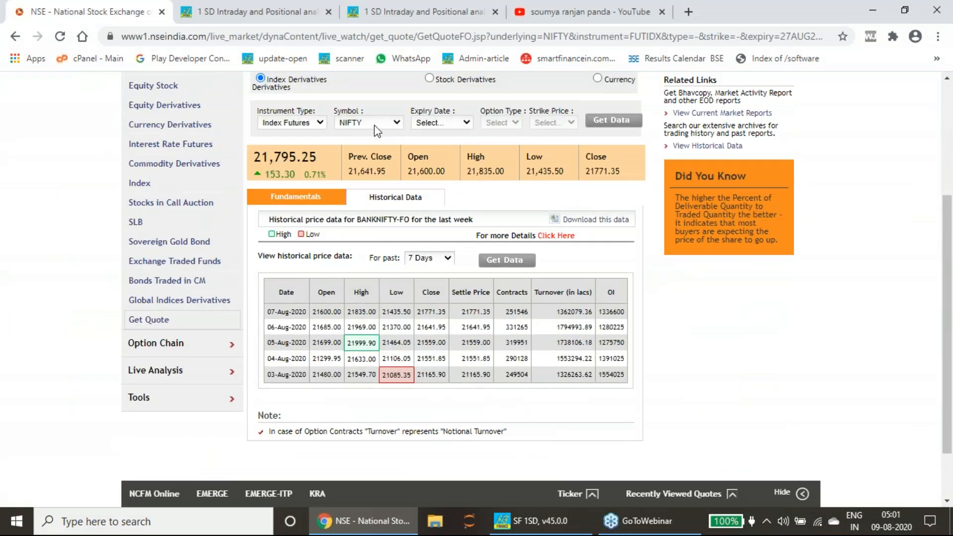
pyautogui.click(441, 122)
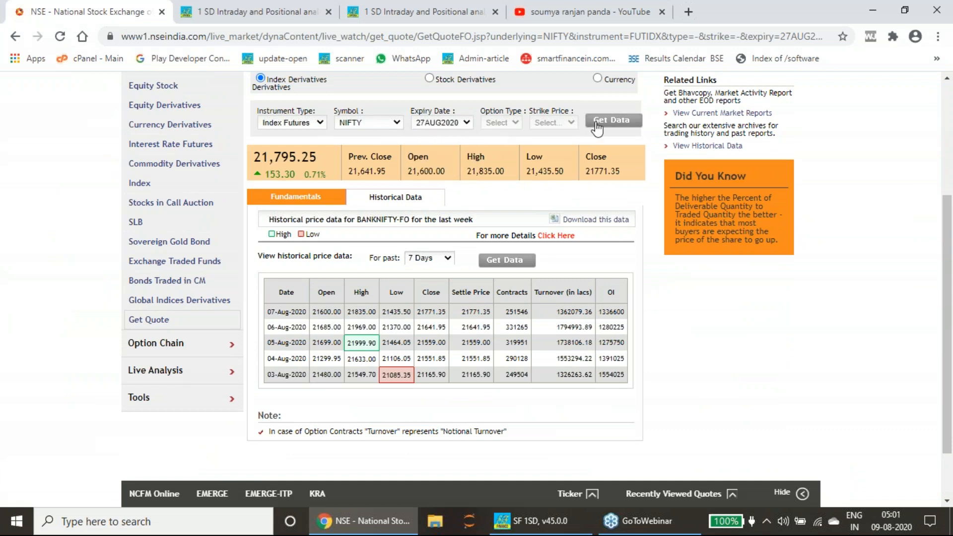
pyautogui.click(611, 119)
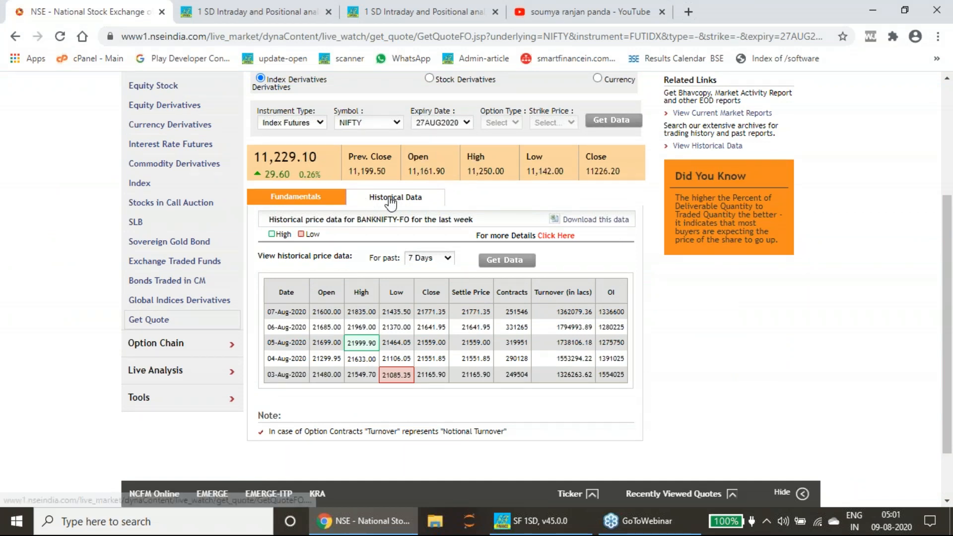
# Load 7 days of NIFTY futures history: high 11,277.25, low 10,883.40
pyautogui.scroll(3)
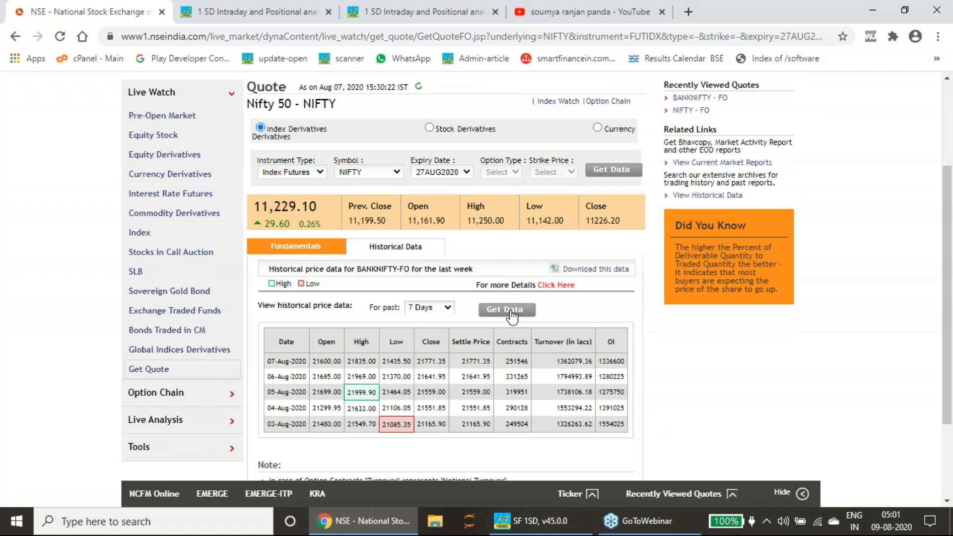
pyautogui.click(506, 309)
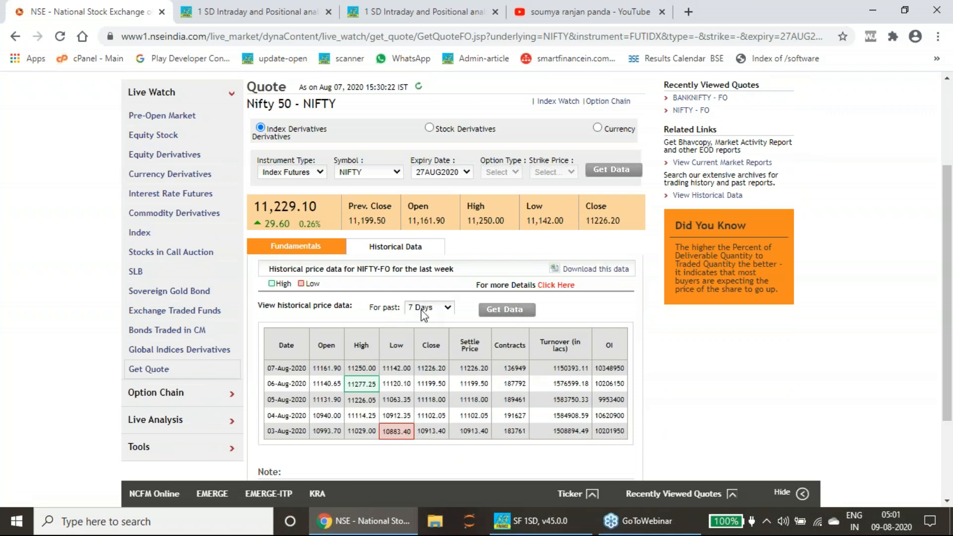
pyautogui.click(429, 307)
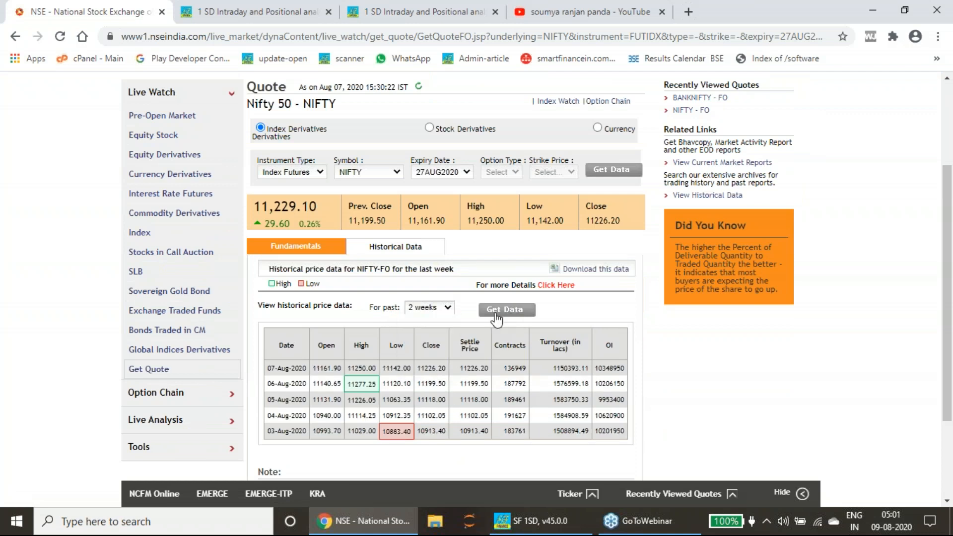
pyautogui.click(506, 310)
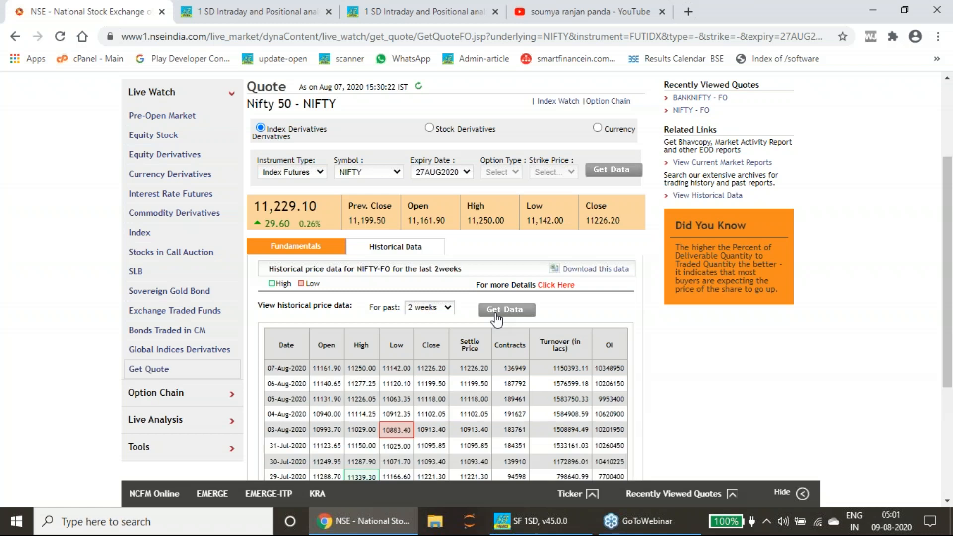
pyautogui.moveTo(277, 383)
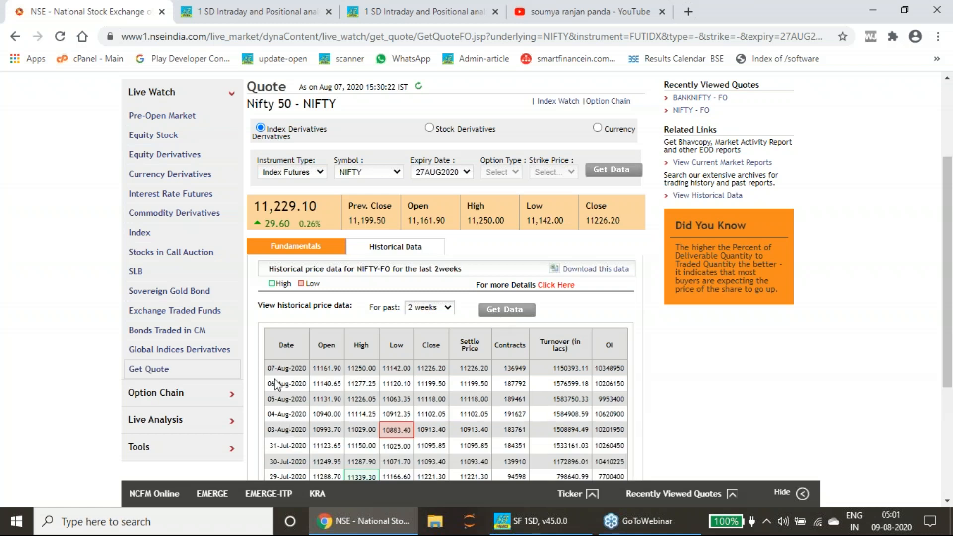
pyautogui.click(428, 307)
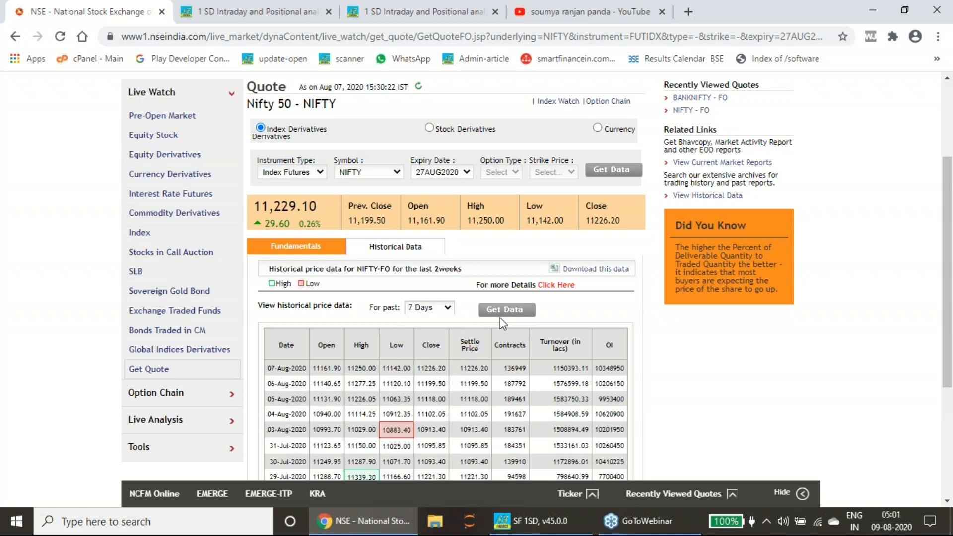
pyautogui.click(505, 309)
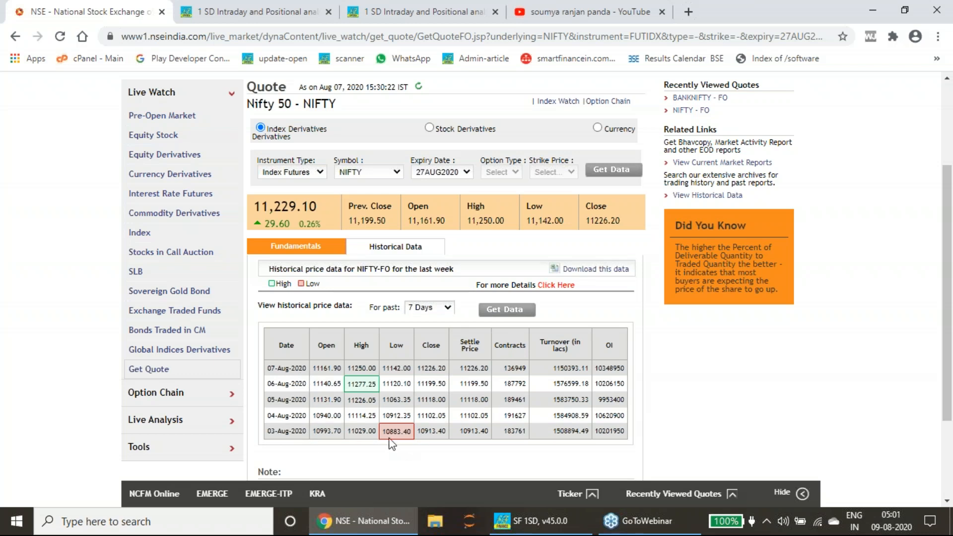
pyautogui.moveTo(328, 441)
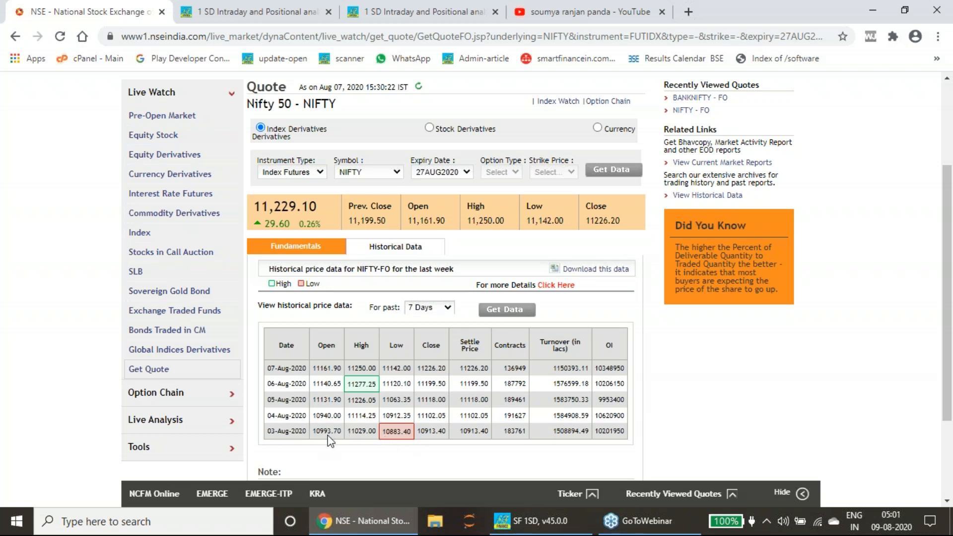
pyautogui.moveTo(338, 441)
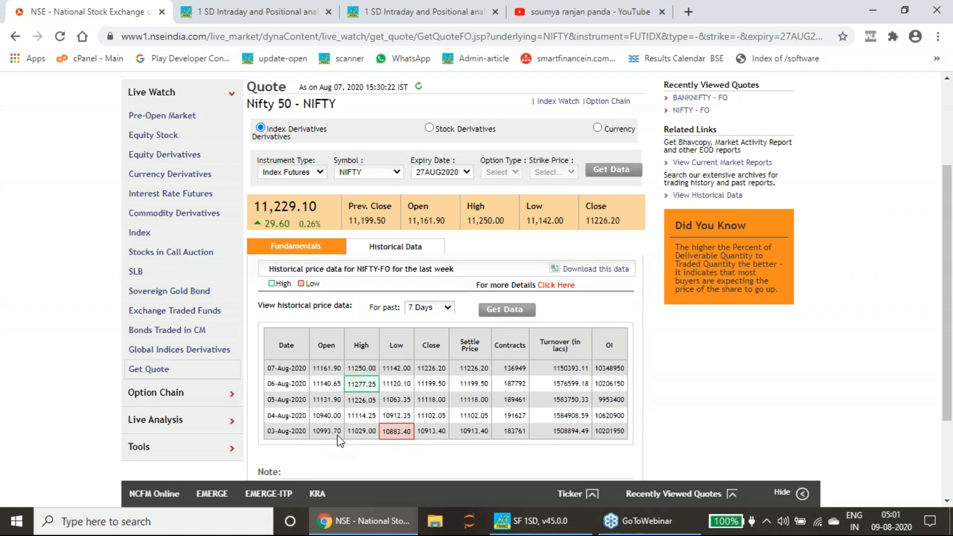
pyautogui.moveTo(383, 442)
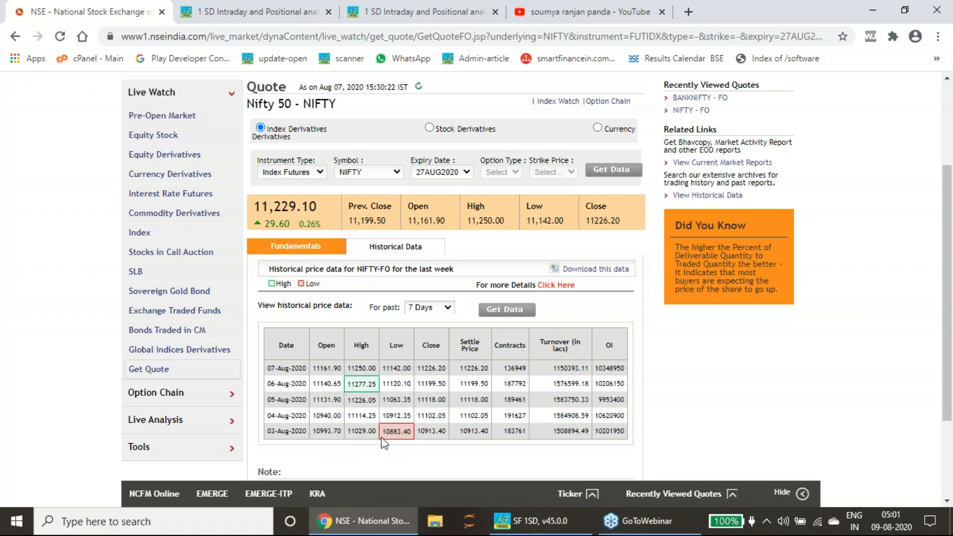
pyautogui.moveTo(398, 445)
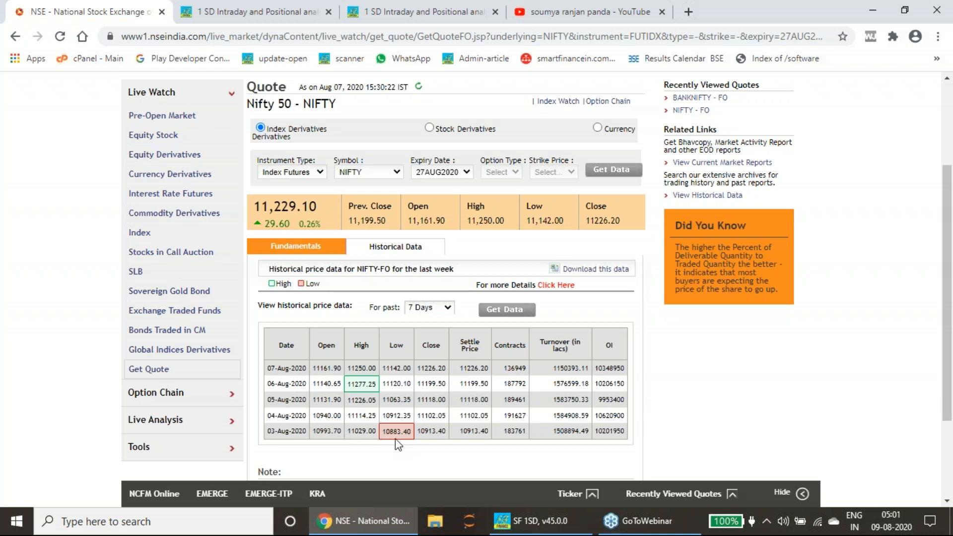
pyautogui.moveTo(365, 441)
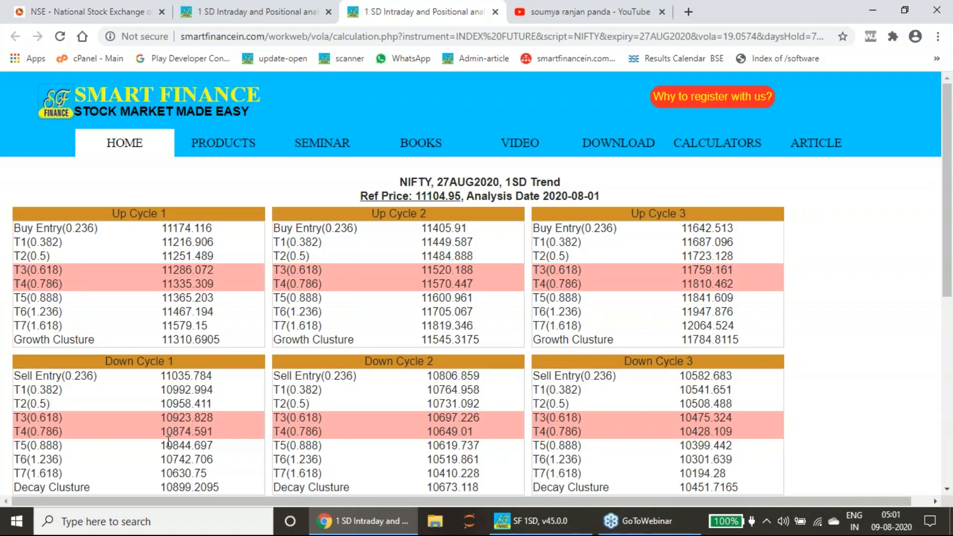
# Select Down Cycle 1 T4 (10874.591) and compare it against the NSE Nifty history
pyautogui.doubleClick(187, 431)
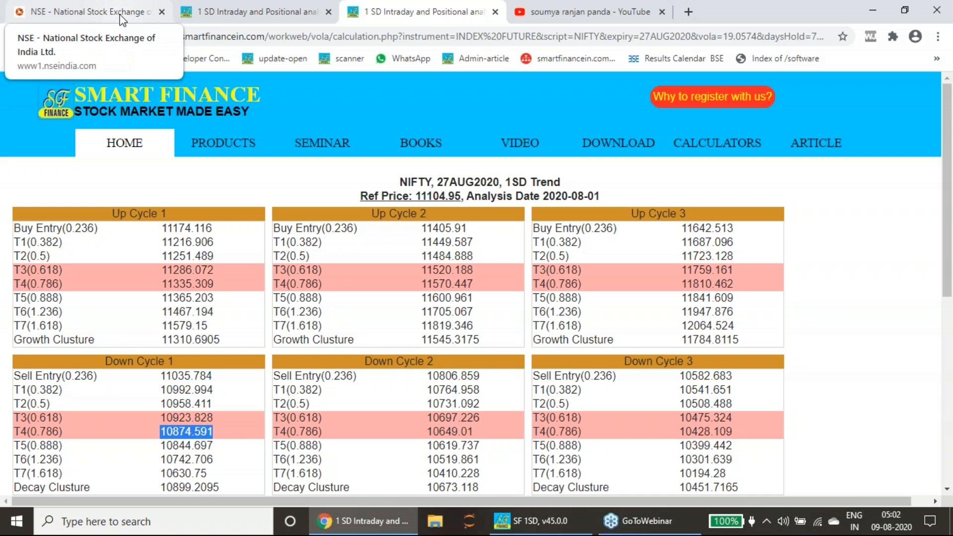
pyautogui.click(85, 12)
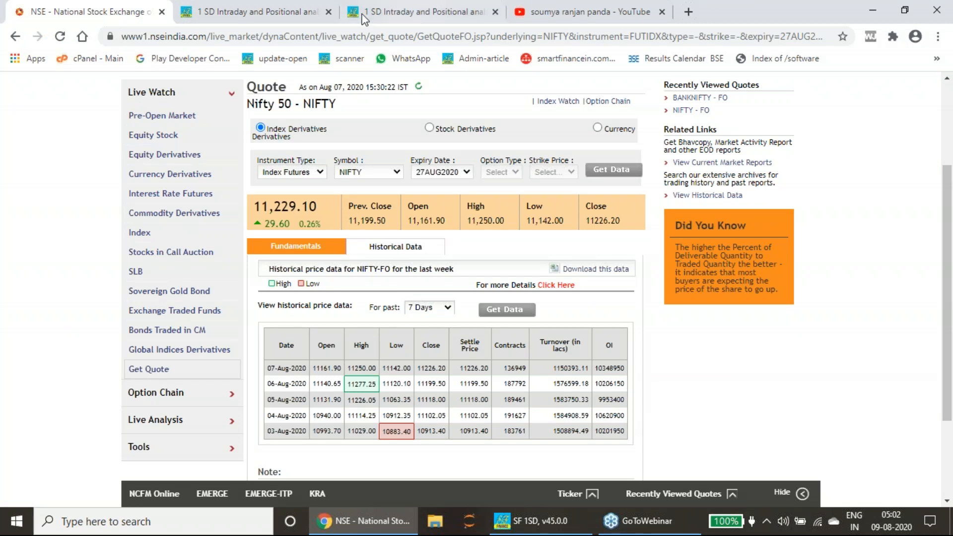
pyautogui.click(422, 12)
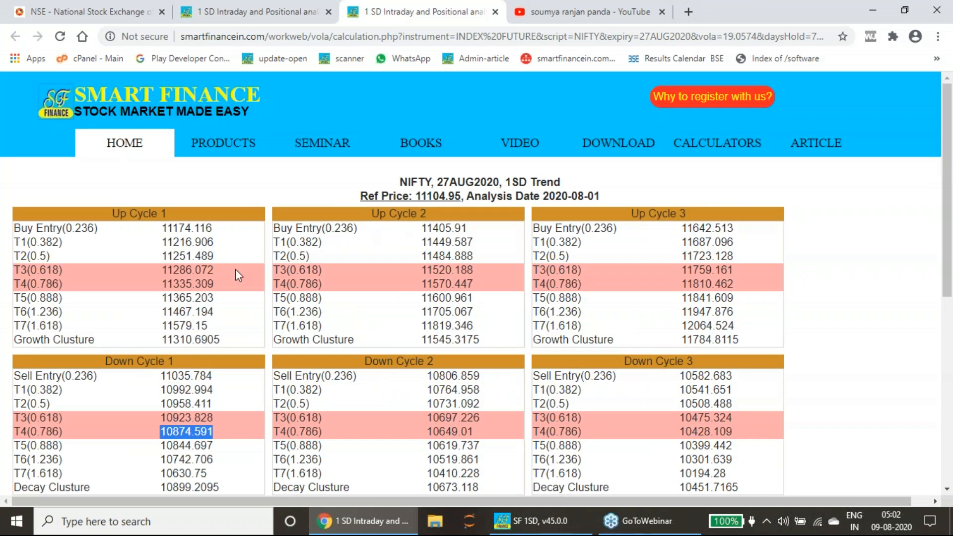
# Select Up Cycle 1 T3 (11286.072), compare with NSE history, and close the NSE page
pyautogui.click(163, 233)
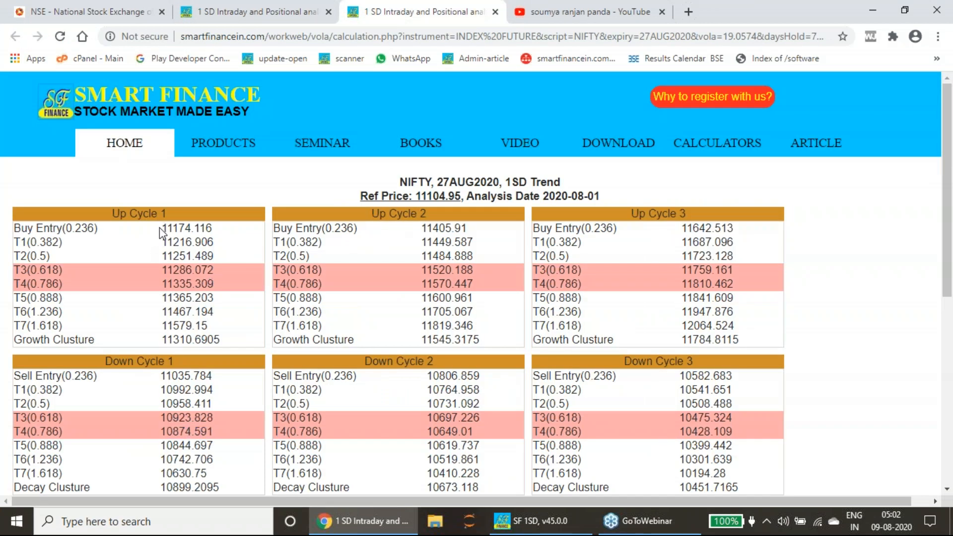
pyautogui.doubleClick(187, 228)
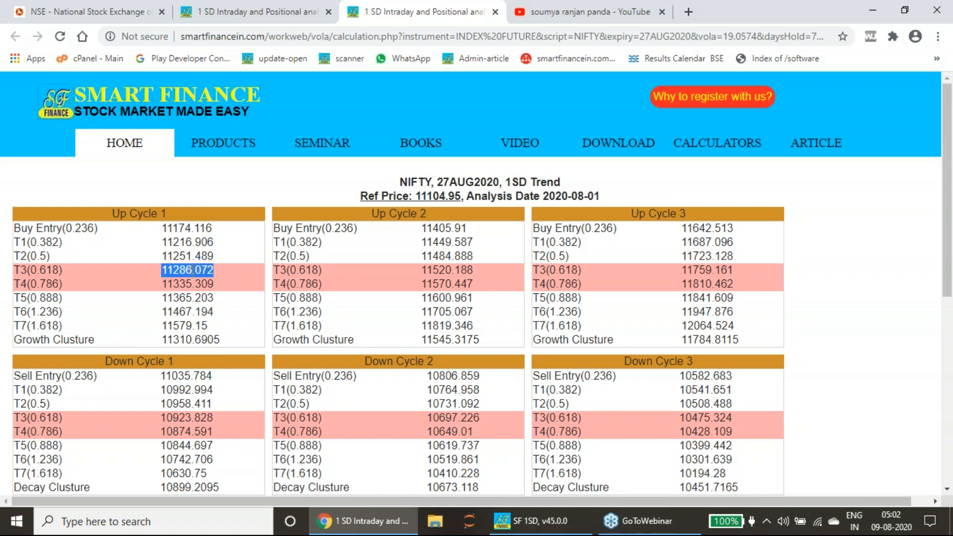
pyautogui.click(89, 12)
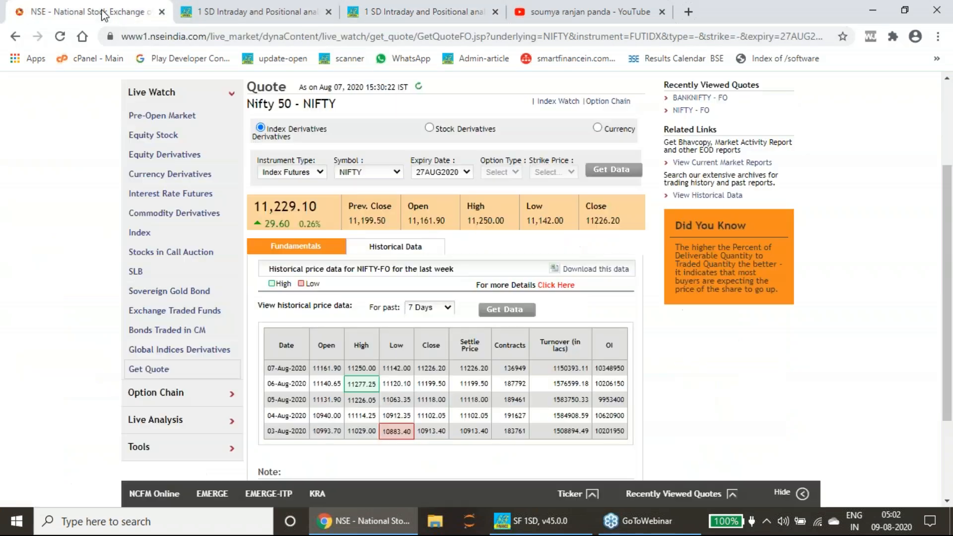
pyautogui.moveTo(382, 394)
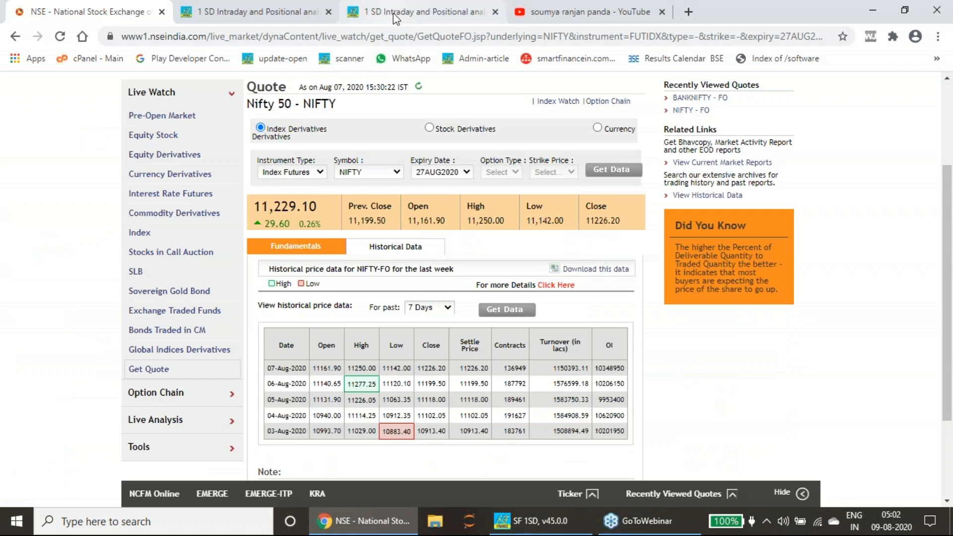
pyautogui.click(416, 12)
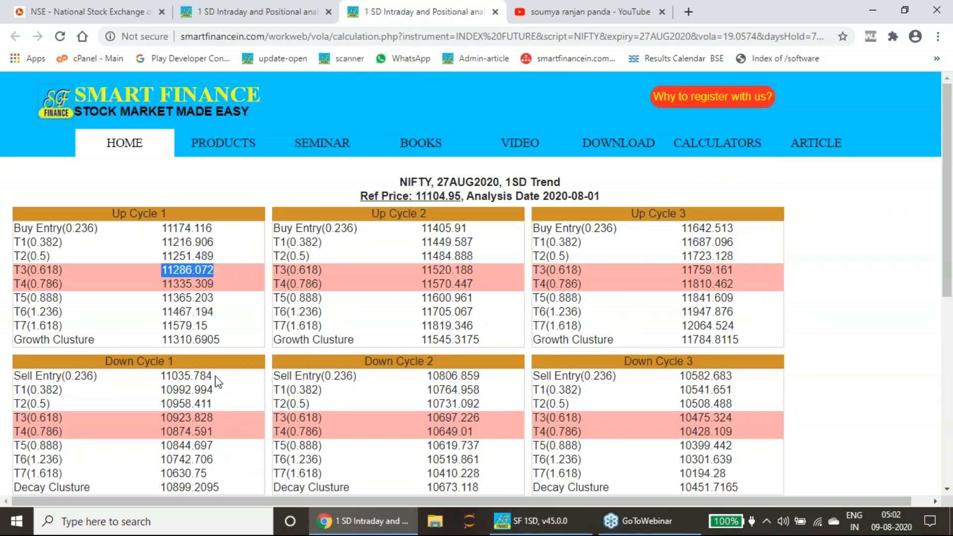
pyautogui.moveTo(176, 269)
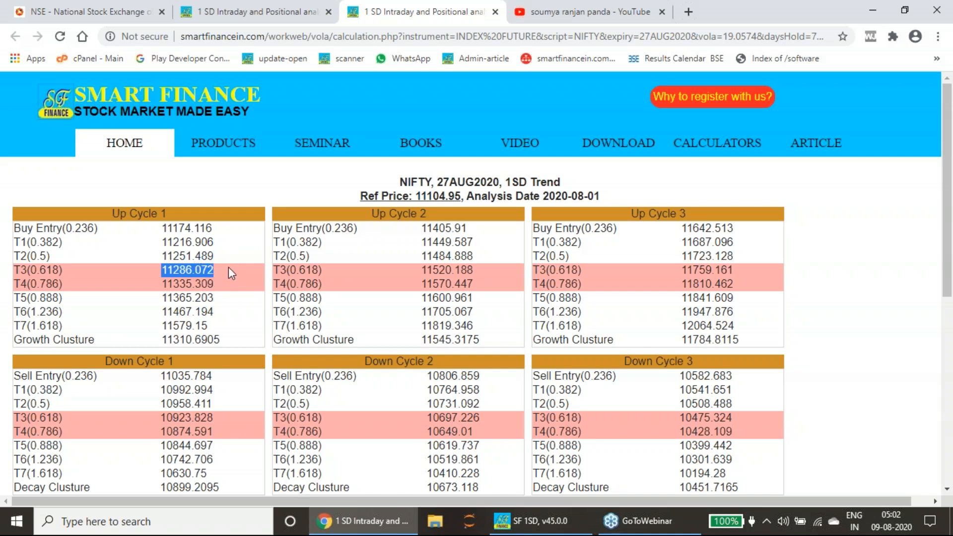
pyautogui.moveTo(231, 274)
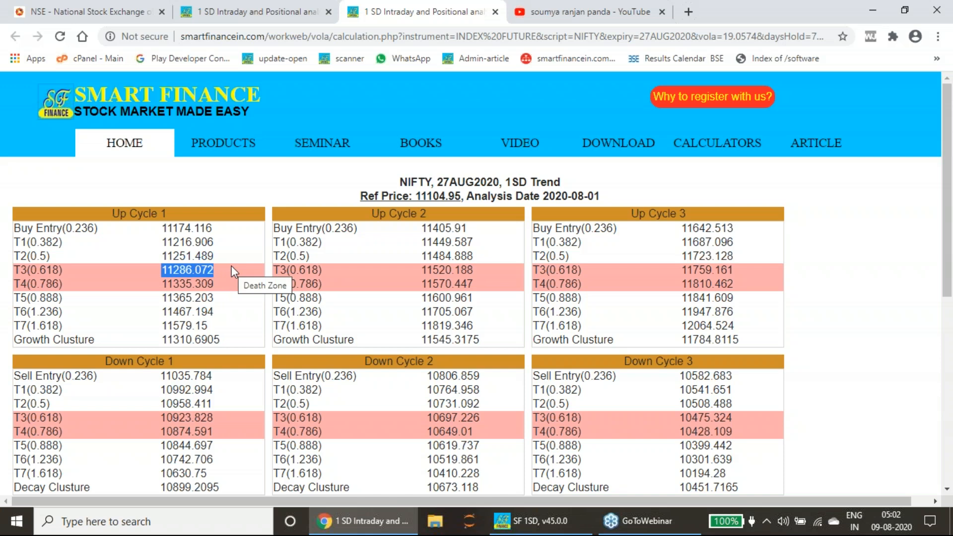
pyautogui.moveTo(131, 11)
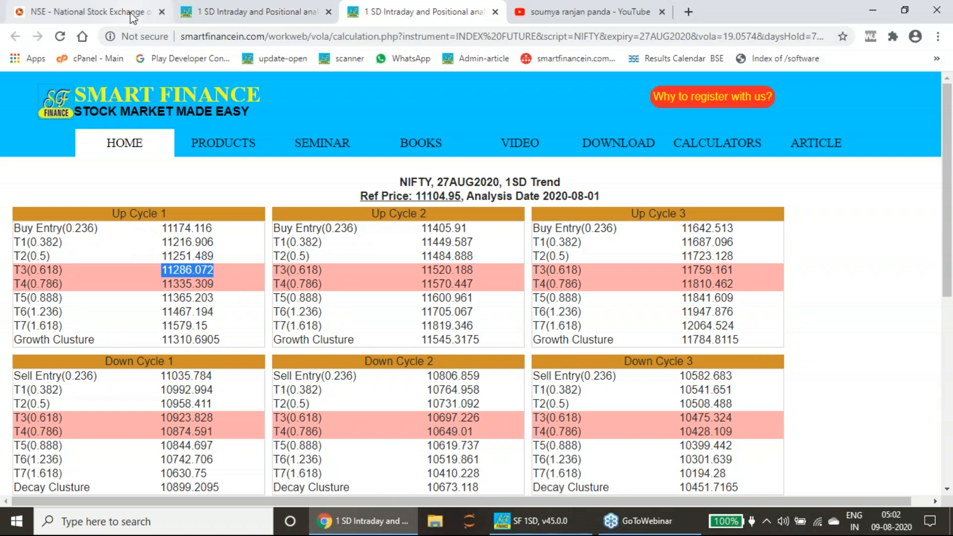
pyautogui.click(85, 12)
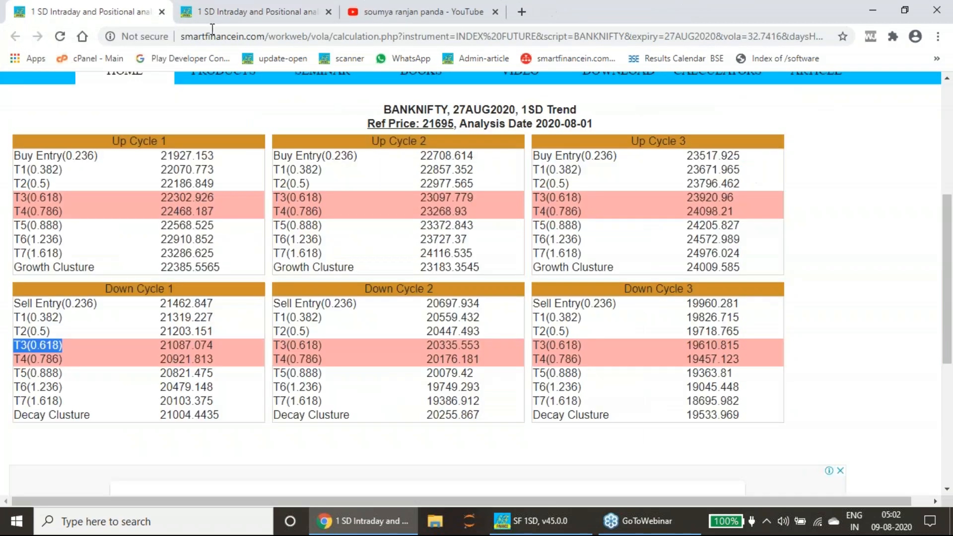
# View Smart Finance's PRODUCTS page, dismiss the registration offer, and return to SF 1SD
pyautogui.scroll(3)
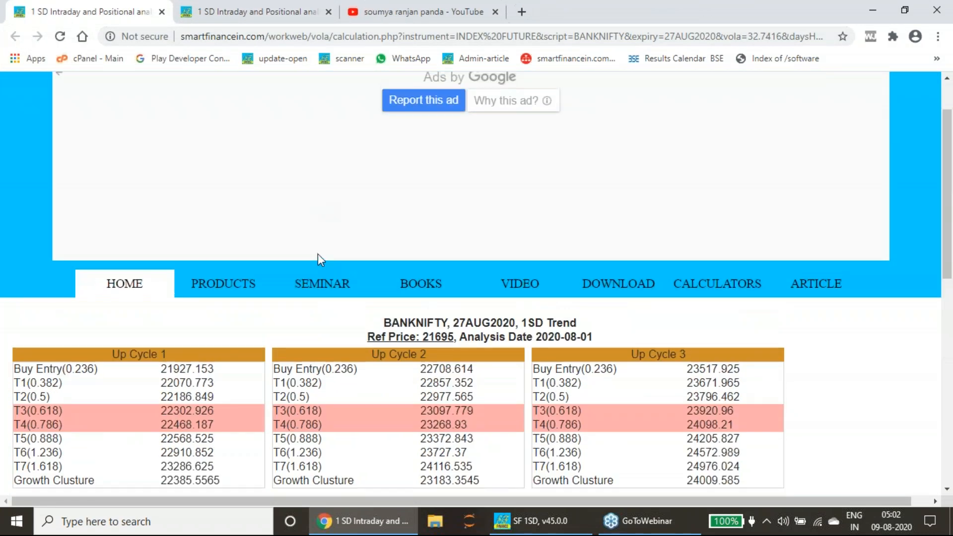
pyautogui.scroll(-3)
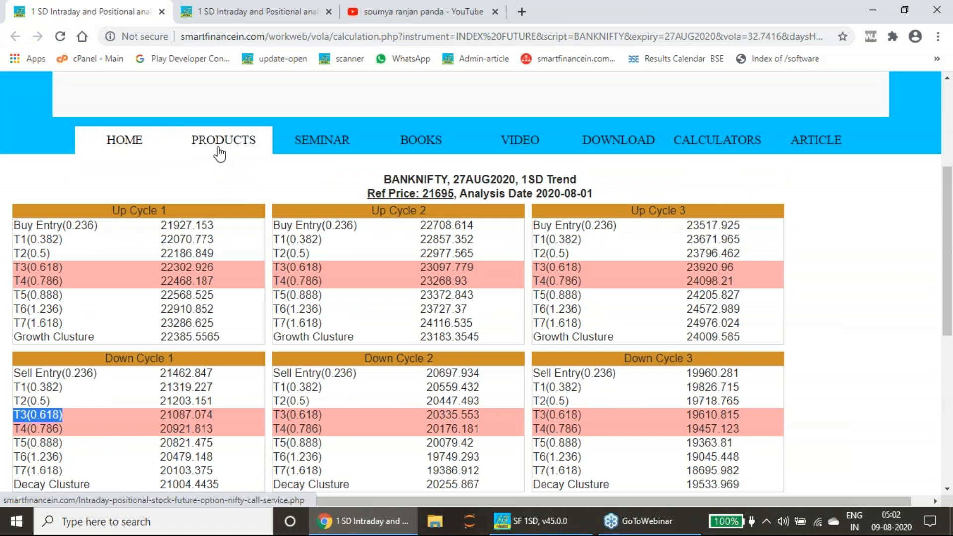
pyautogui.click(223, 140)
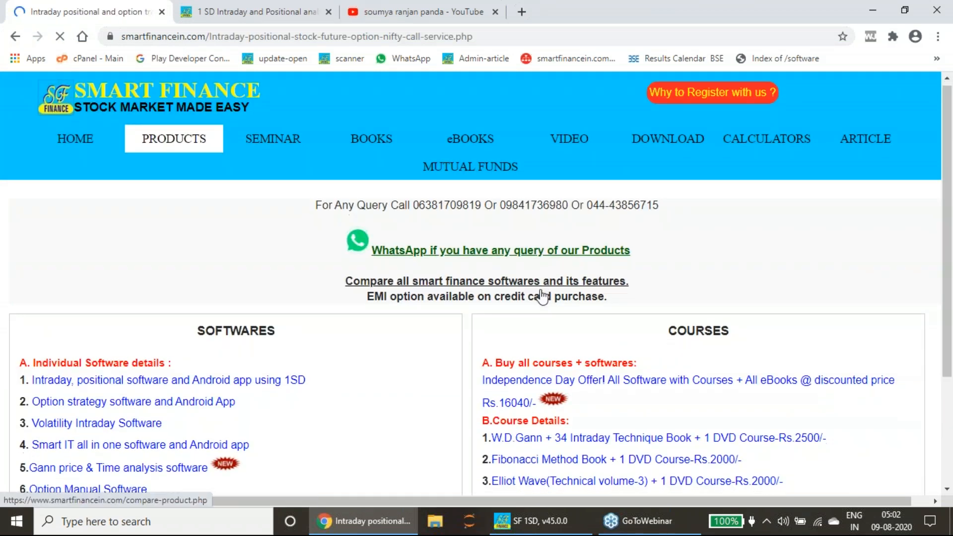
pyautogui.scroll(-3)
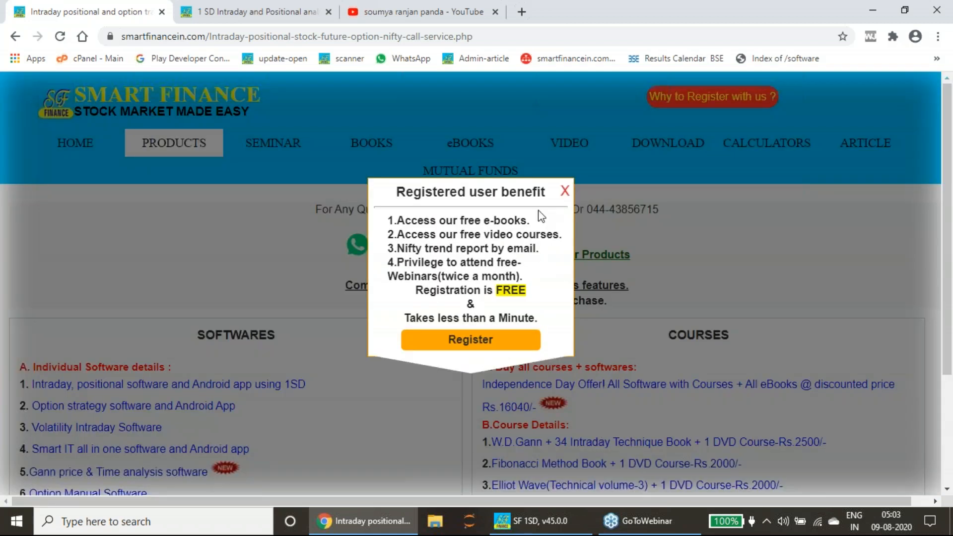
pyautogui.click(564, 190)
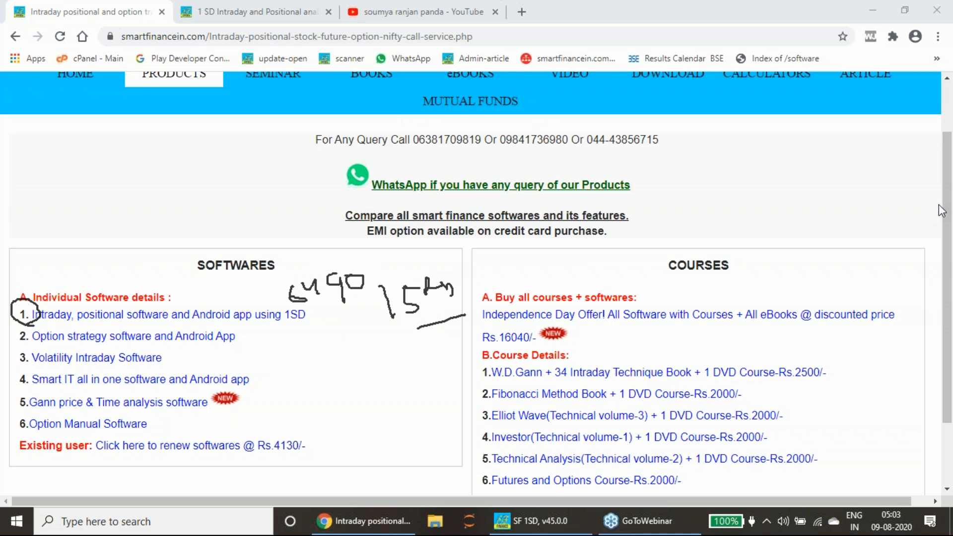
pyautogui.moveTo(864, 307)
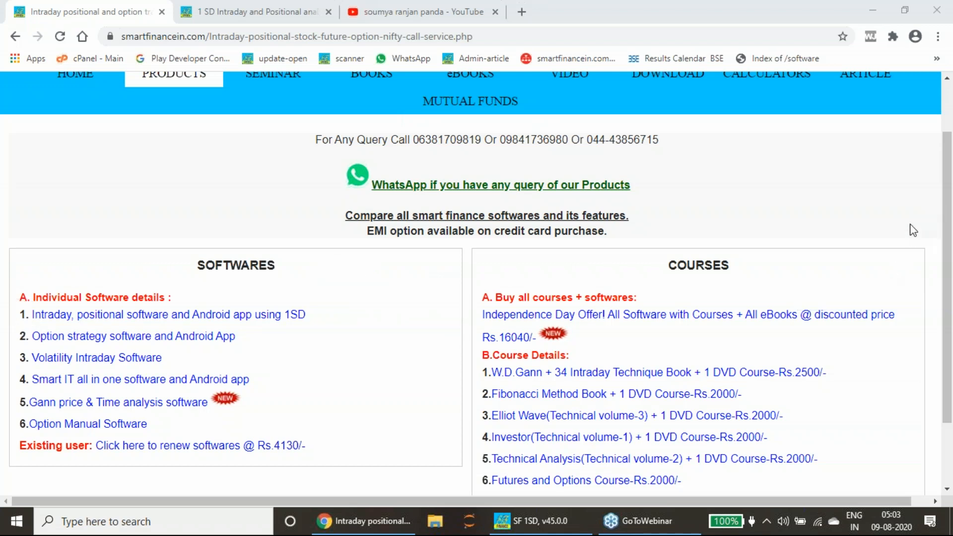
pyautogui.click(540, 521)
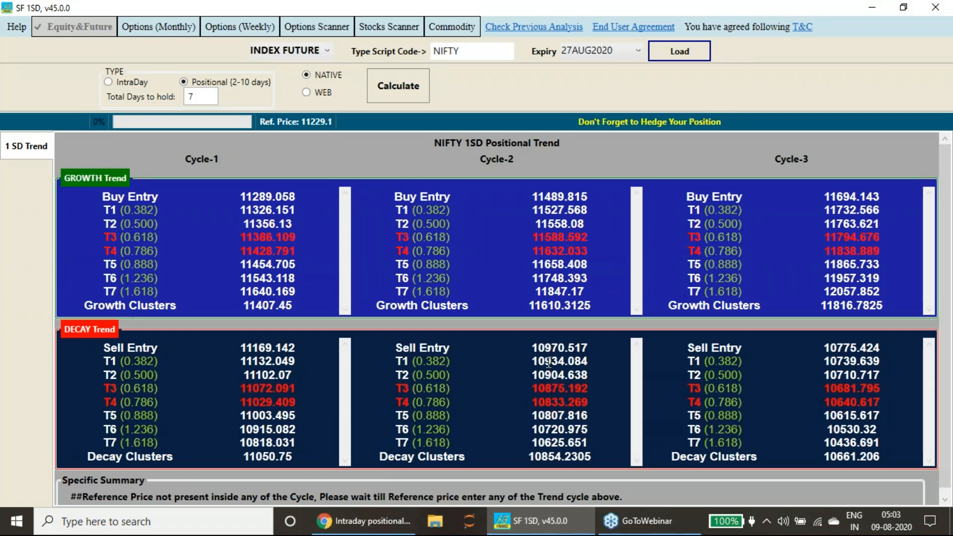
pyautogui.moveTo(67, 280)
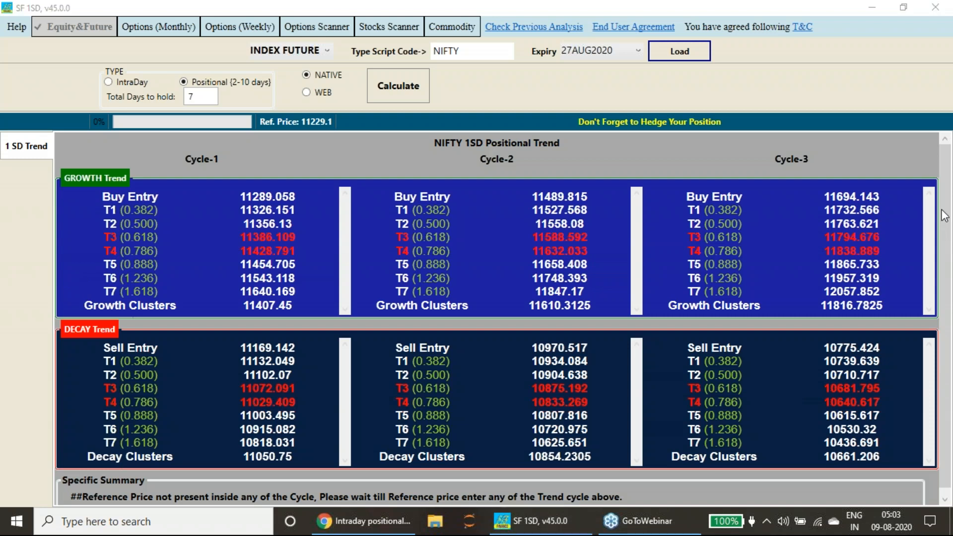
pyautogui.moveTo(270, 200)
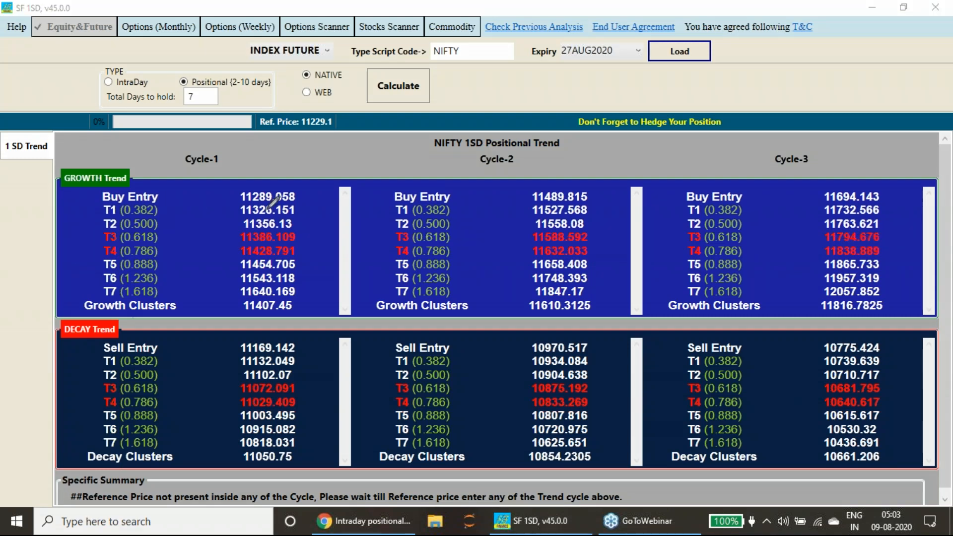
pyautogui.moveTo(268, 197)
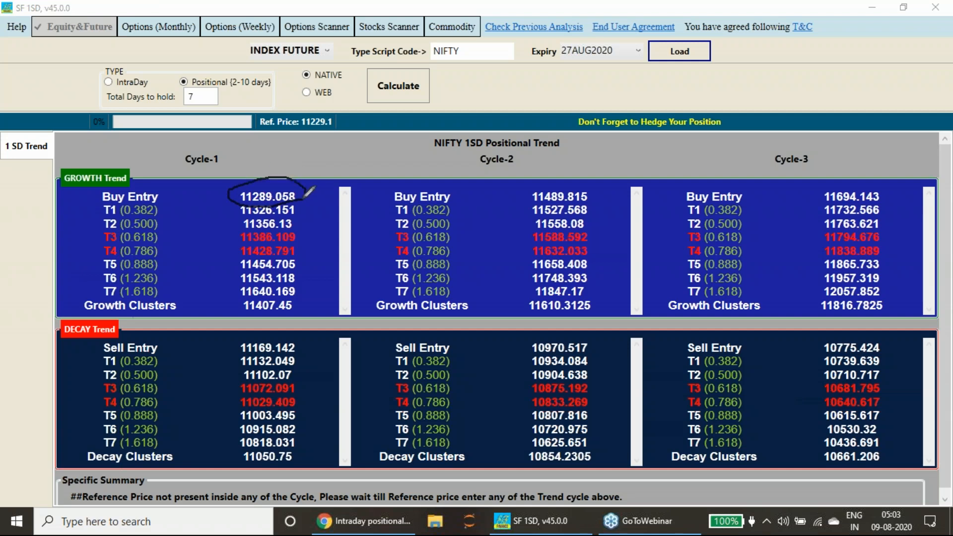
pyautogui.moveTo(872, 312)
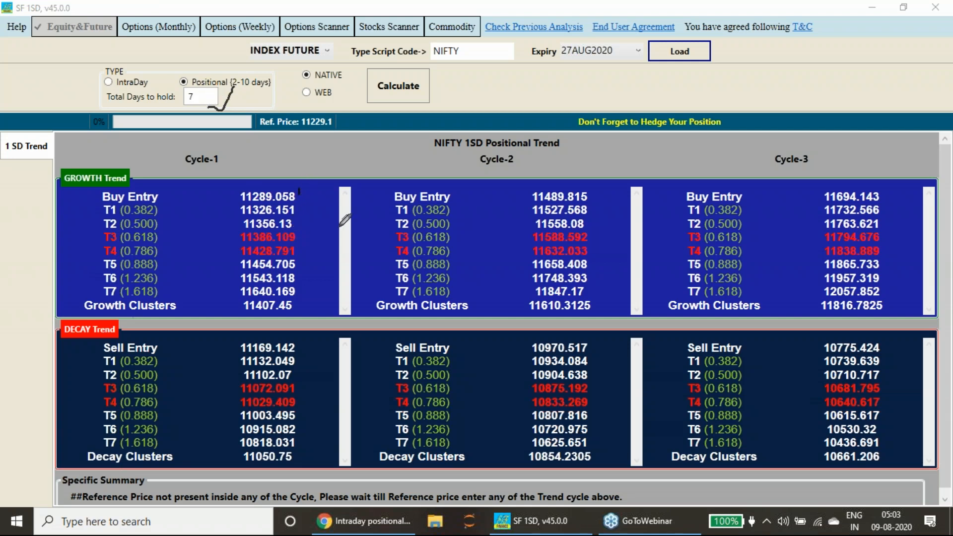
pyautogui.moveTo(298, 287)
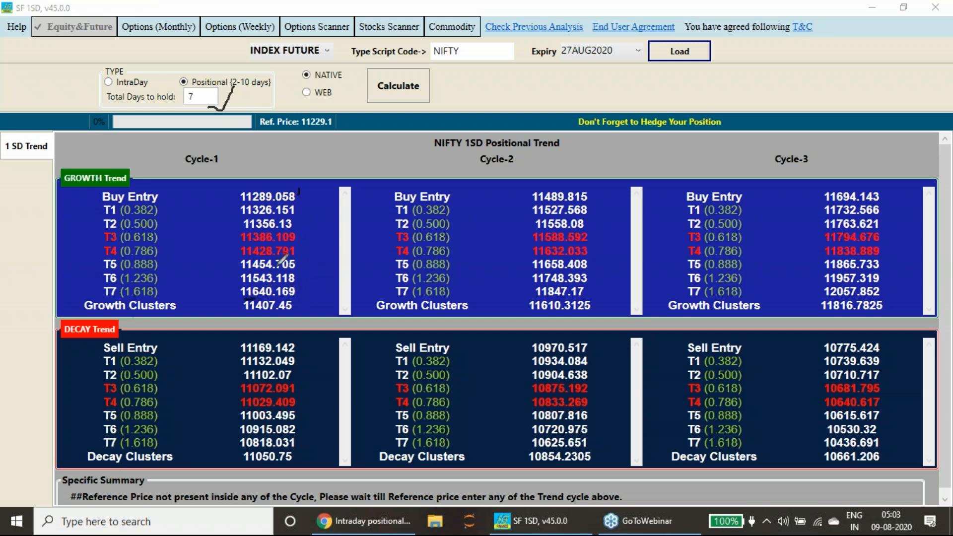
pyautogui.moveTo(237, 250)
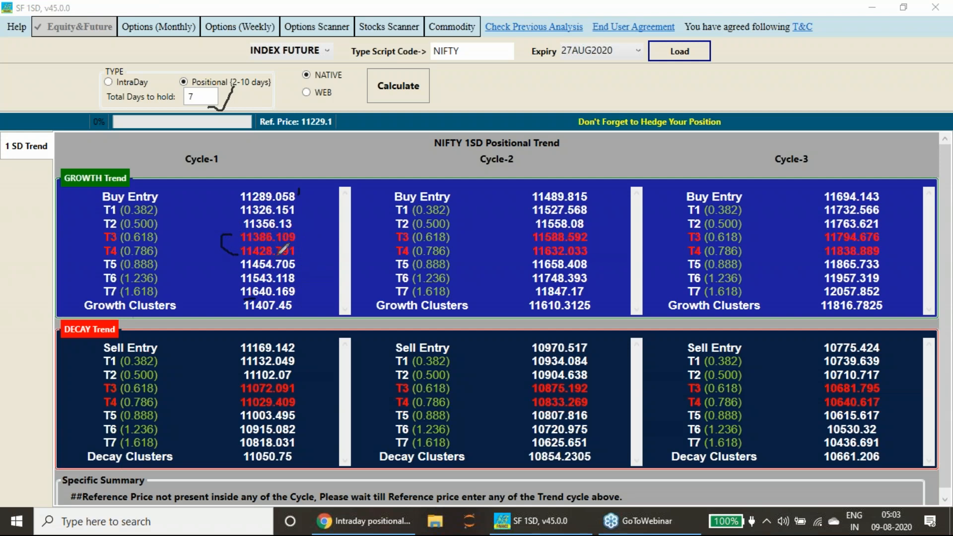
pyautogui.moveTo(314, 234)
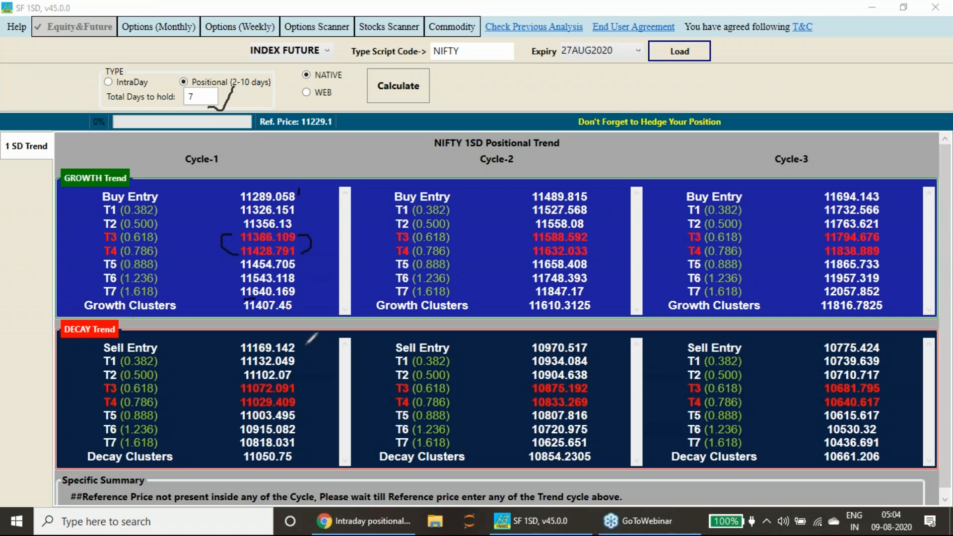
pyautogui.moveTo(338, 130)
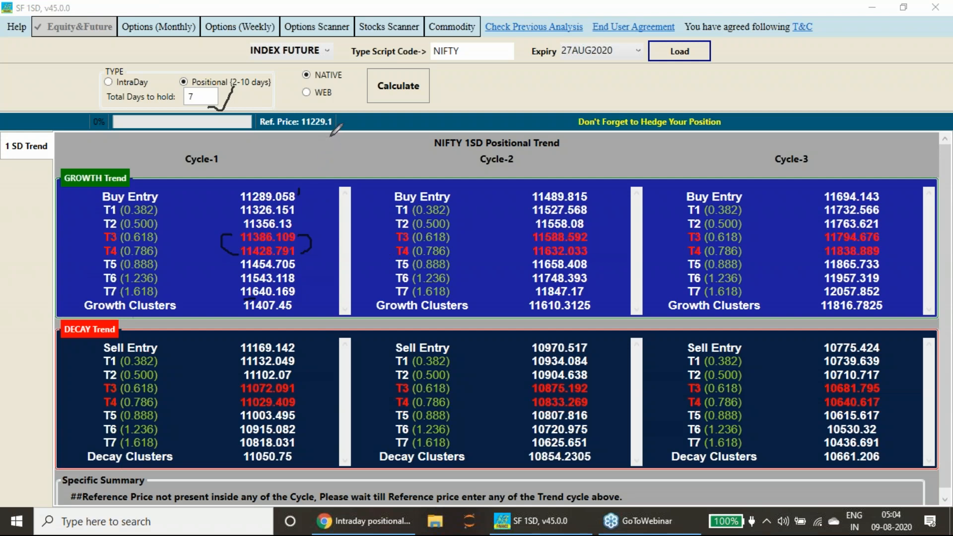
pyautogui.moveTo(301, 357)
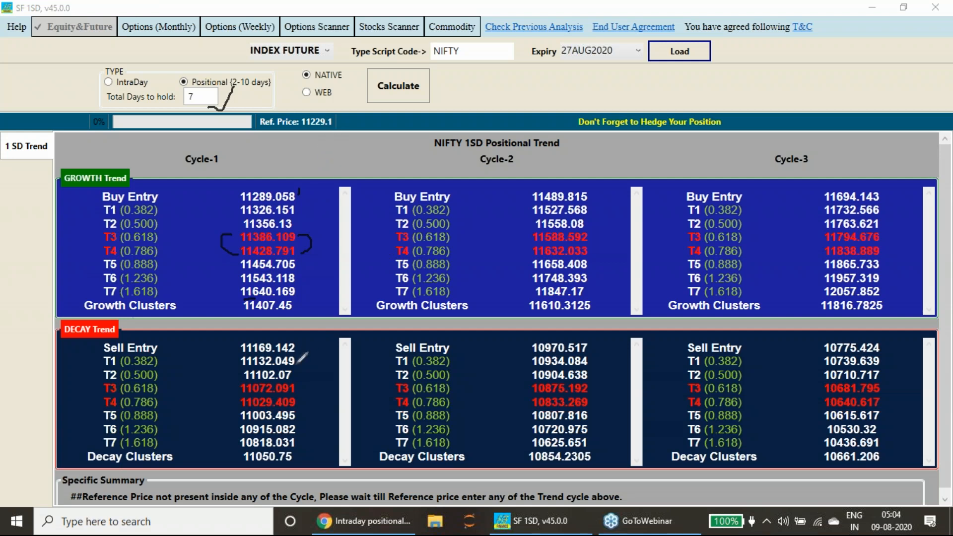
pyautogui.moveTo(310, 385)
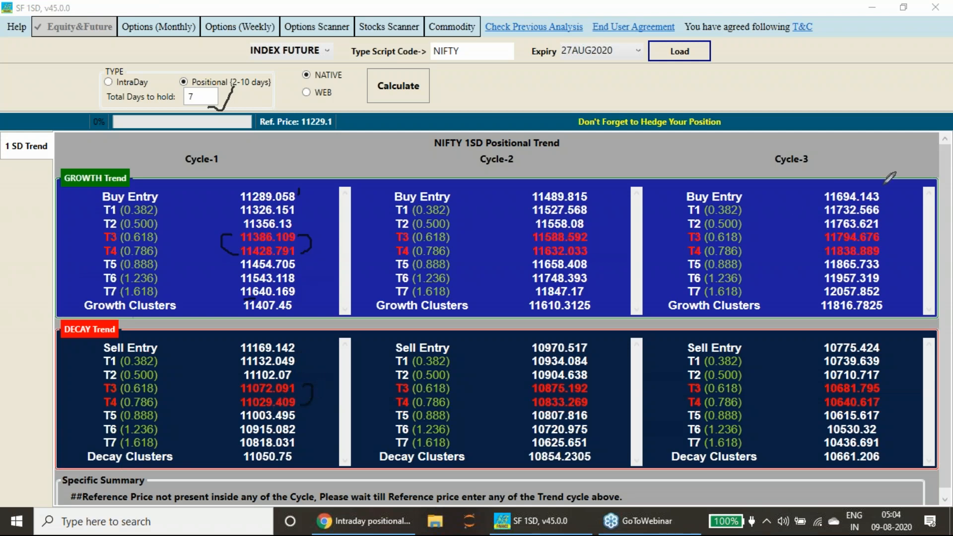
pyautogui.moveTo(851, 250)
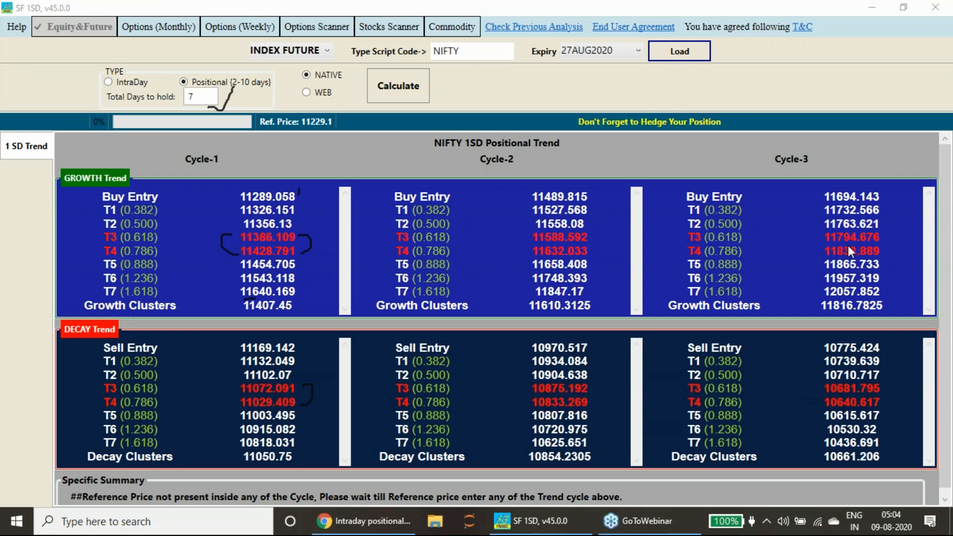
pyautogui.moveTo(883, 328)
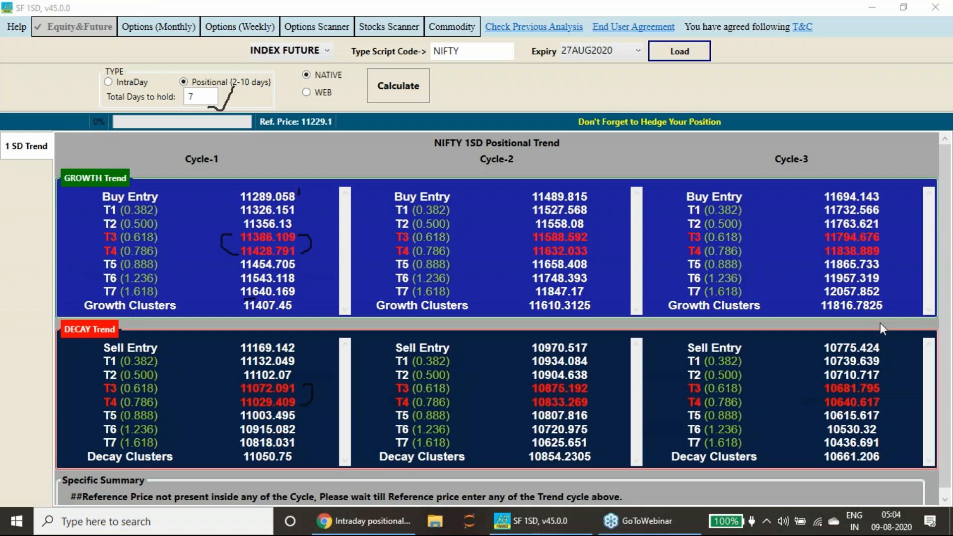
pyautogui.moveTo(864, 323)
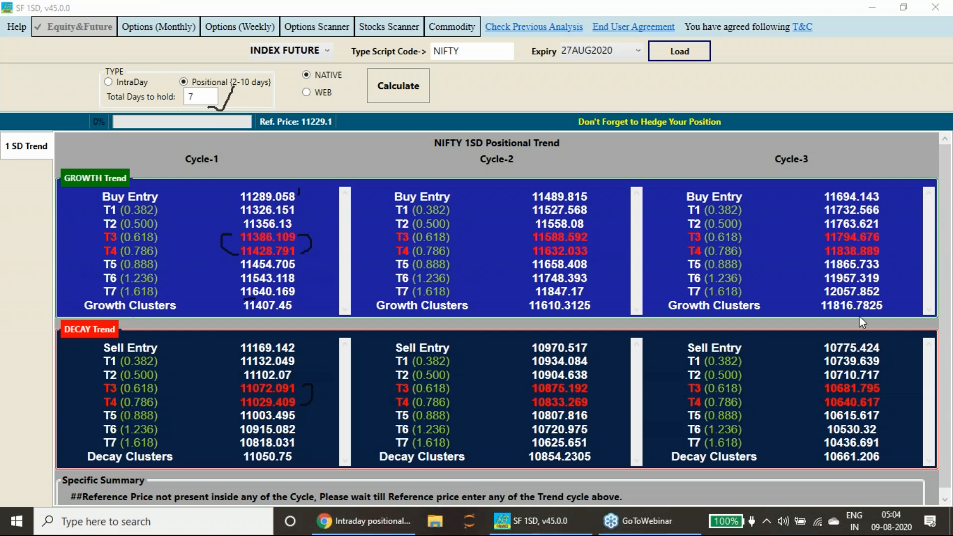
pyautogui.moveTo(690, 205)
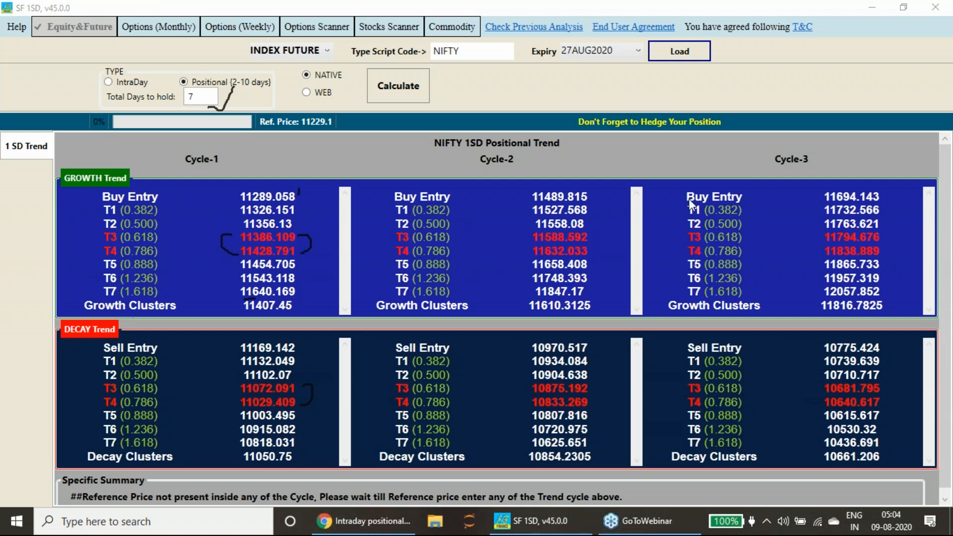
pyautogui.moveTo(243, 376)
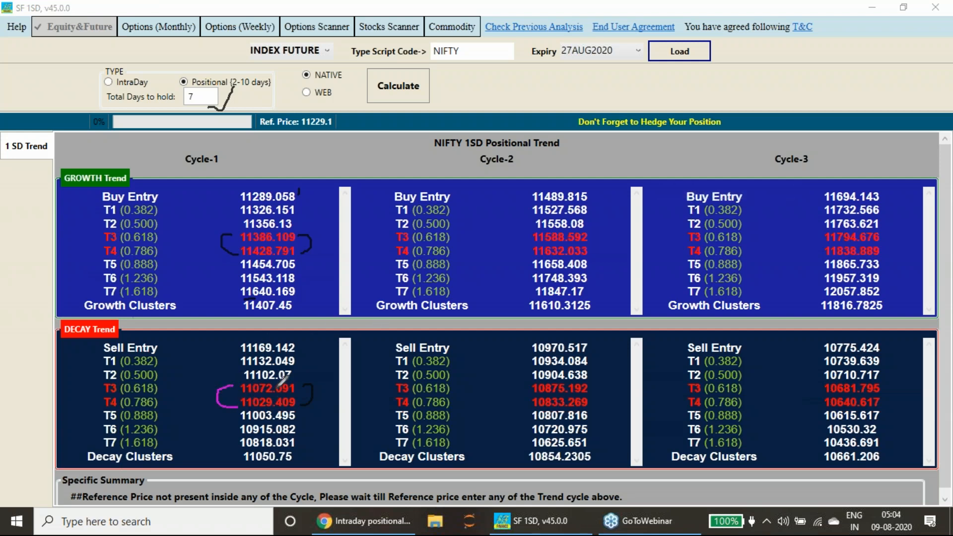
pyautogui.moveTo(282, 355)
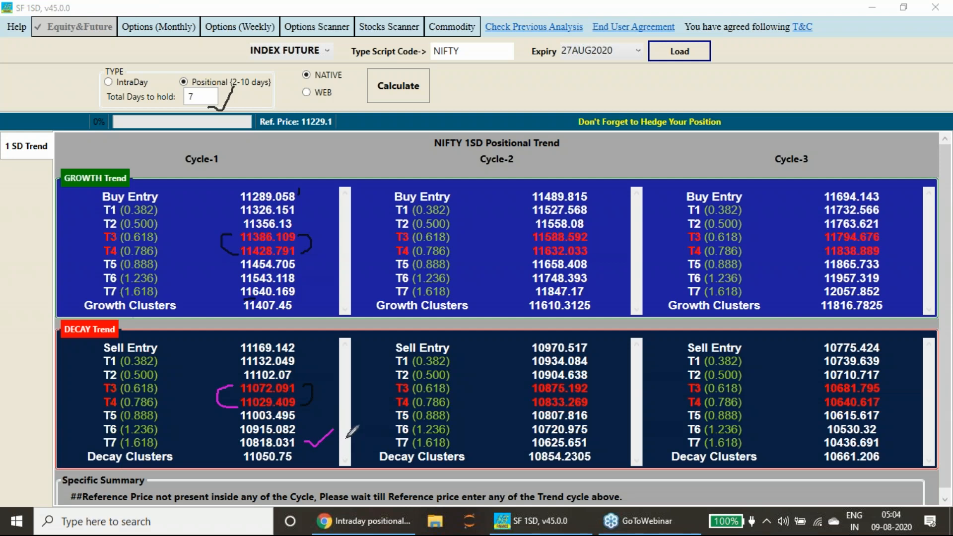
pyautogui.moveTo(471, 173)
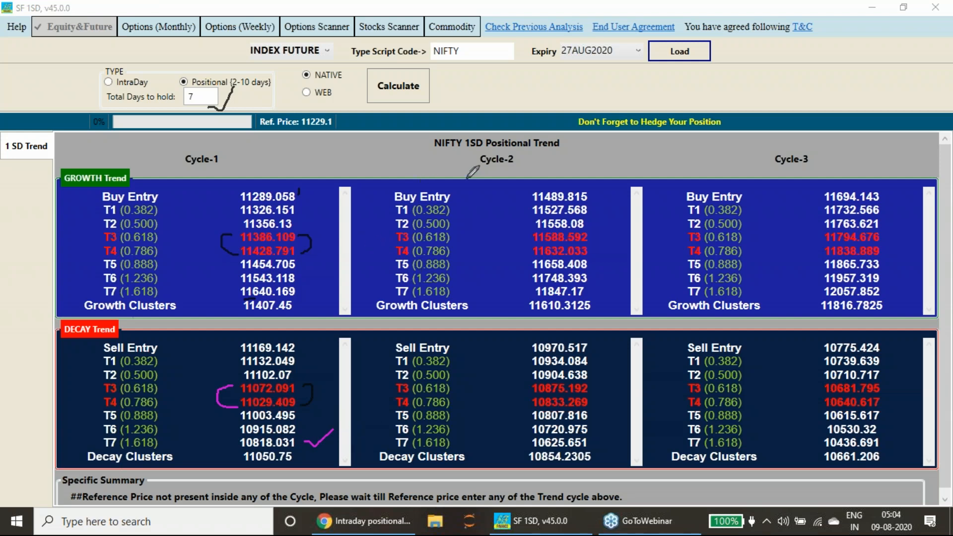
pyautogui.moveTo(313, 283)
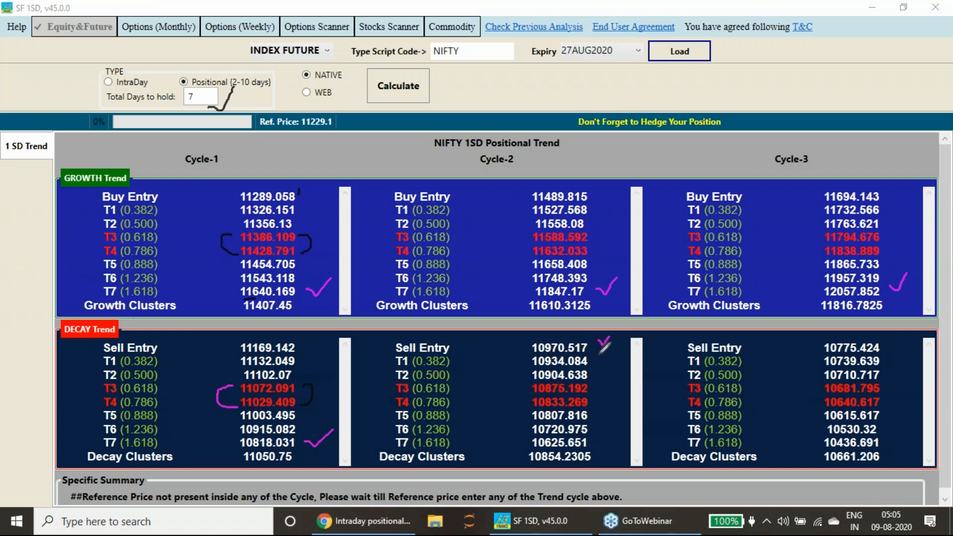
pyautogui.moveTo(592, 437)
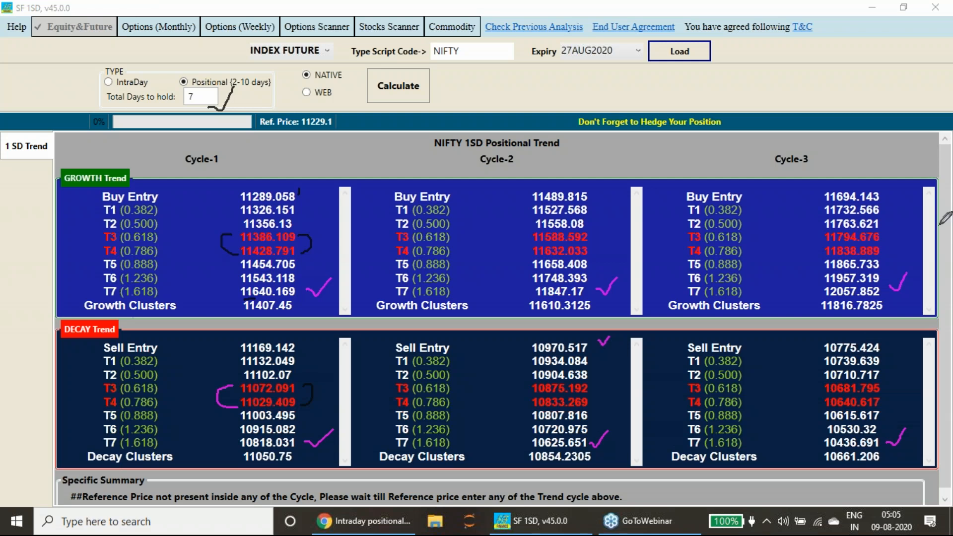
pyautogui.moveTo(878, 307)
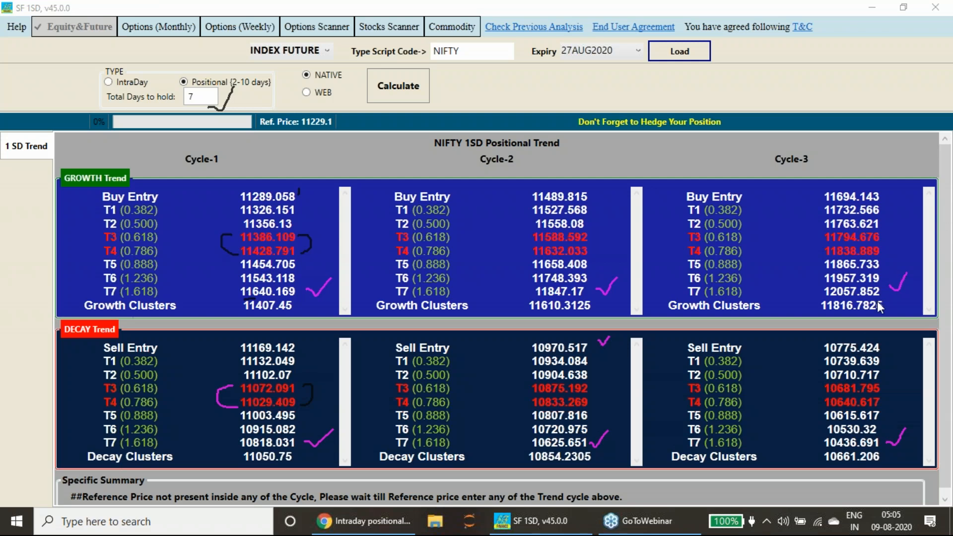
pyautogui.moveTo(888, 312)
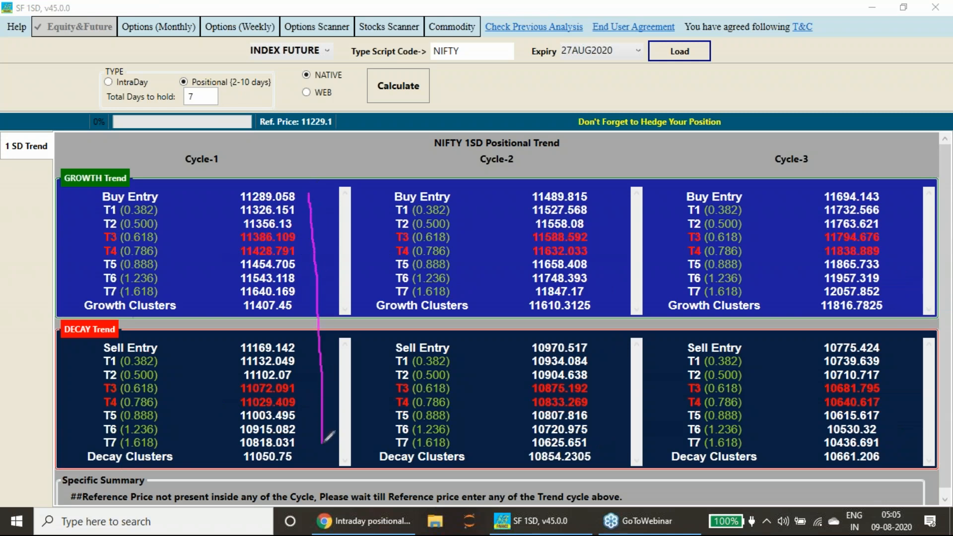
pyautogui.moveTo(359, 414)
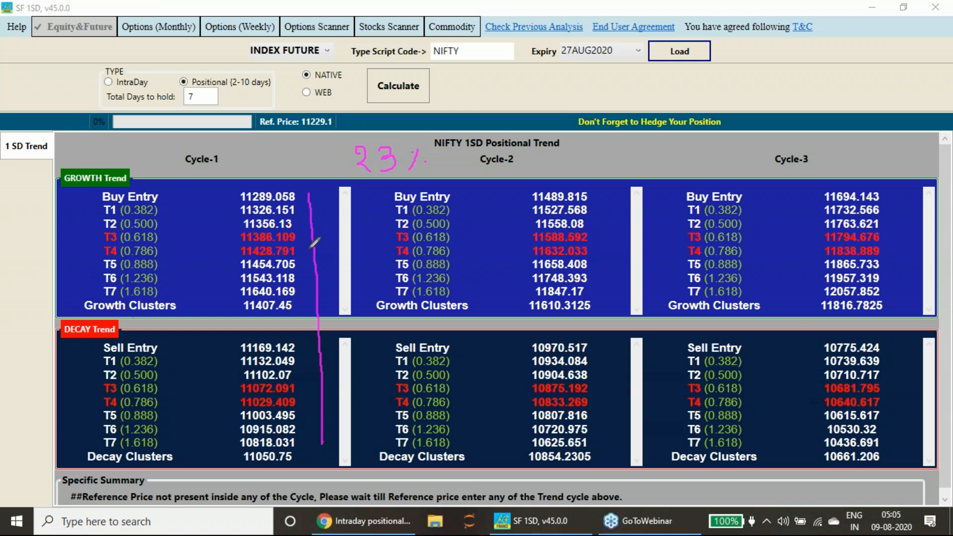
pyautogui.moveTo(927, 268)
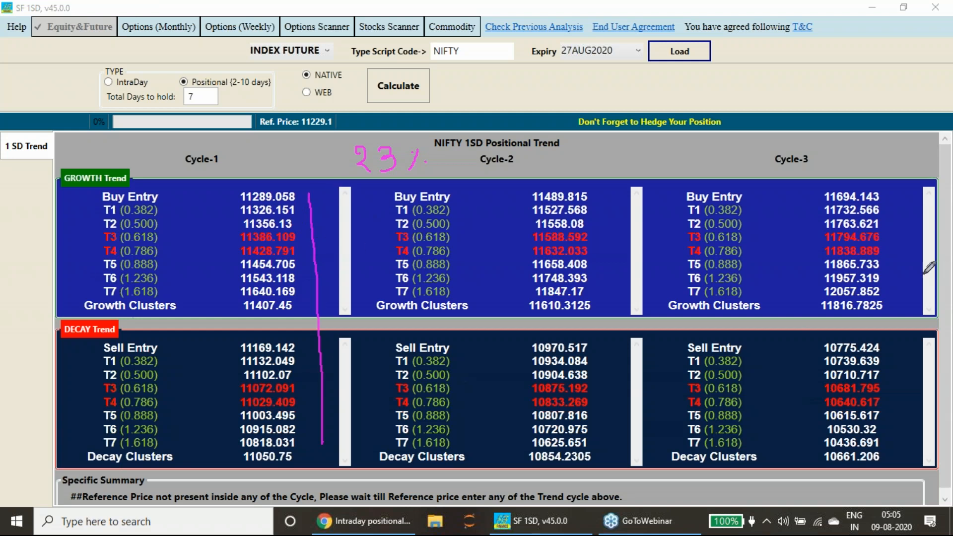
pyautogui.moveTo(946, 208)
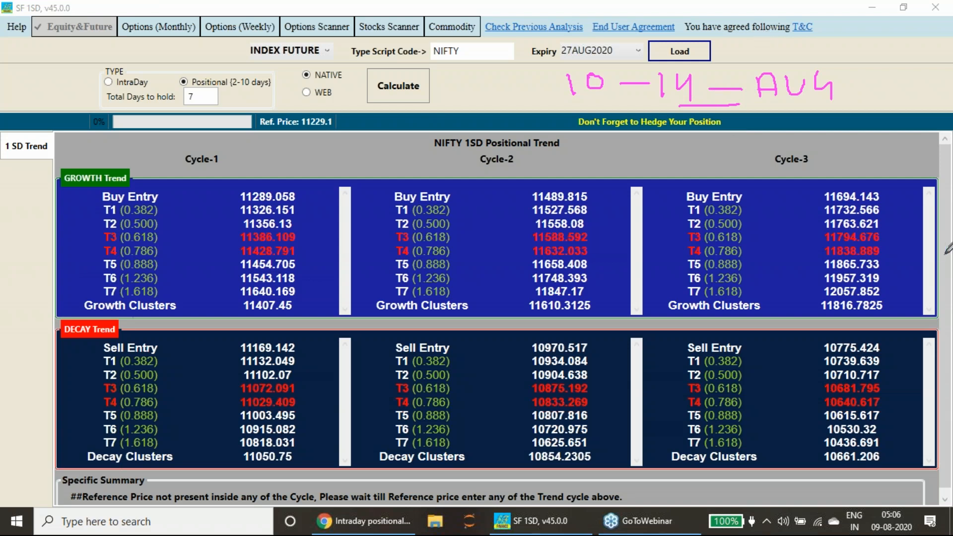
pyautogui.moveTo(880, 307)
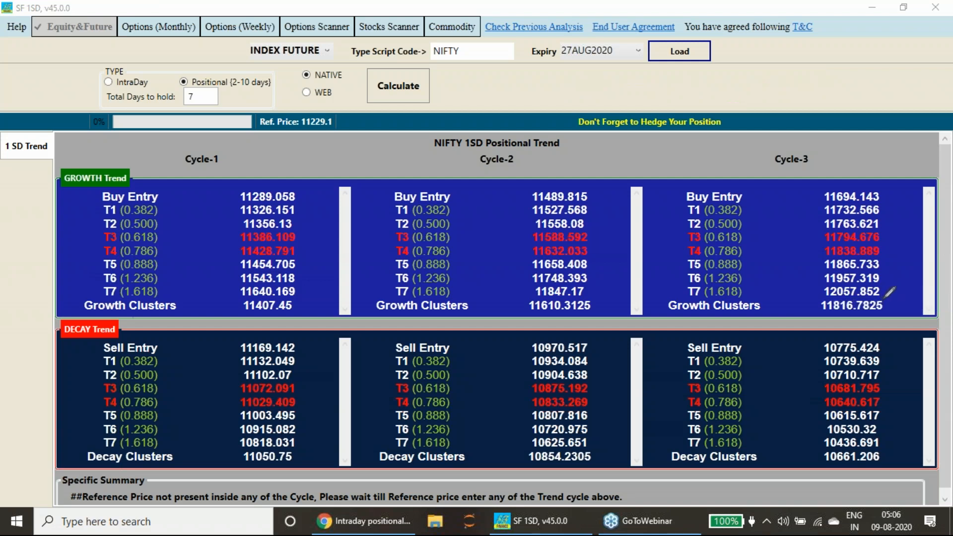
pyautogui.moveTo(947, 213)
pyautogui.write('BAN')
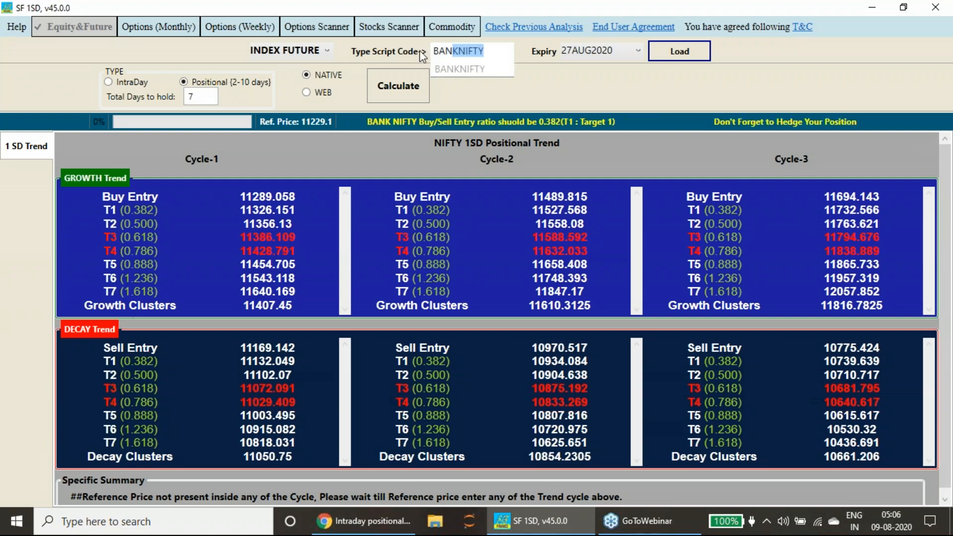
# Load BANKNIFTY and calculate its 1SD positional levels from reference price 21,795.25
pyautogui.click(460, 69)
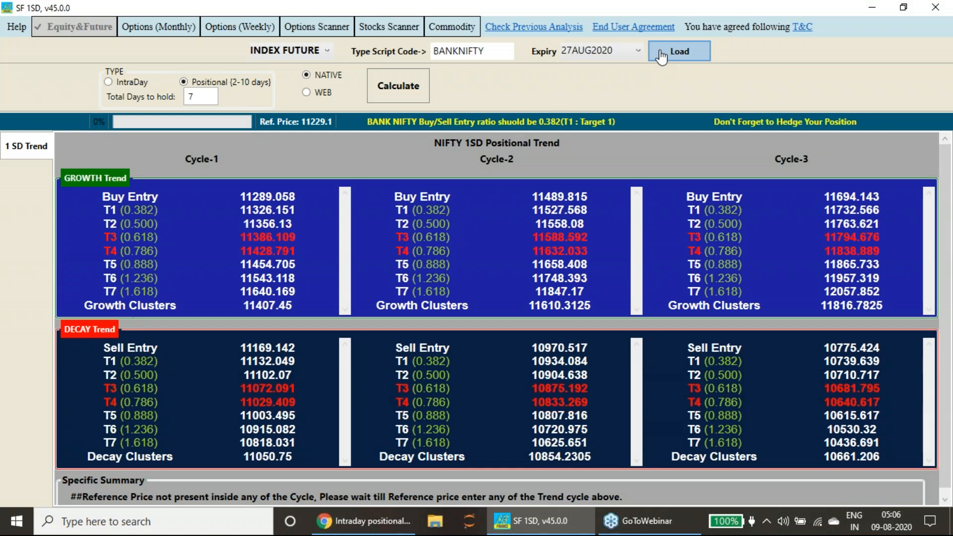
pyautogui.click(679, 51)
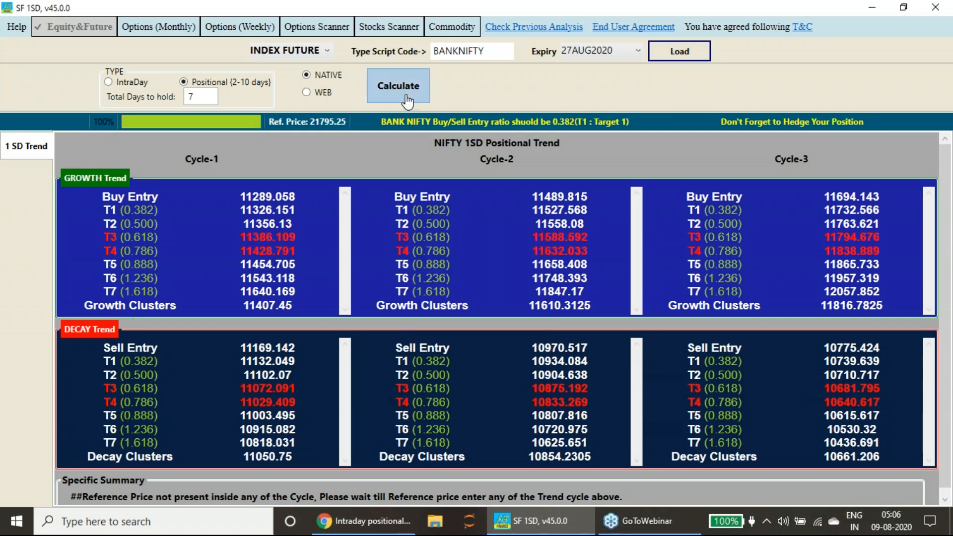
pyautogui.click(398, 85)
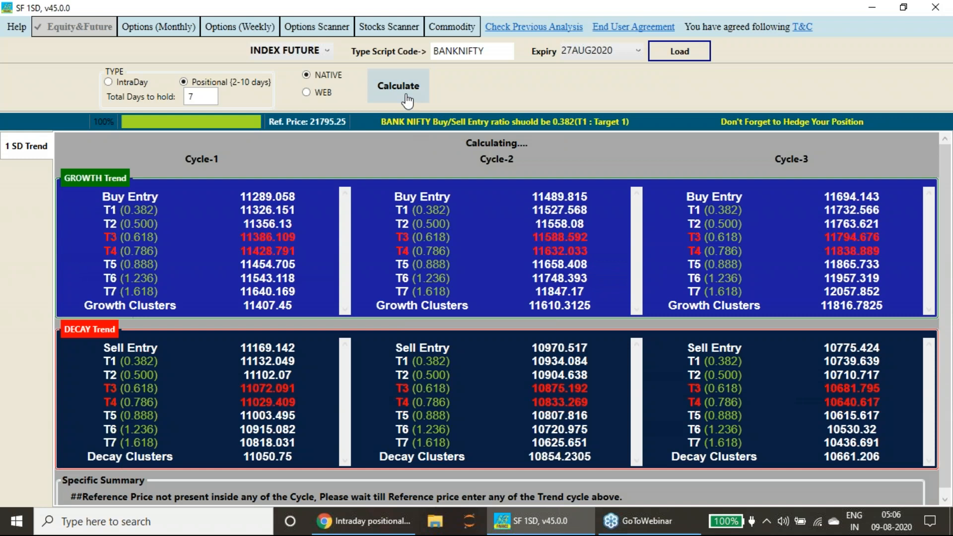
pyautogui.click(398, 86)
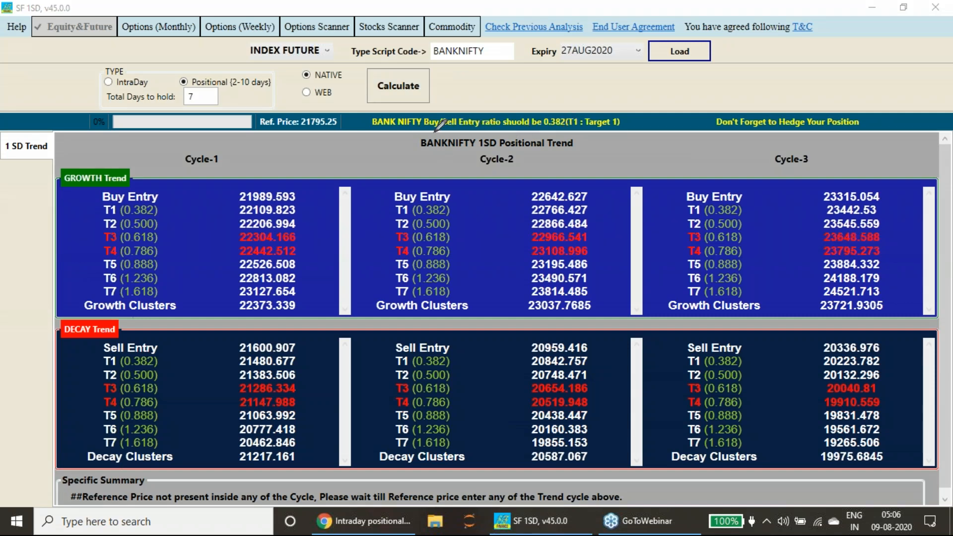
pyautogui.moveTo(565, 127)
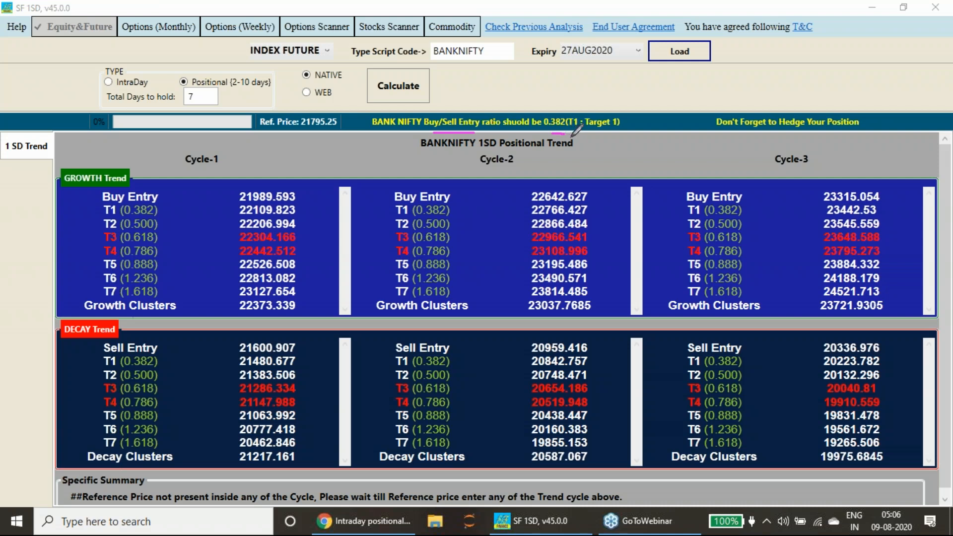
pyautogui.moveTo(597, 148)
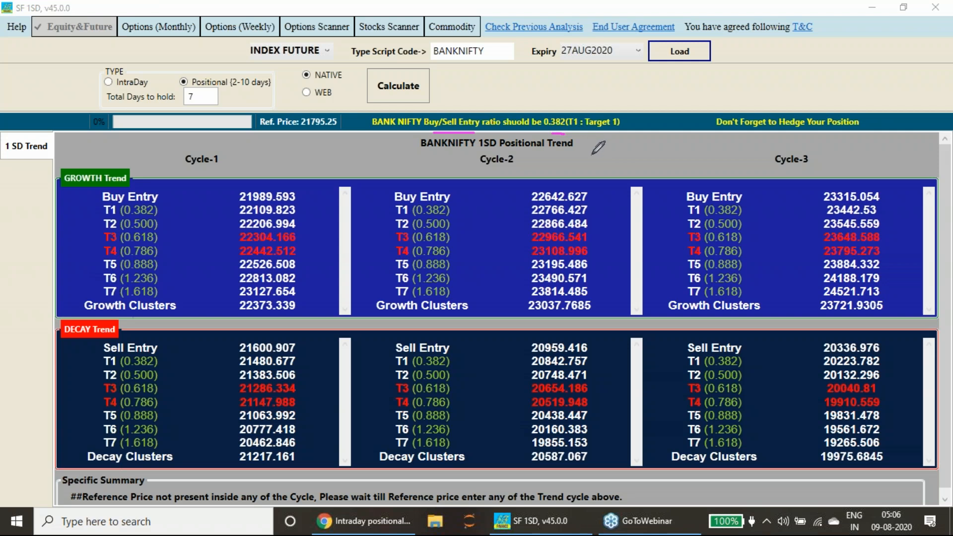
pyautogui.moveTo(274, 237)
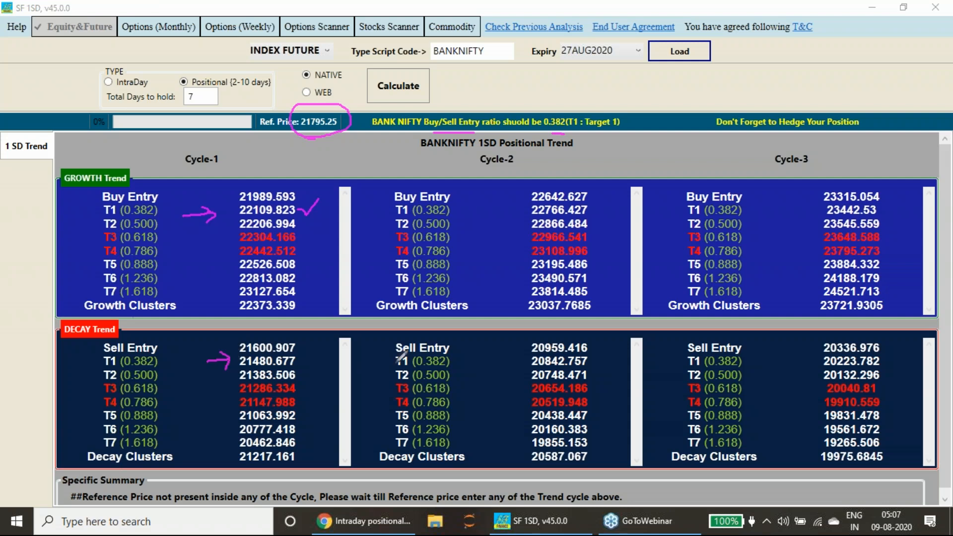
pyautogui.moveTo(406, 311)
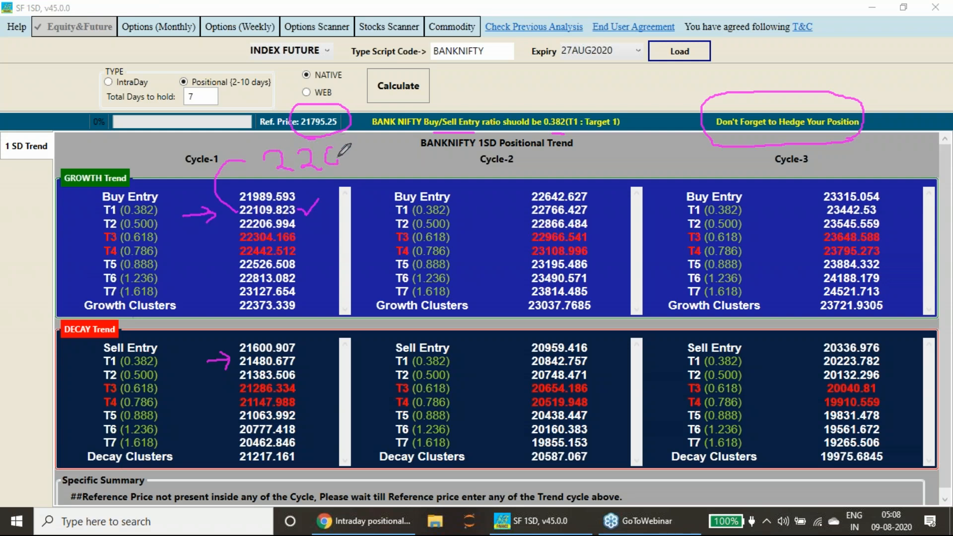
# Handwrite a strike note above the BANKNIFTY Cycle-1 T1 levels (~22,200 and ~21,500)
pyautogui.moveTo(331, 155); pyautogui.dragTo(365, 152)
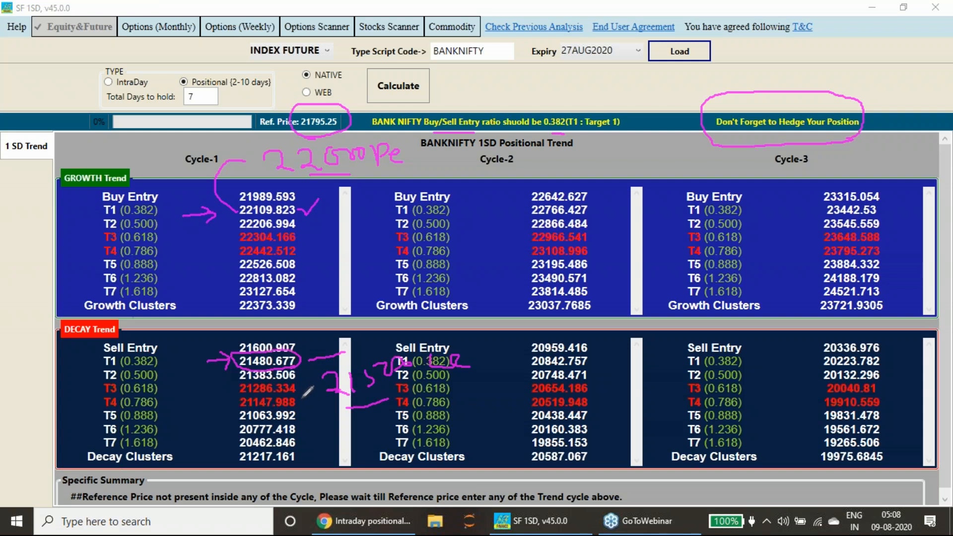
pyautogui.moveTo(310, 438)
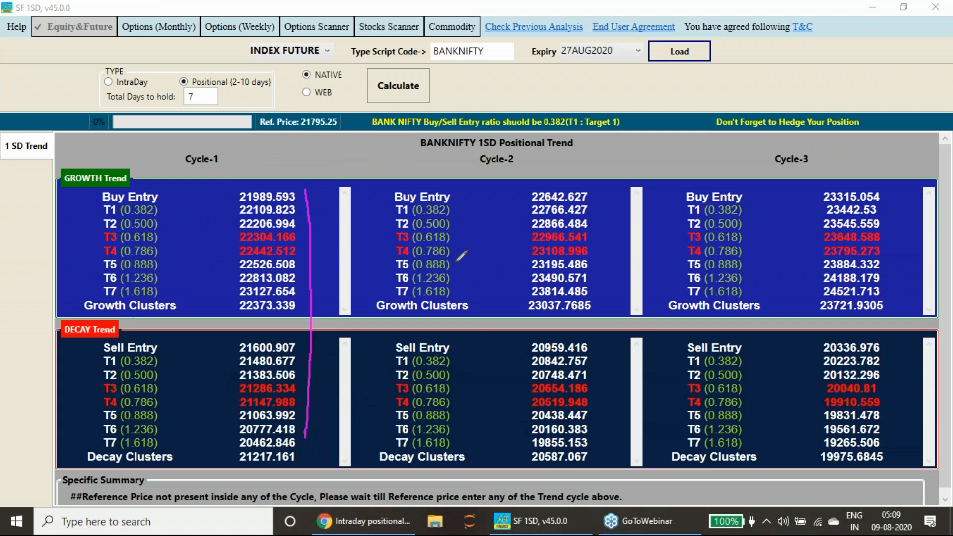
pyautogui.moveTo(525, 243)
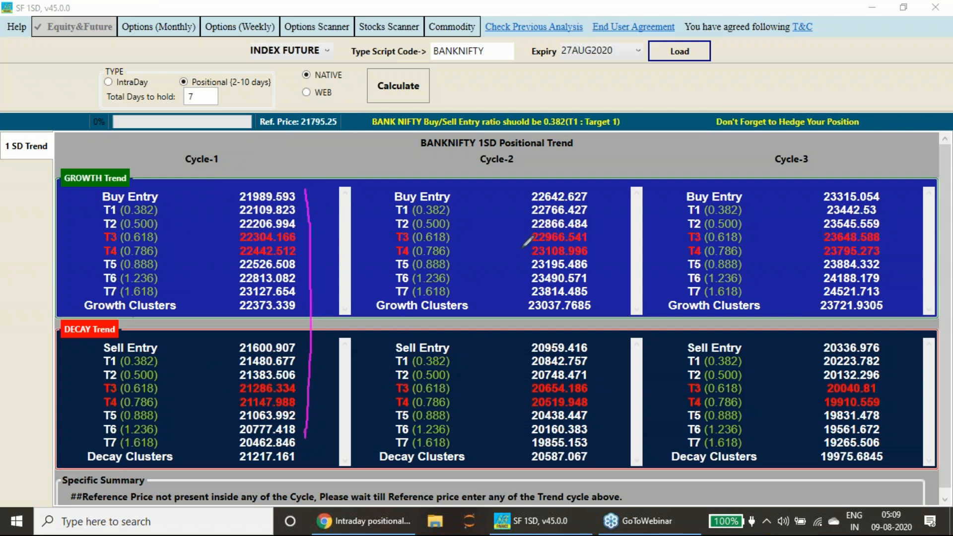
pyautogui.moveTo(824, 263)
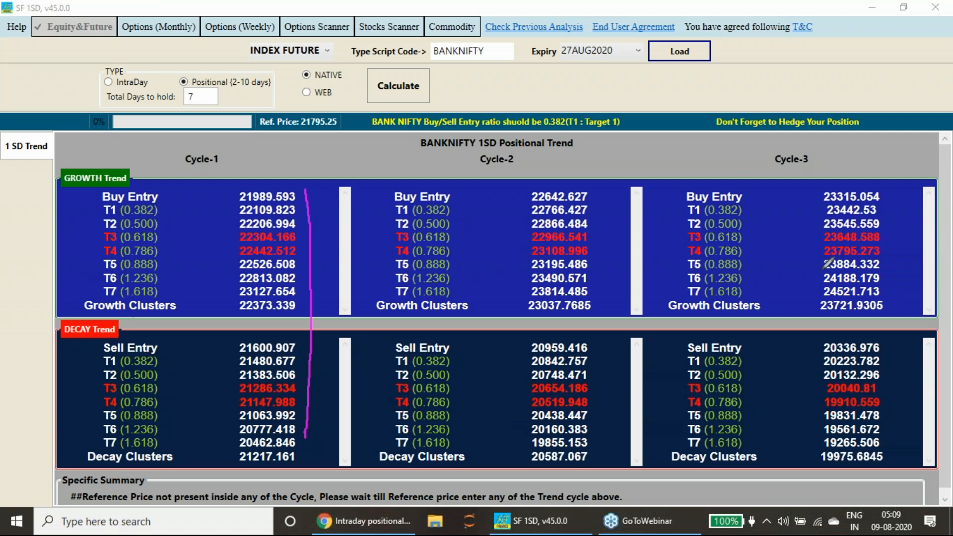
pyautogui.moveTo(230, 233)
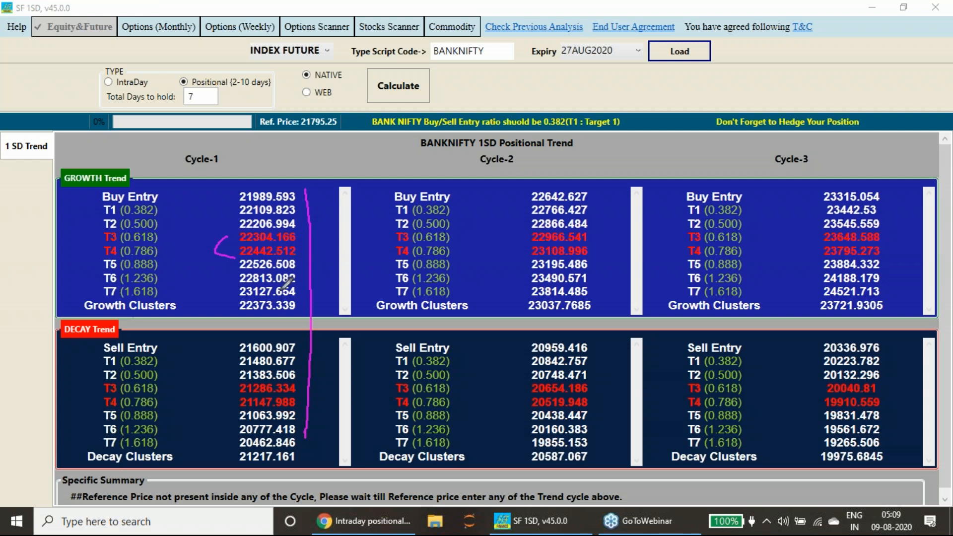
pyautogui.moveTo(230, 389)
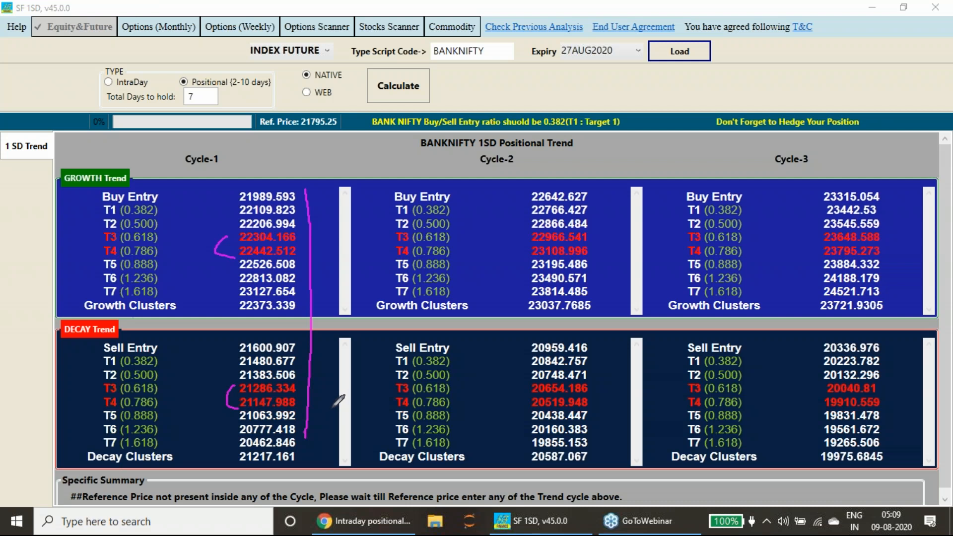
pyautogui.moveTo(942, 217)
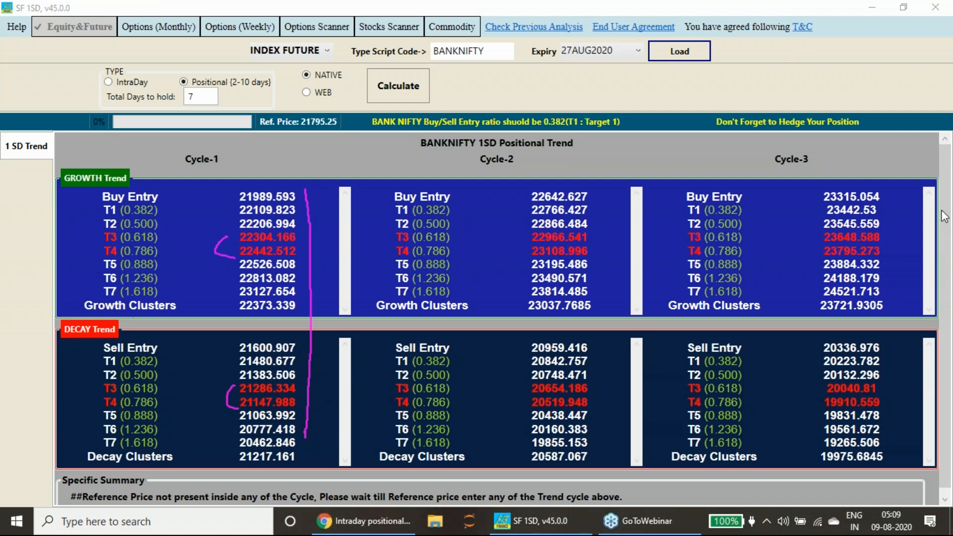
pyautogui.moveTo(872, 308)
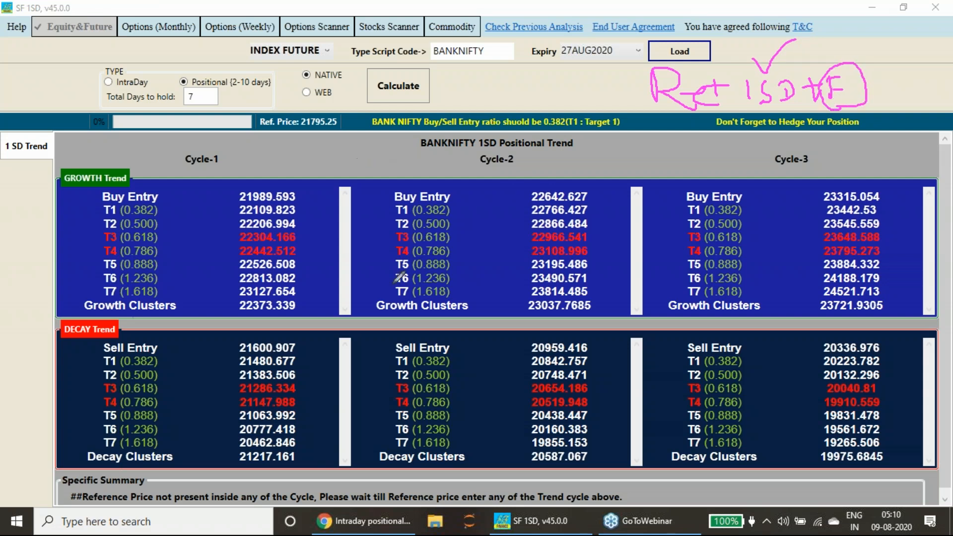
pyautogui.moveTo(934, 138)
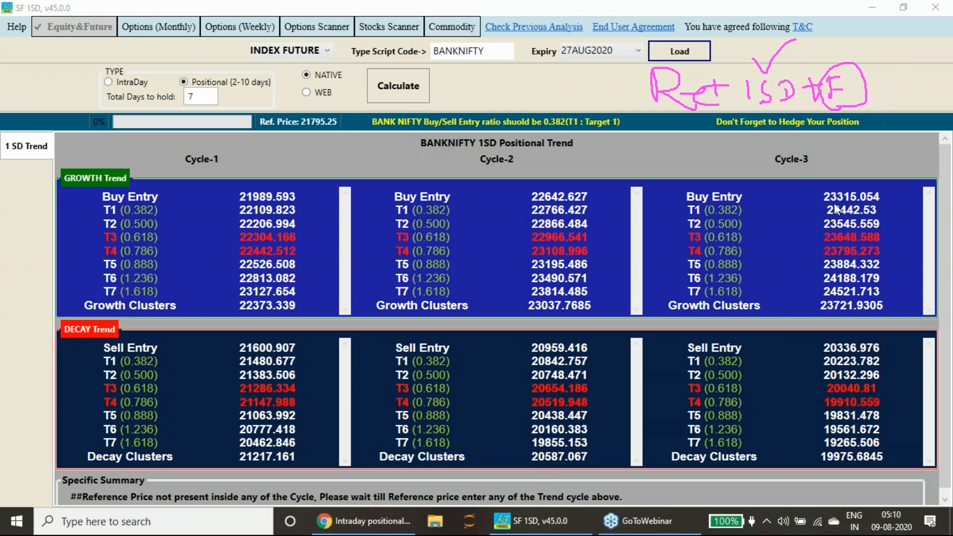
pyautogui.moveTo(795, 170)
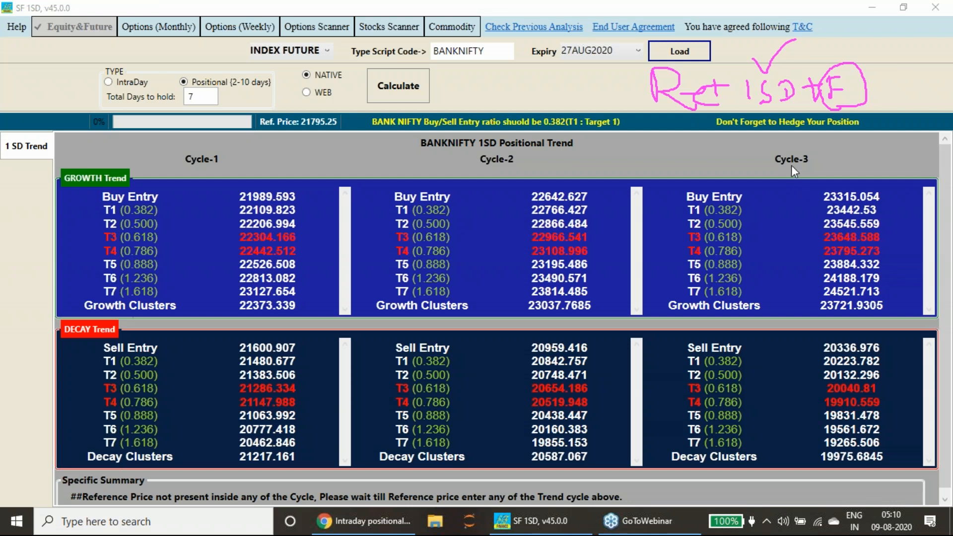